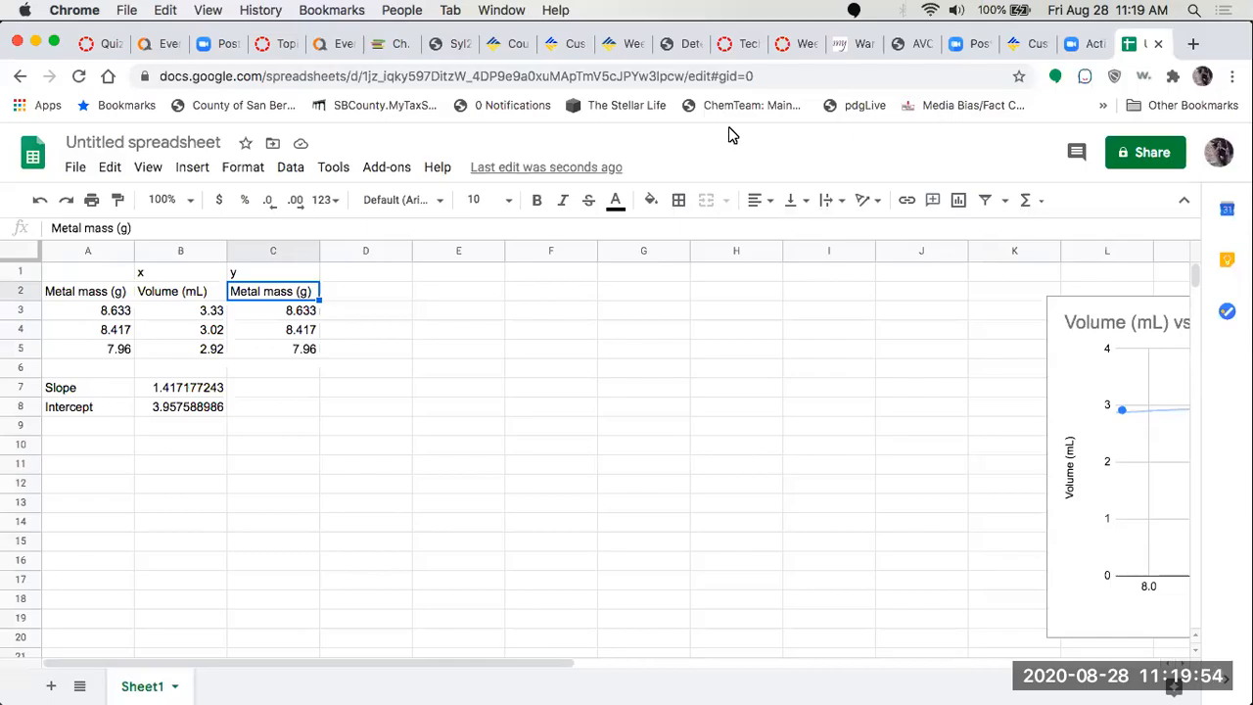
mouse_move(413, 423)
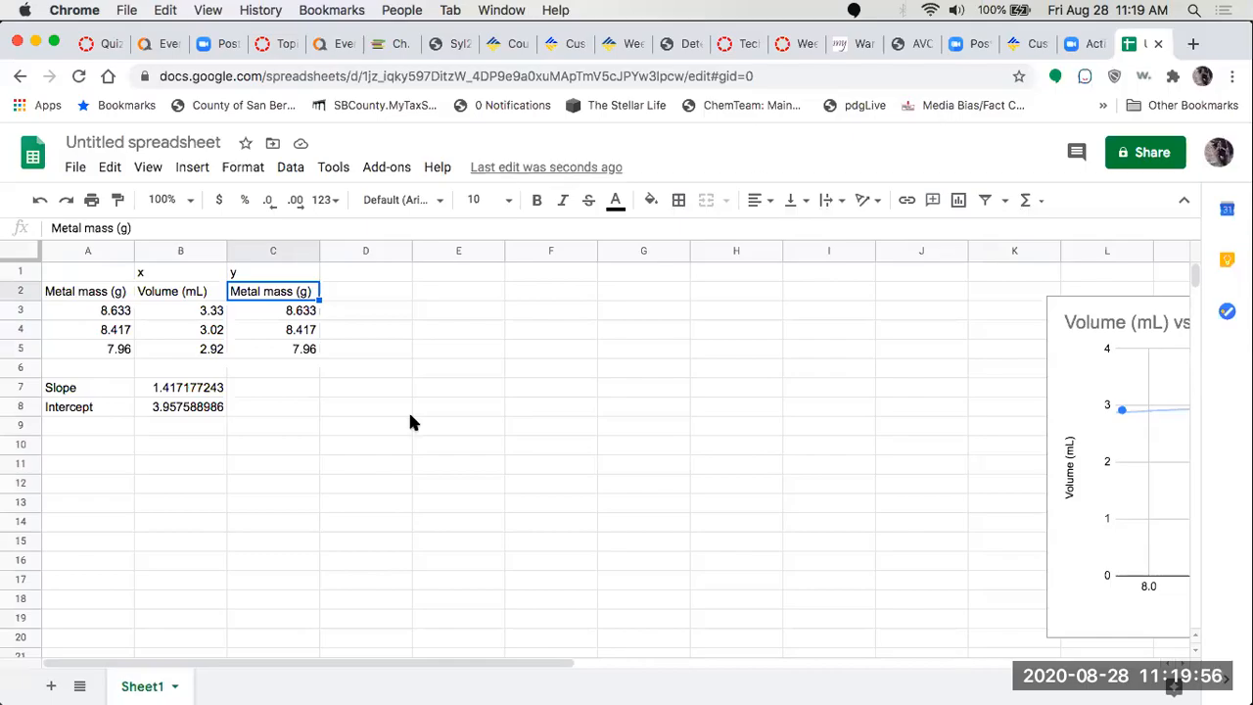
mouse_move(180, 353)
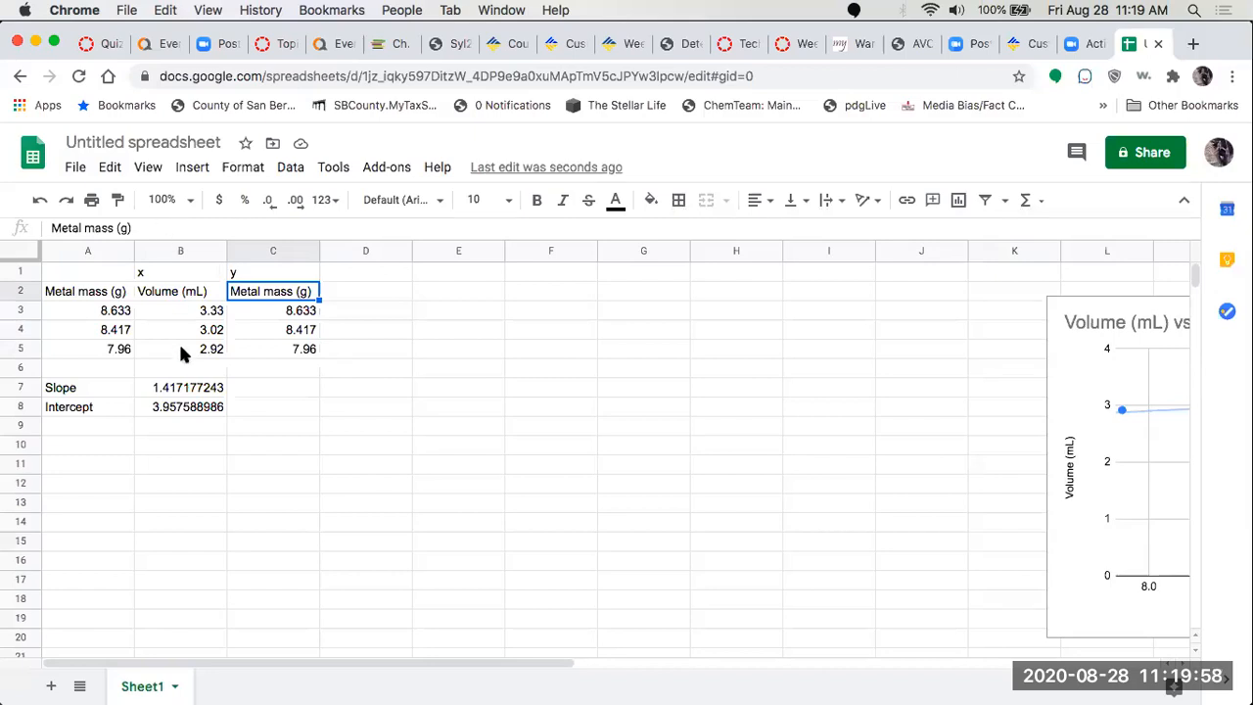
mouse_move(188, 589)
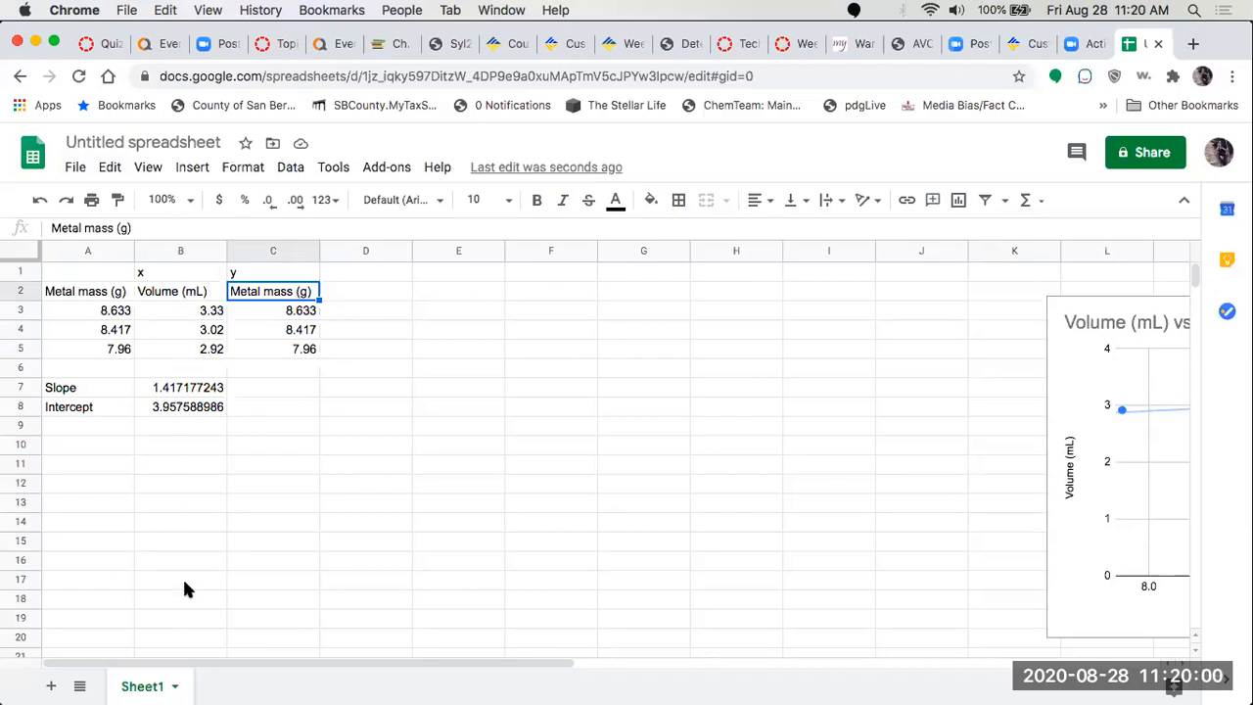
mouse_move(510, 260)
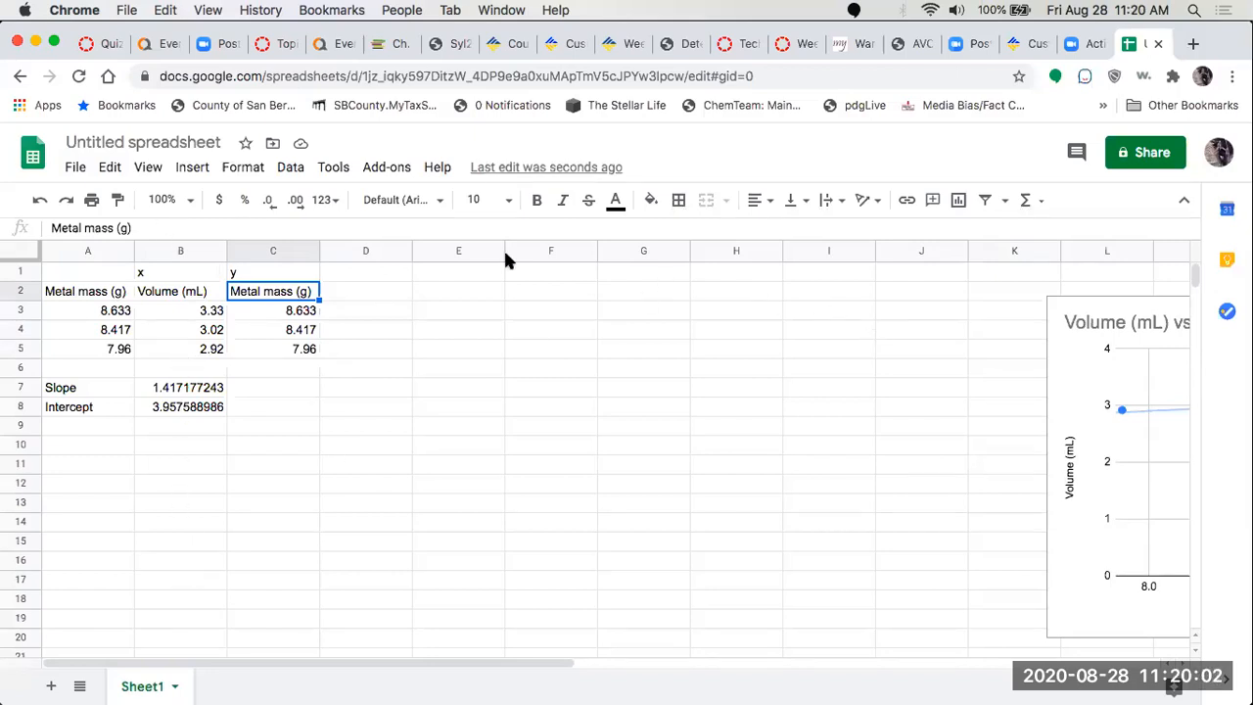
mouse_move(126, 323)
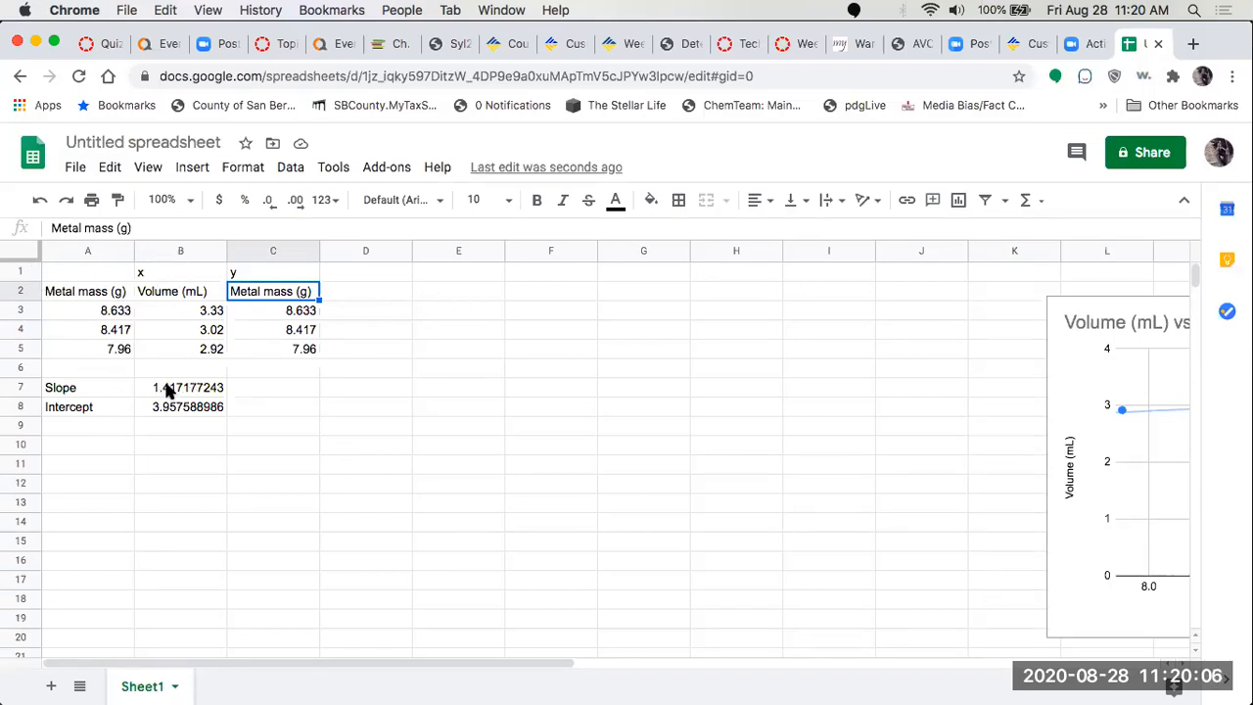
mouse_move(78, 297)
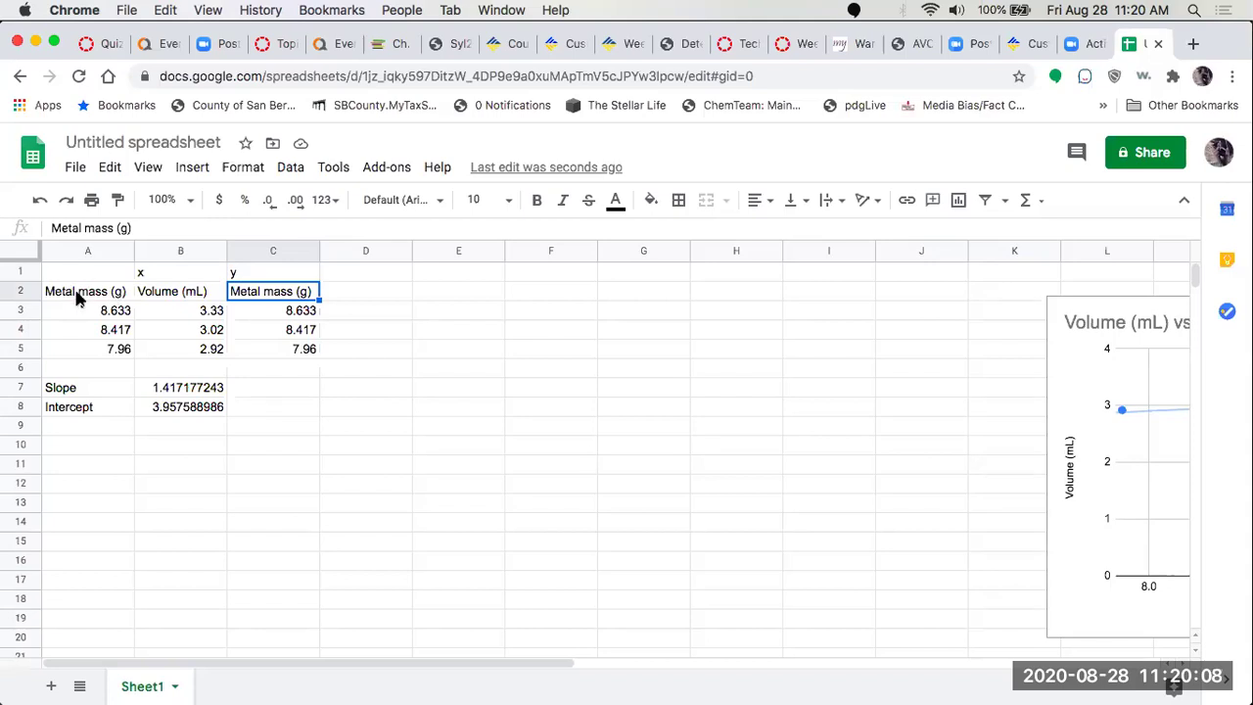
mouse_move(110, 323)
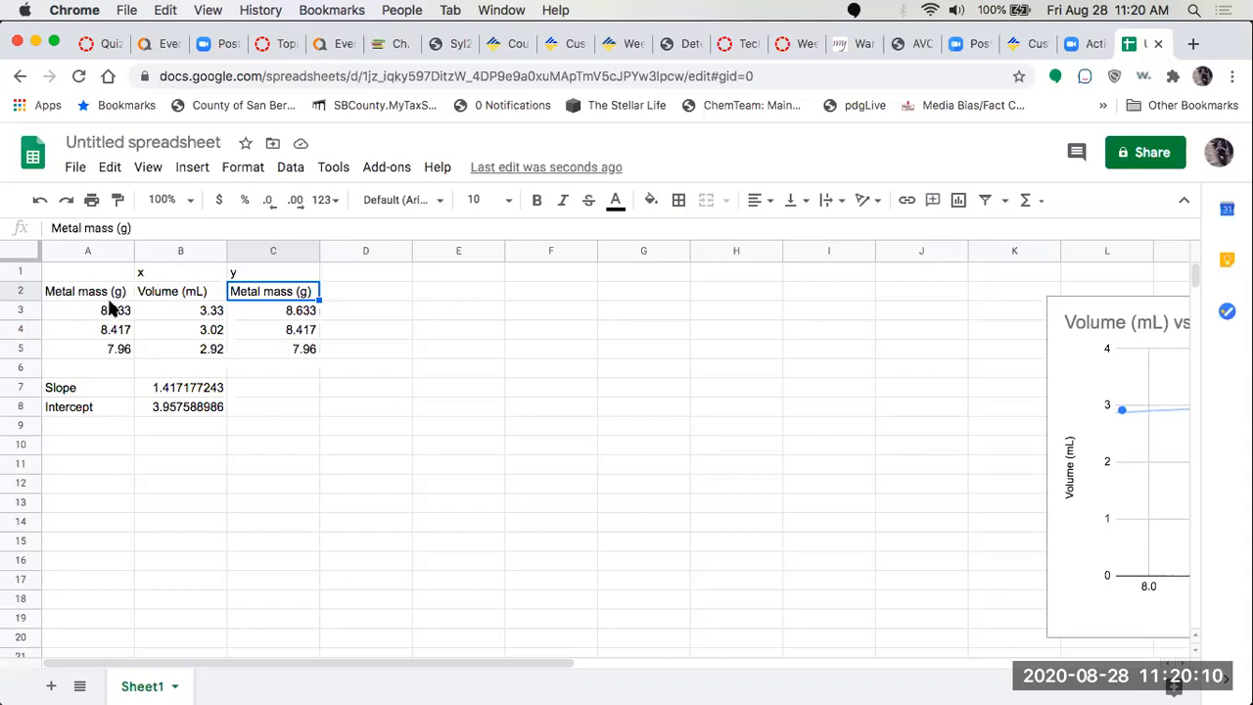
mouse_move(90, 282)
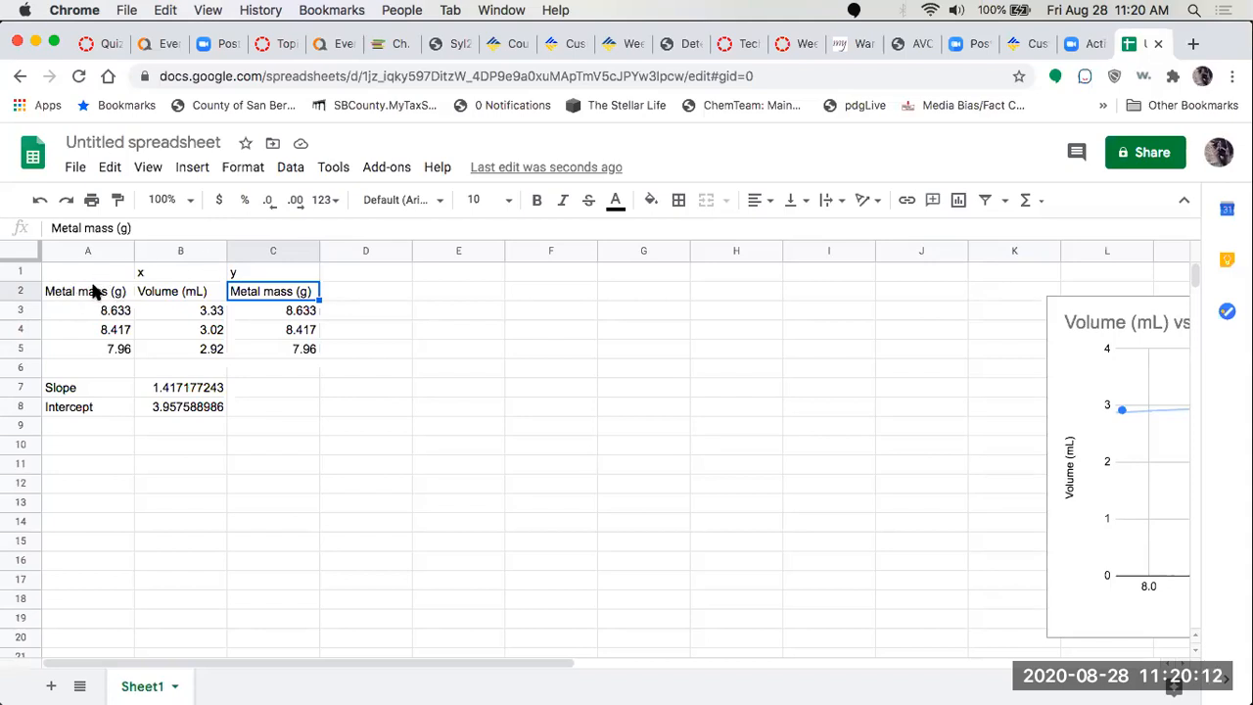
Review the Metal mass and Volume columns, then clear the slope and intercept results in B7:B8.
left_click(86, 290)
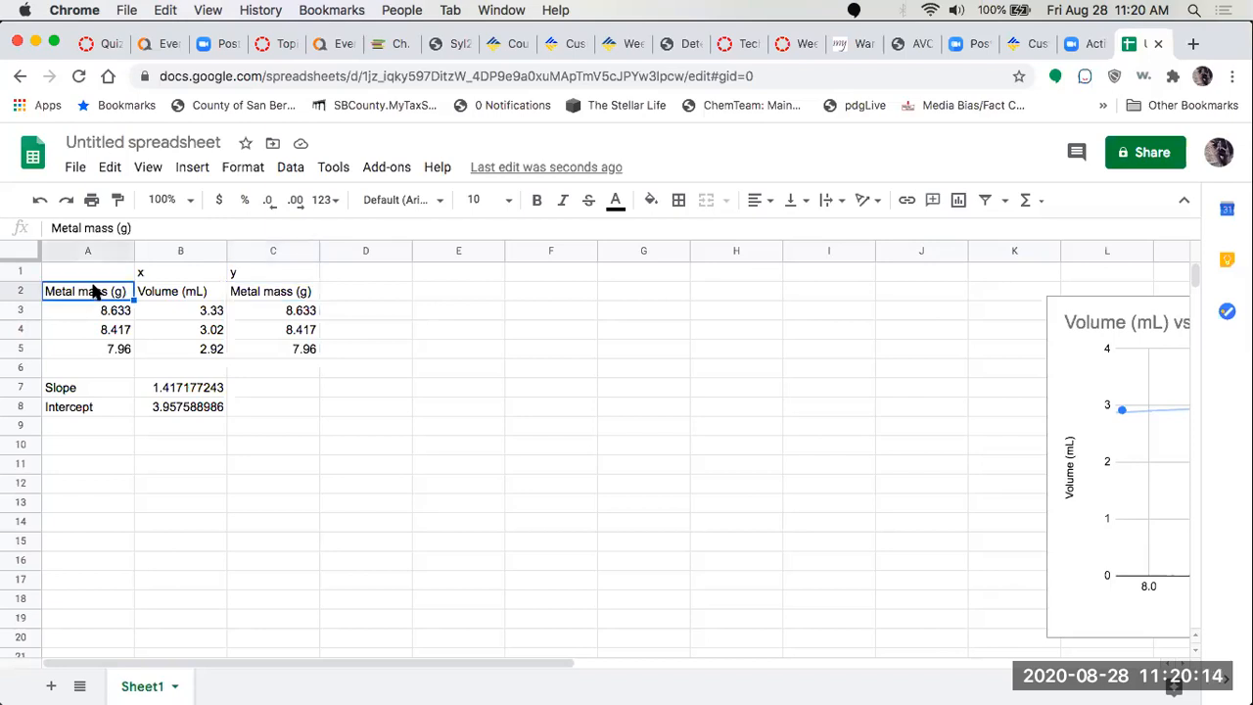
left_click(87, 348)
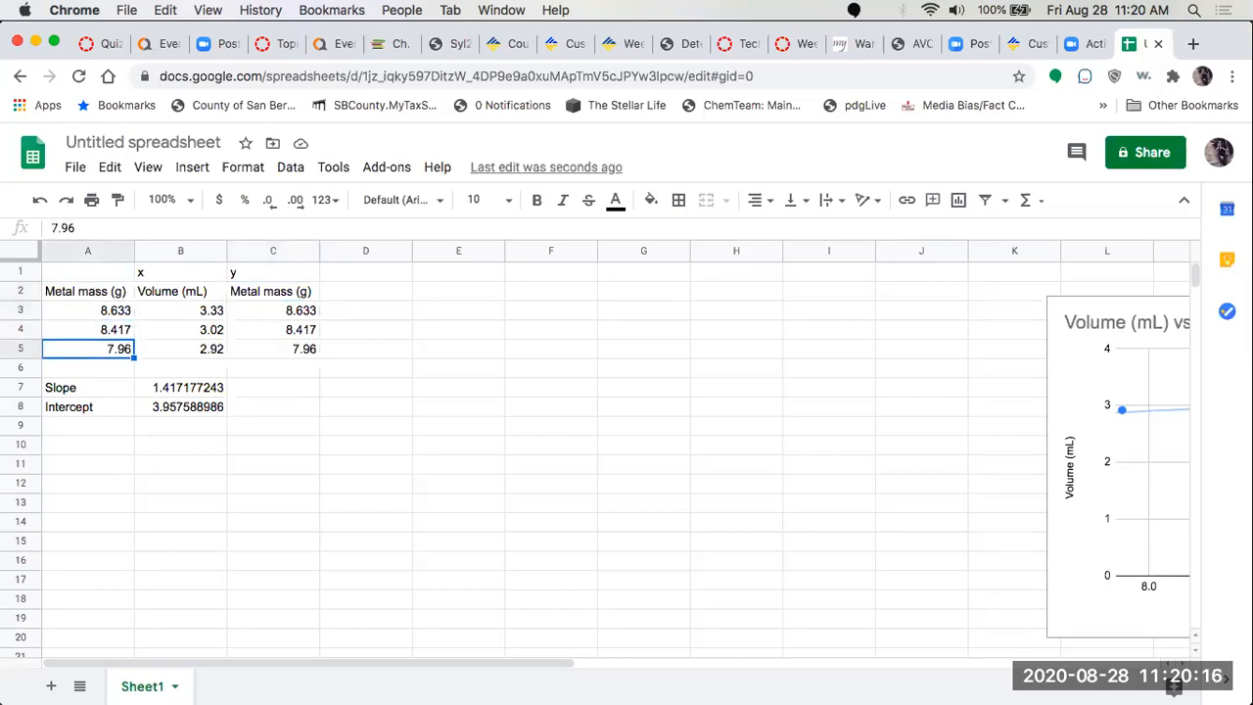
left_click(181, 290)
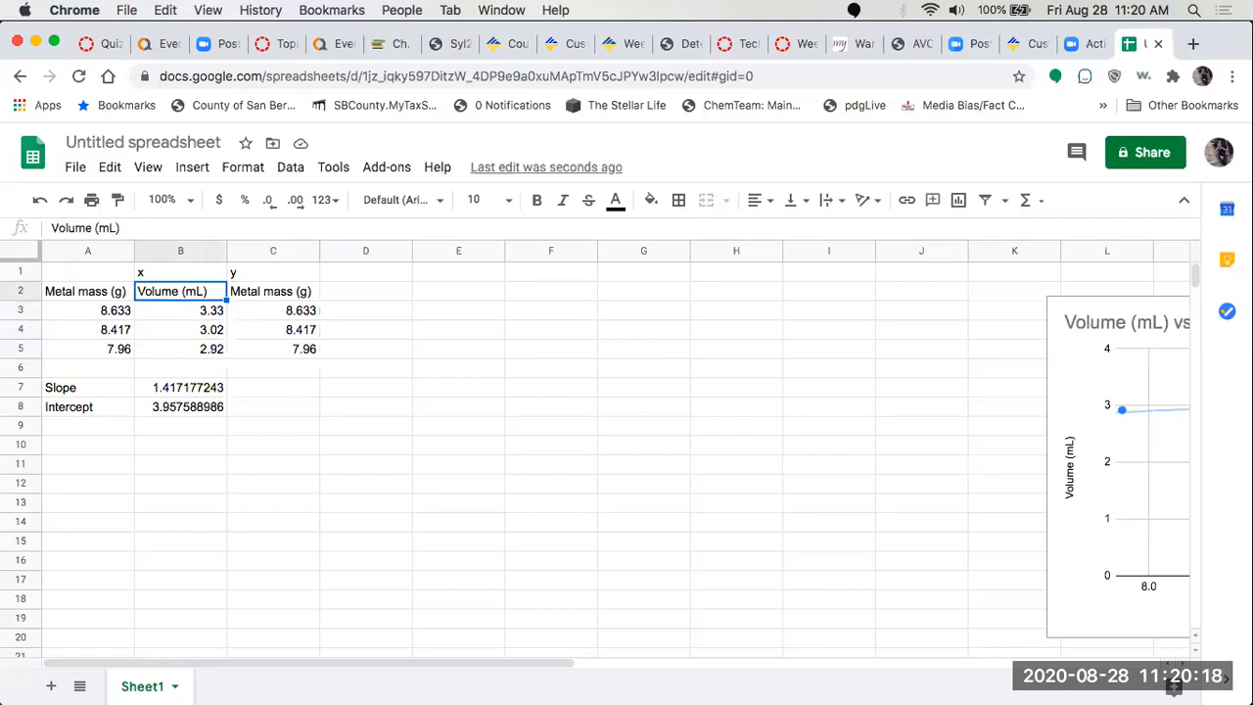
left_click(88, 290)
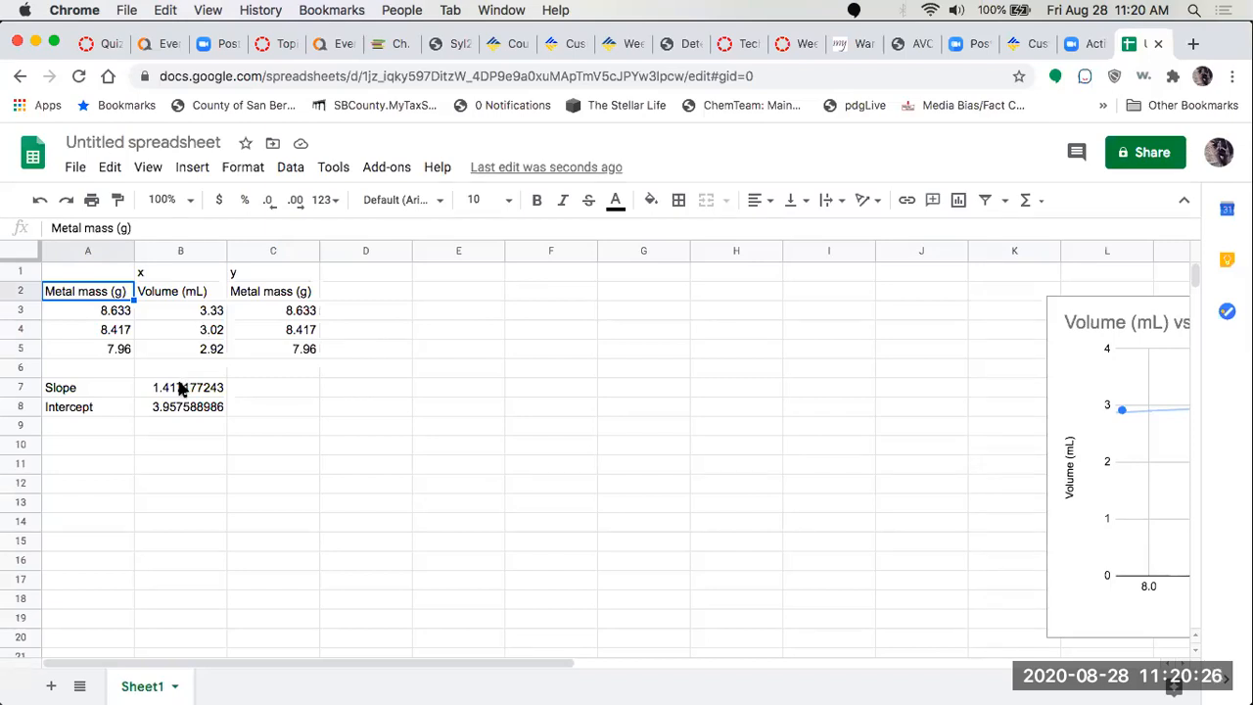
left_click(180, 387)
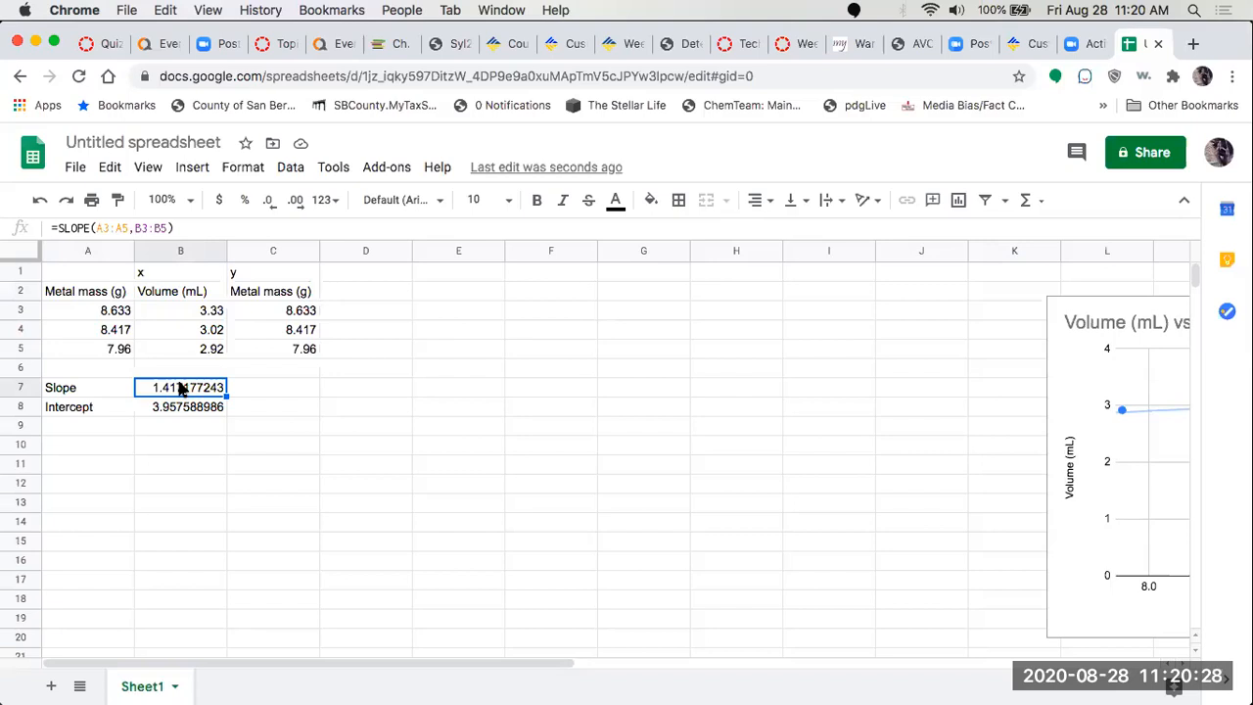
left_click_drag(180, 388, 180, 405)
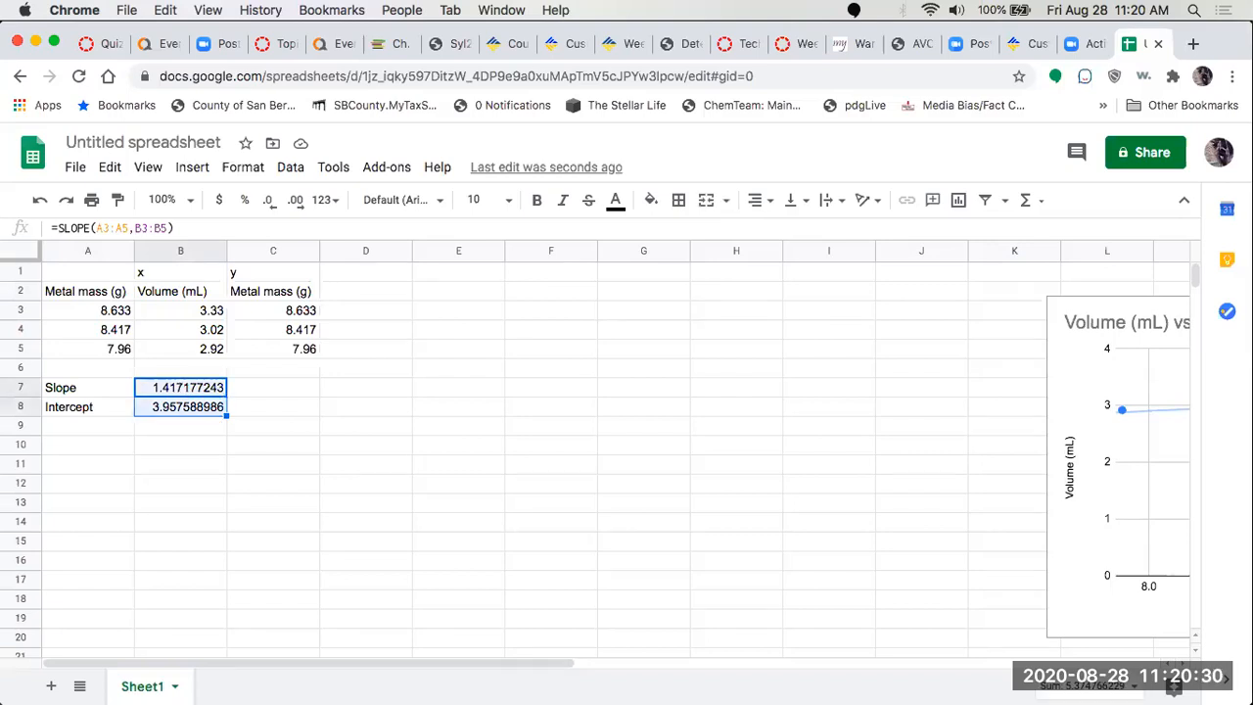
key("Delete")
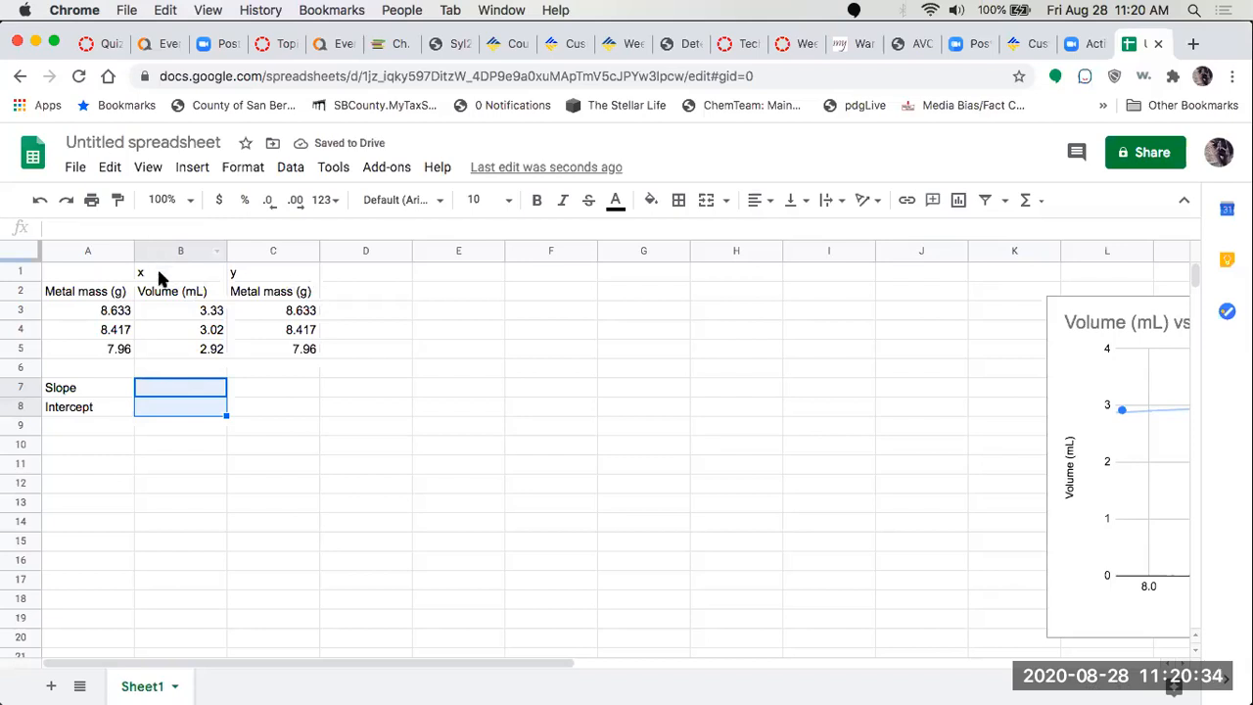
Clear the Metal mass data in column A, keeping the Volume and mass columns B and C.
left_click(78, 290)
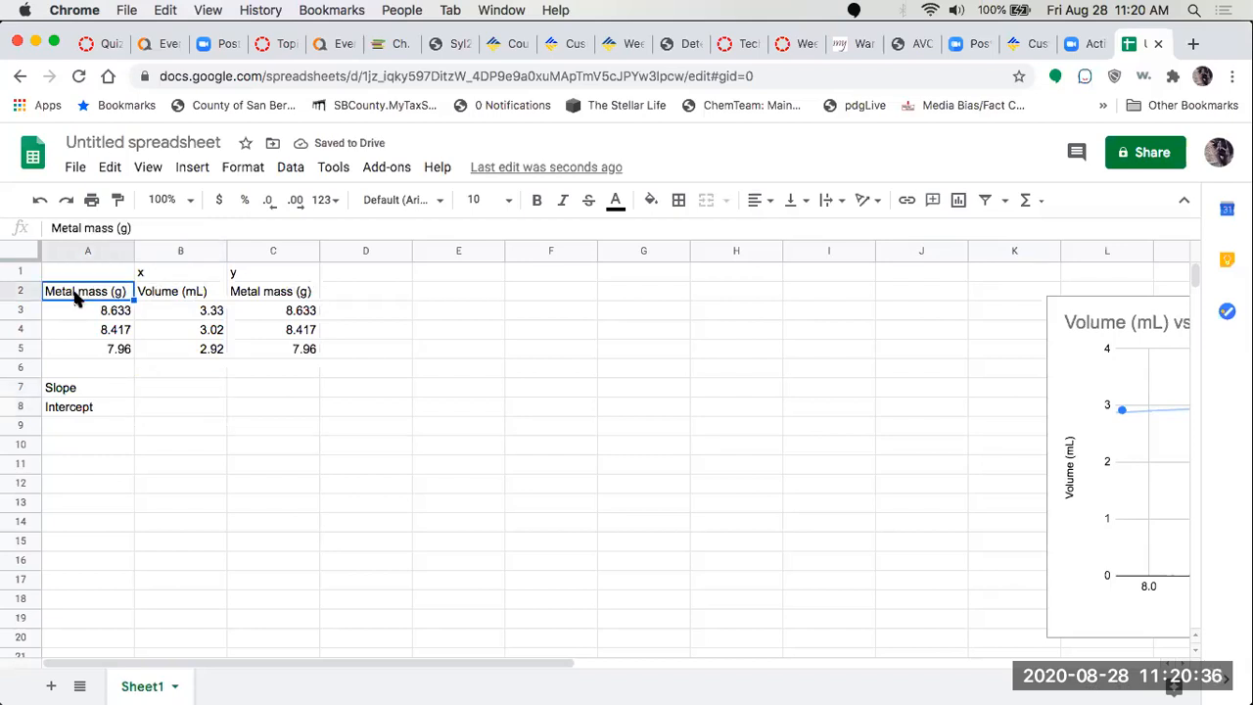
left_click(272, 289)
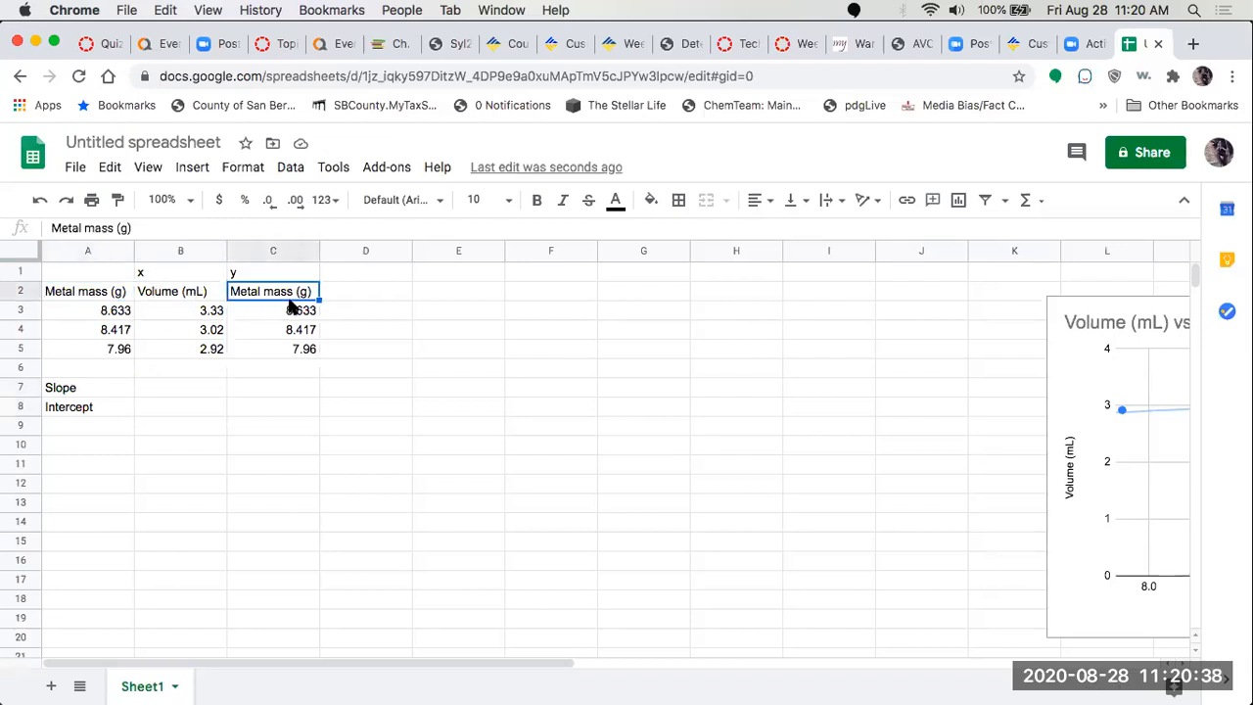
left_click(273, 310)
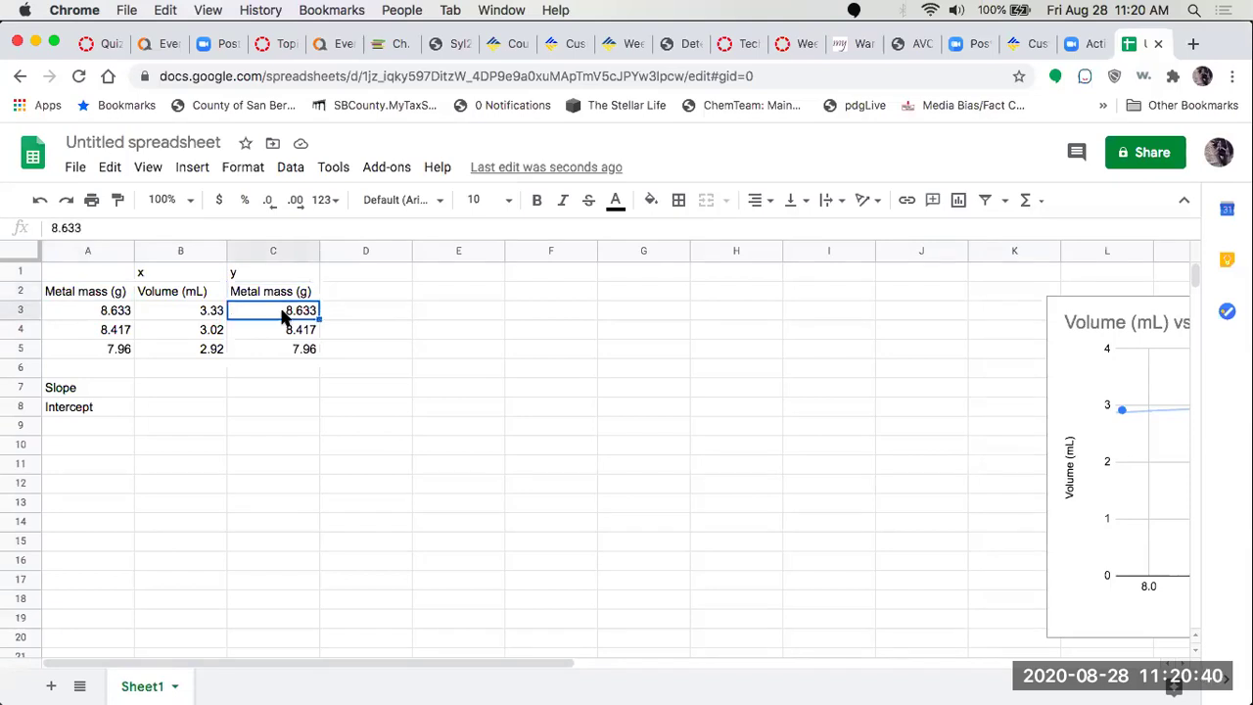
left_click(86, 290)
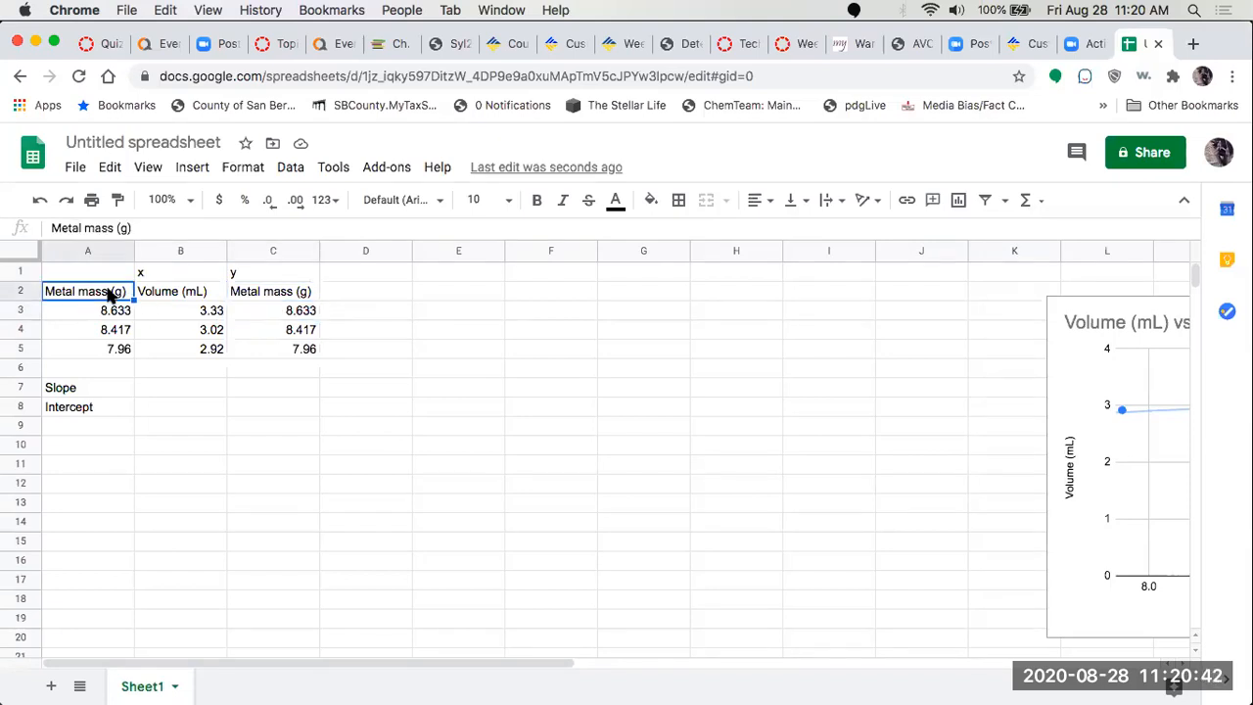
left_click(88, 309)
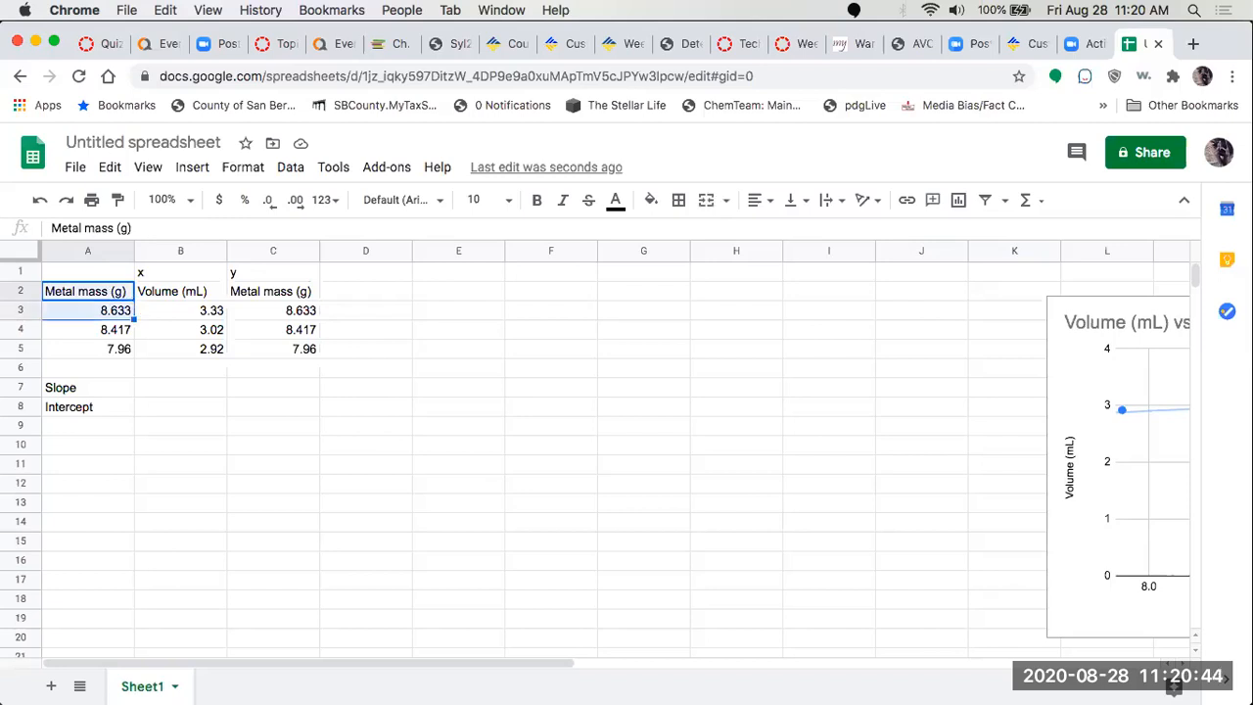
key("Delete")
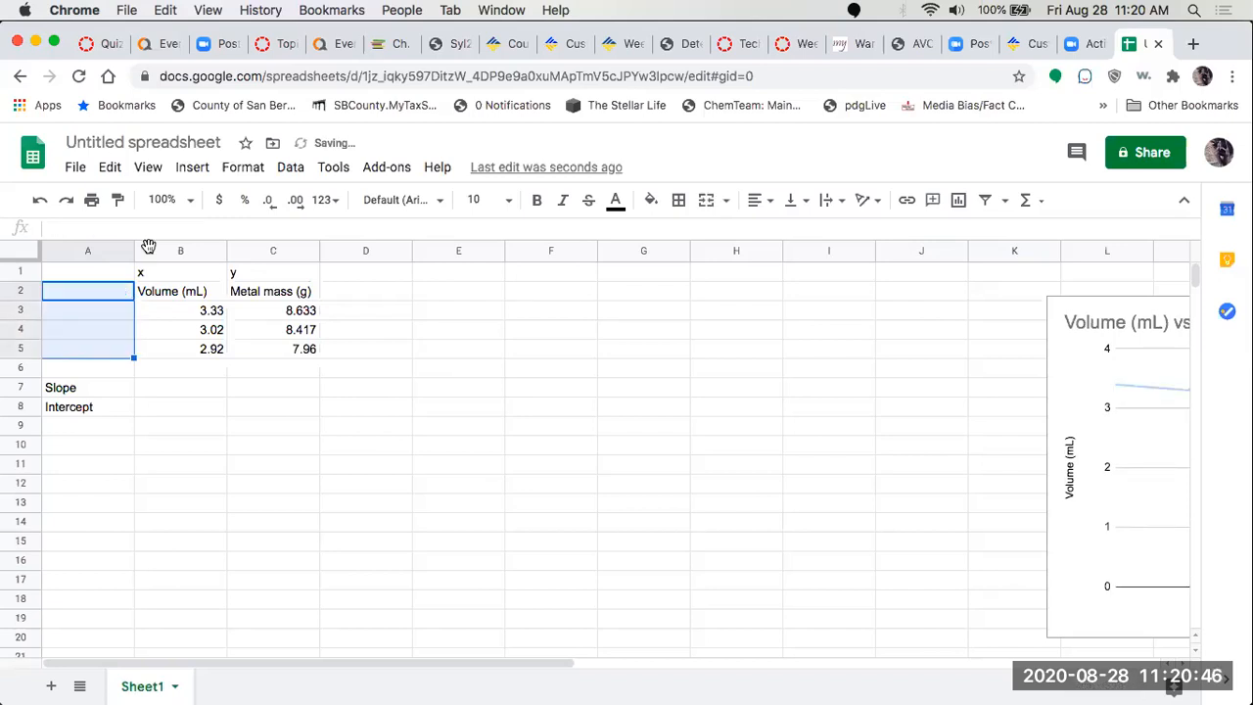
mouse_move(285, 231)
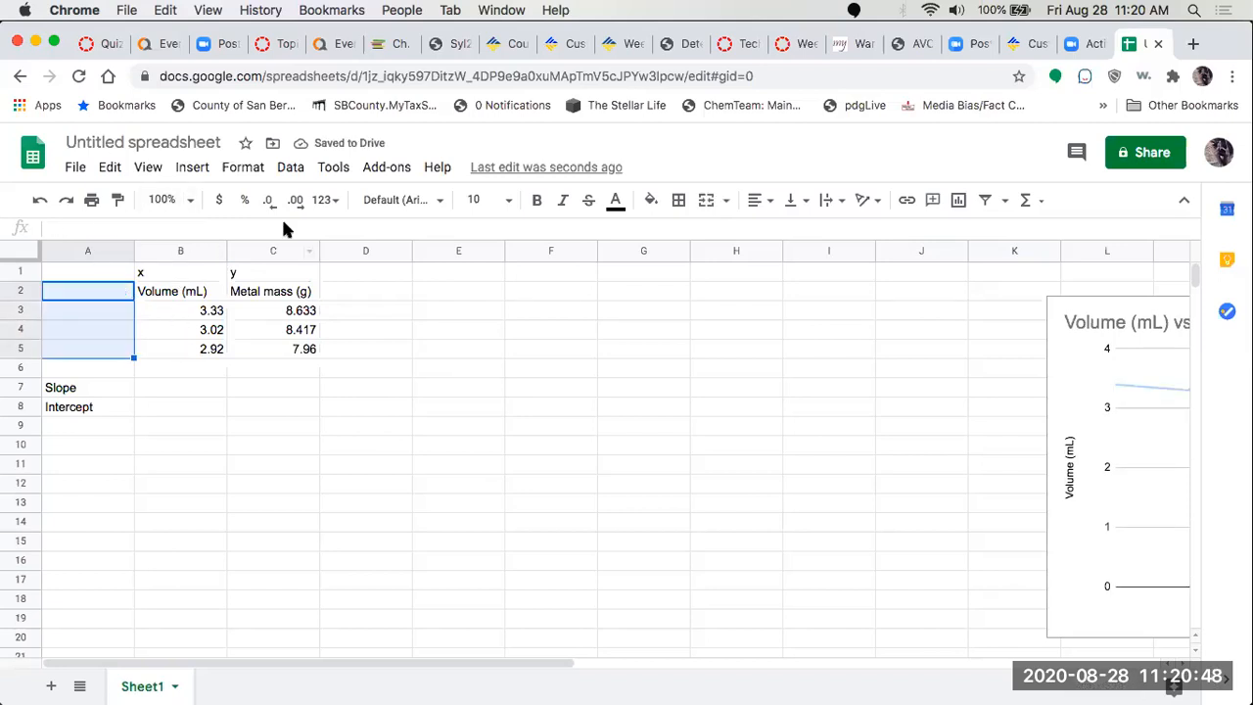
mouse_move(282, 348)
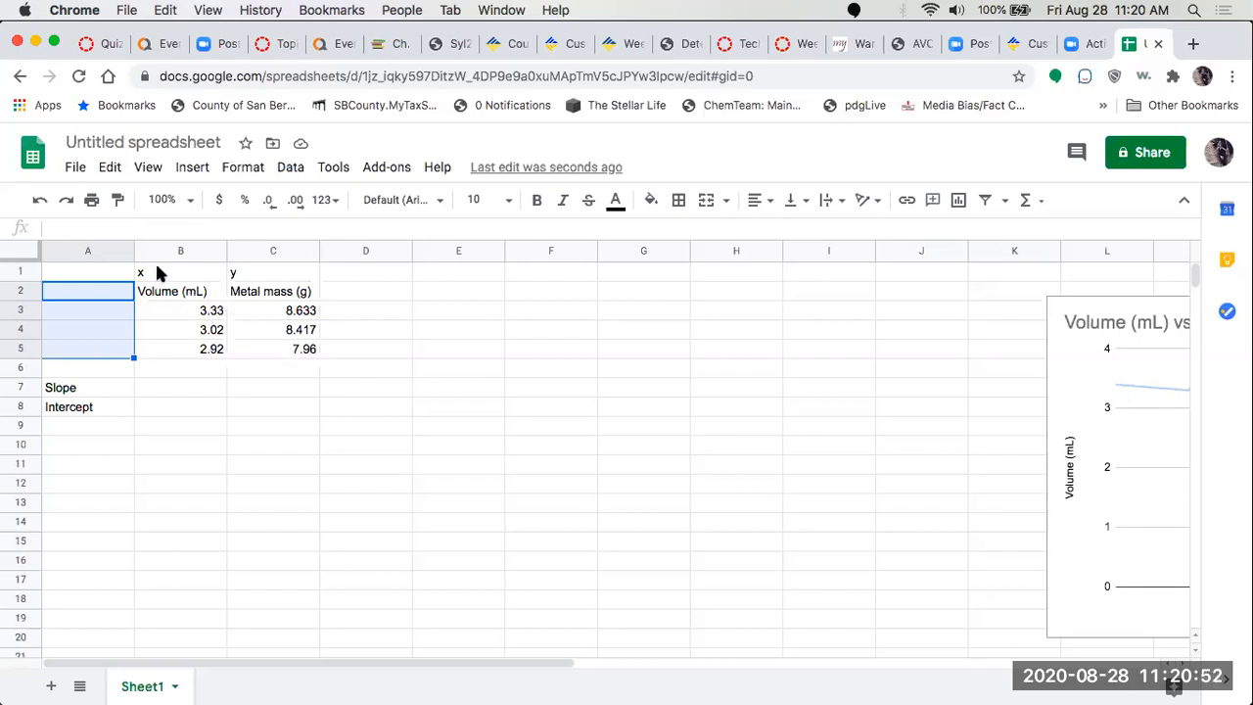
Center the x and y labels above the Volume and Metal mass columns.
left_click(180, 270)
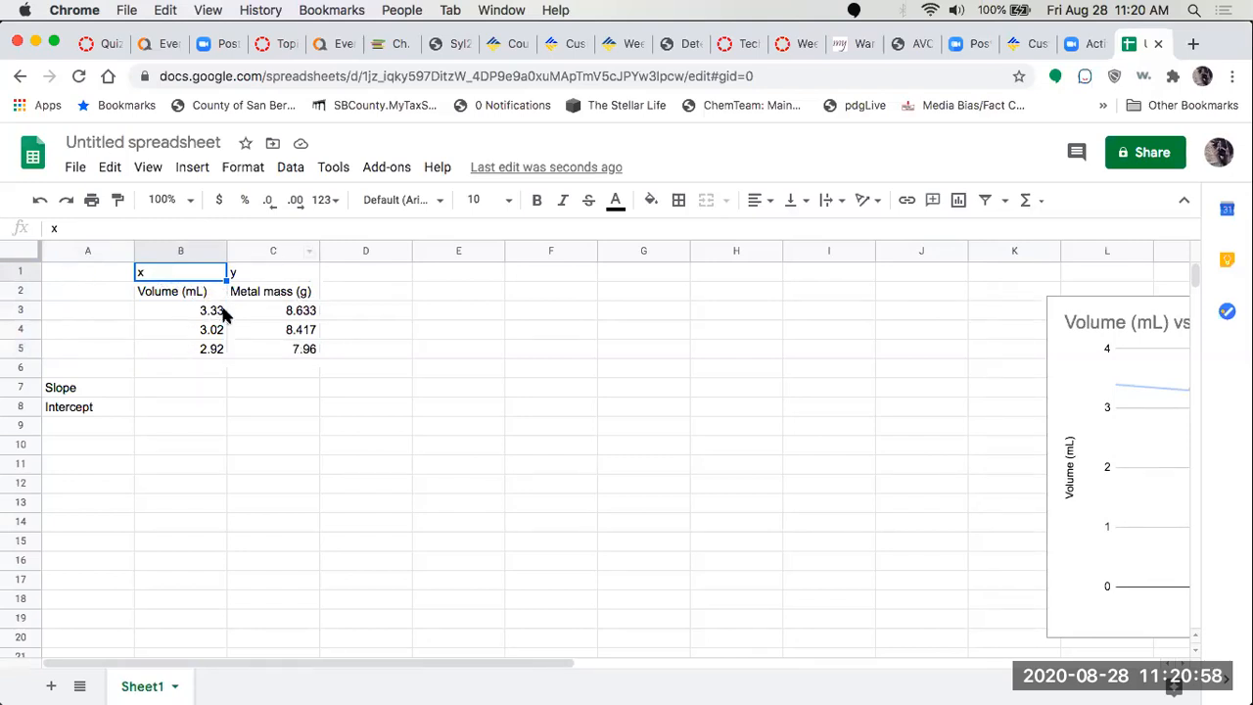
mouse_move(487, 286)
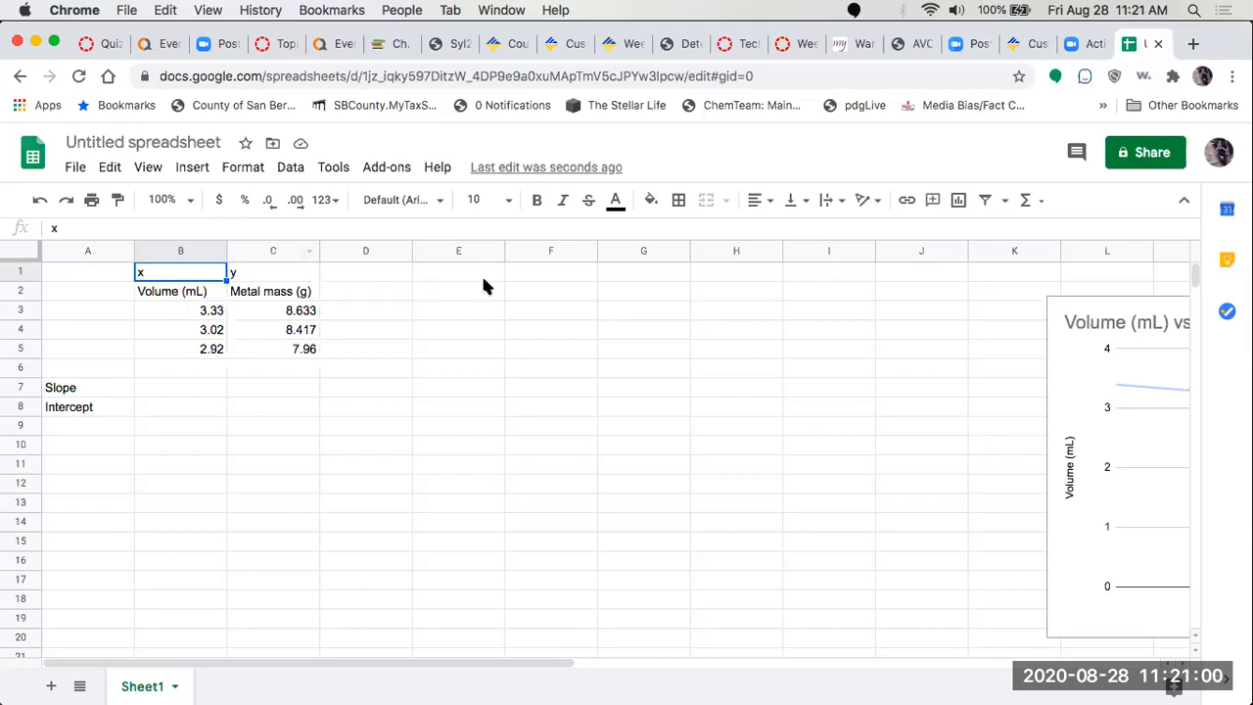
mouse_move(262, 329)
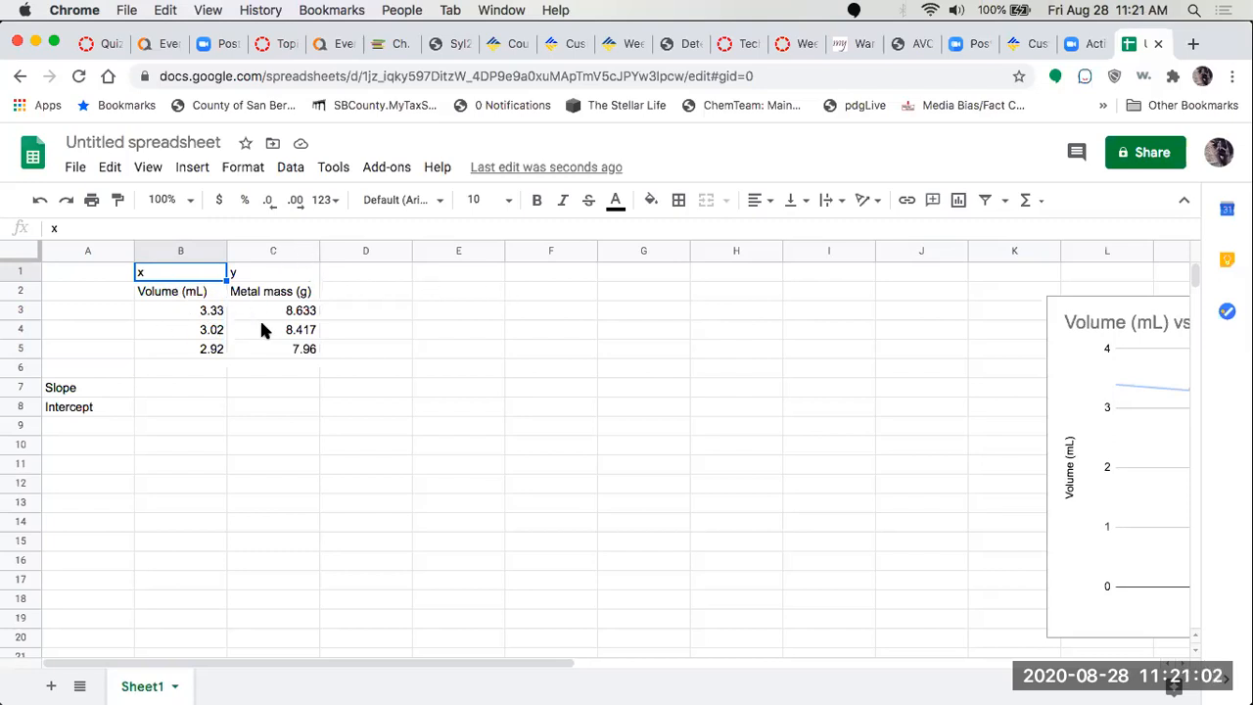
mouse_move(192, 292)
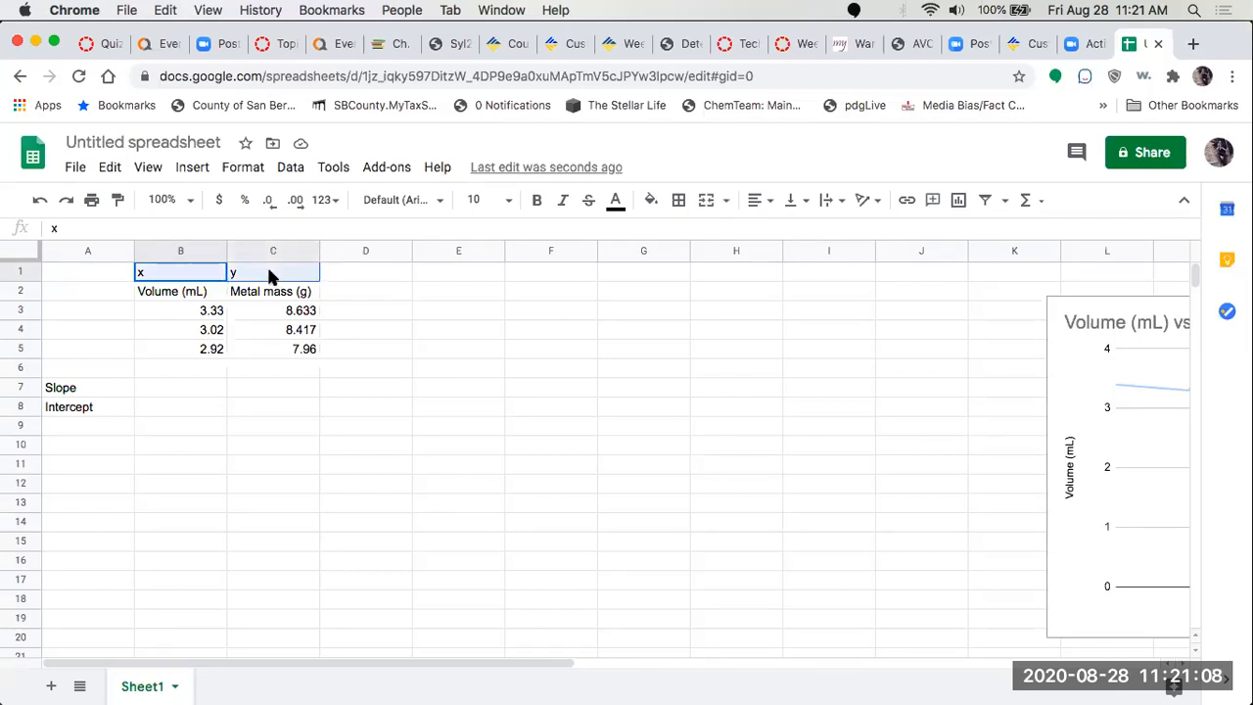
mouse_move(754, 200)
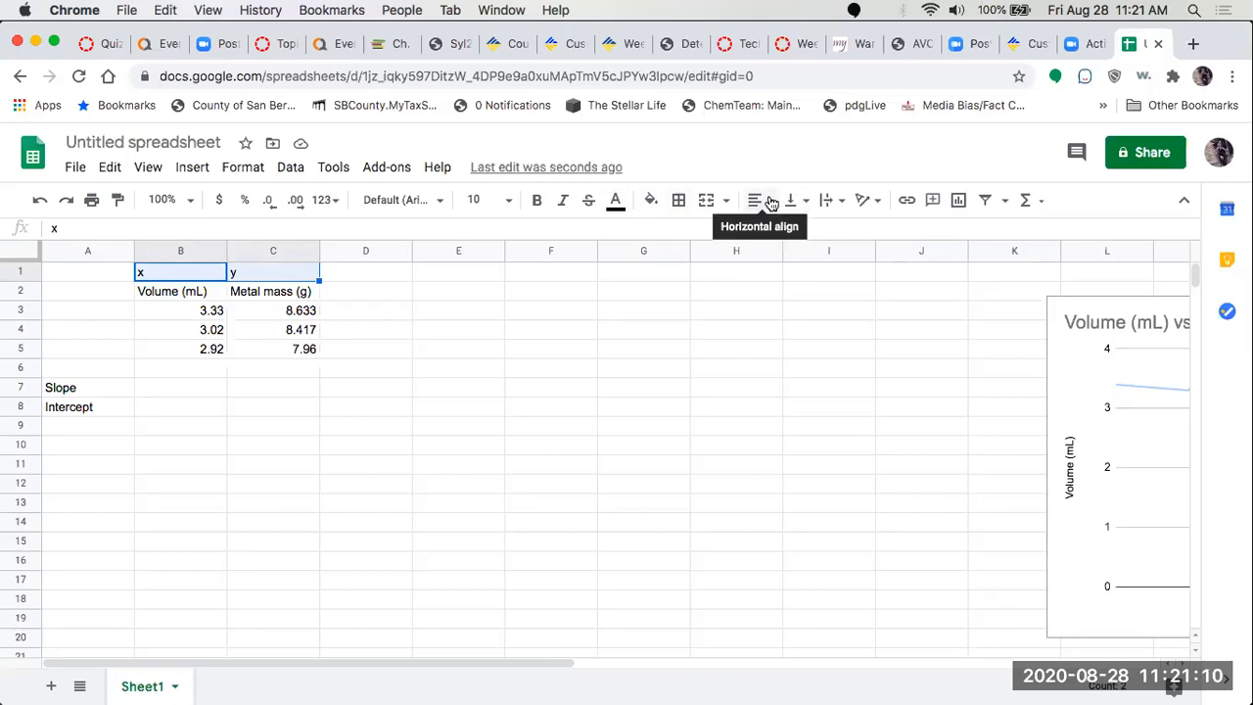
left_click(756, 200)
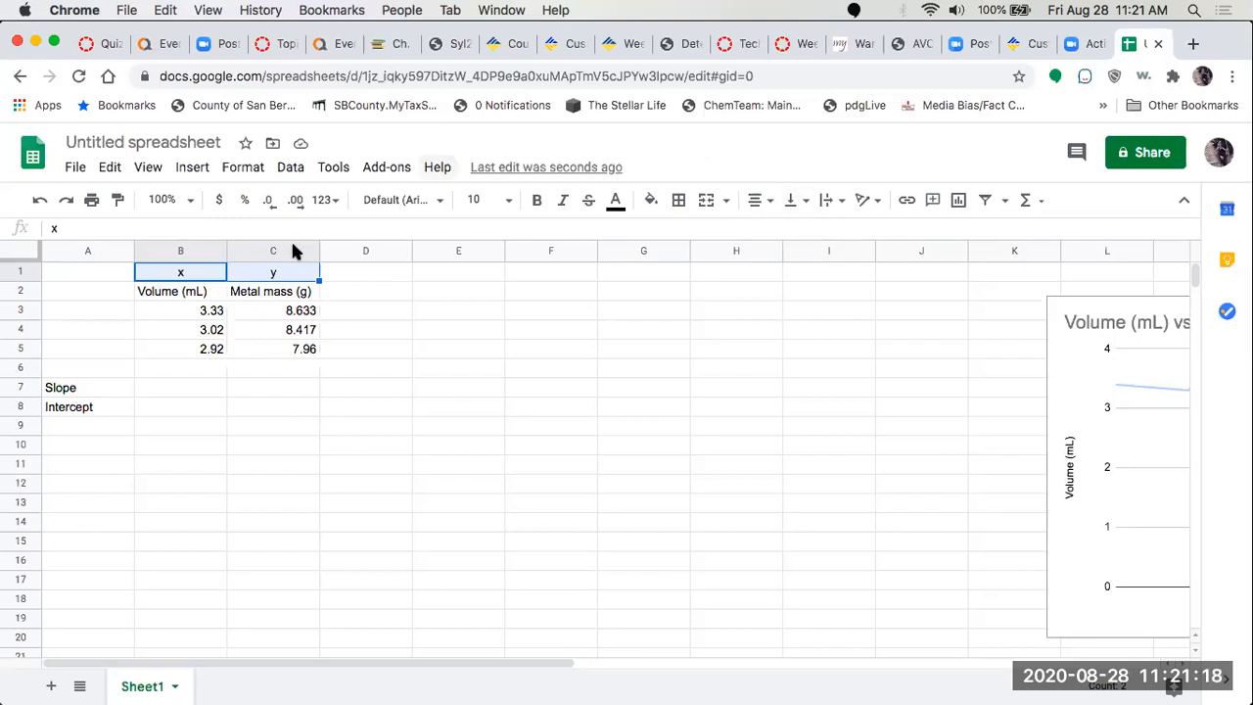
left_click(180, 290)
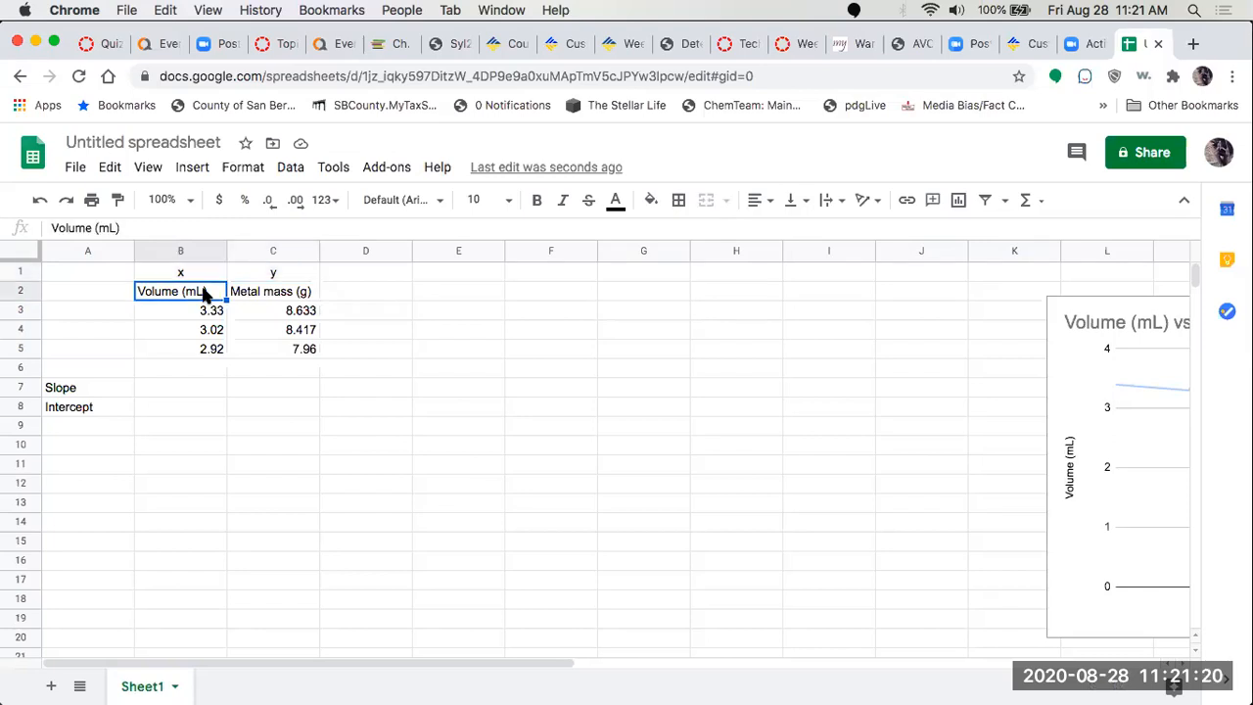
Insert a scatter chart of Metal mass (g) vs. Volume (mL) from B2:C5 beside the table.
left_click_drag(180, 290, 284, 348)
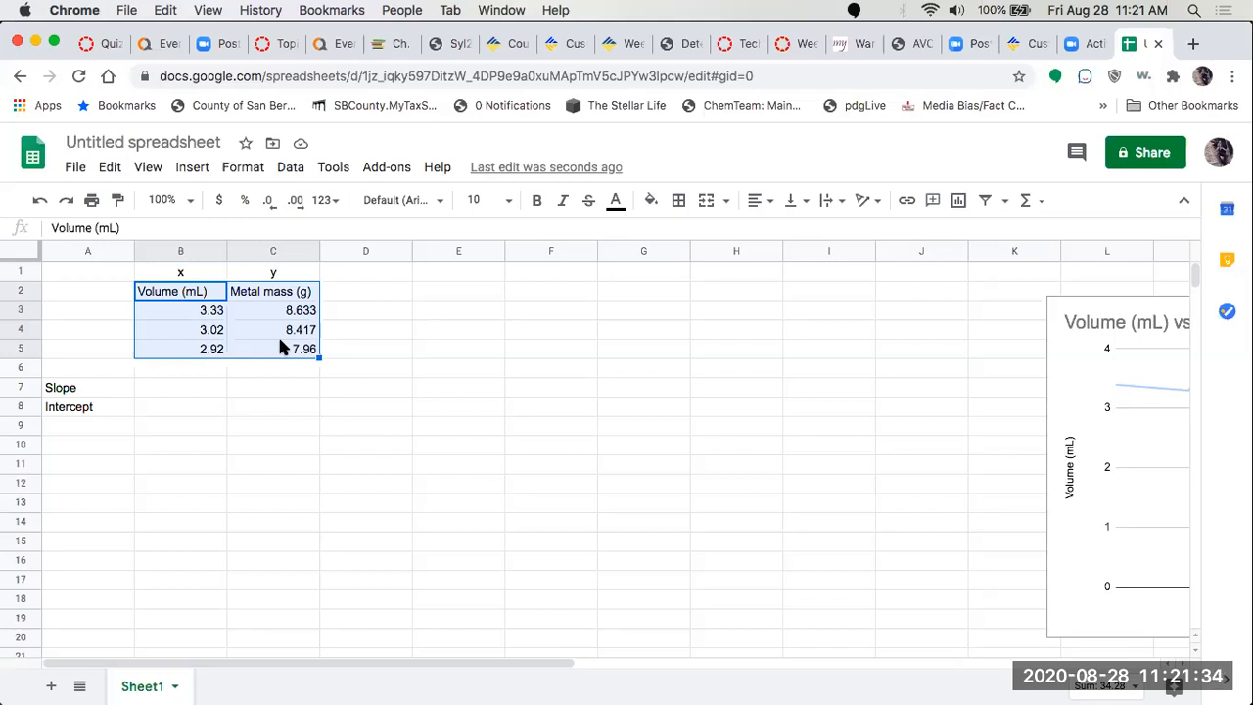
mouse_move(913, 186)
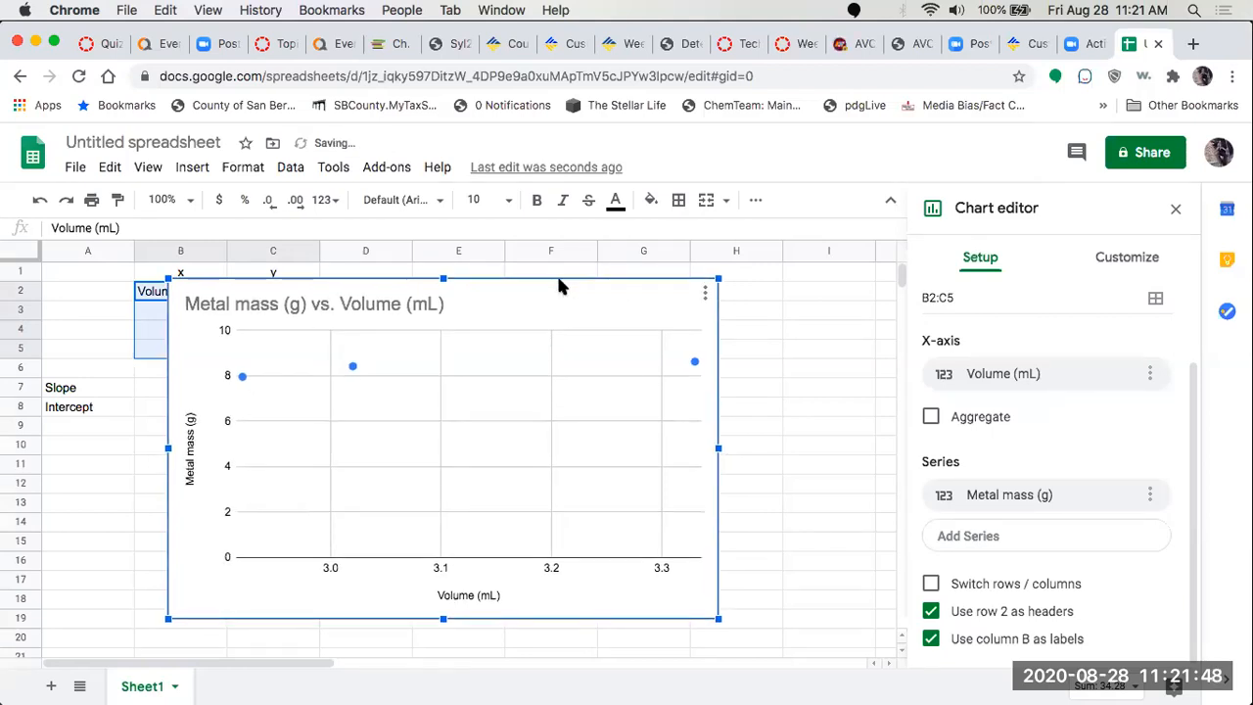
mouse_move(484, 282)
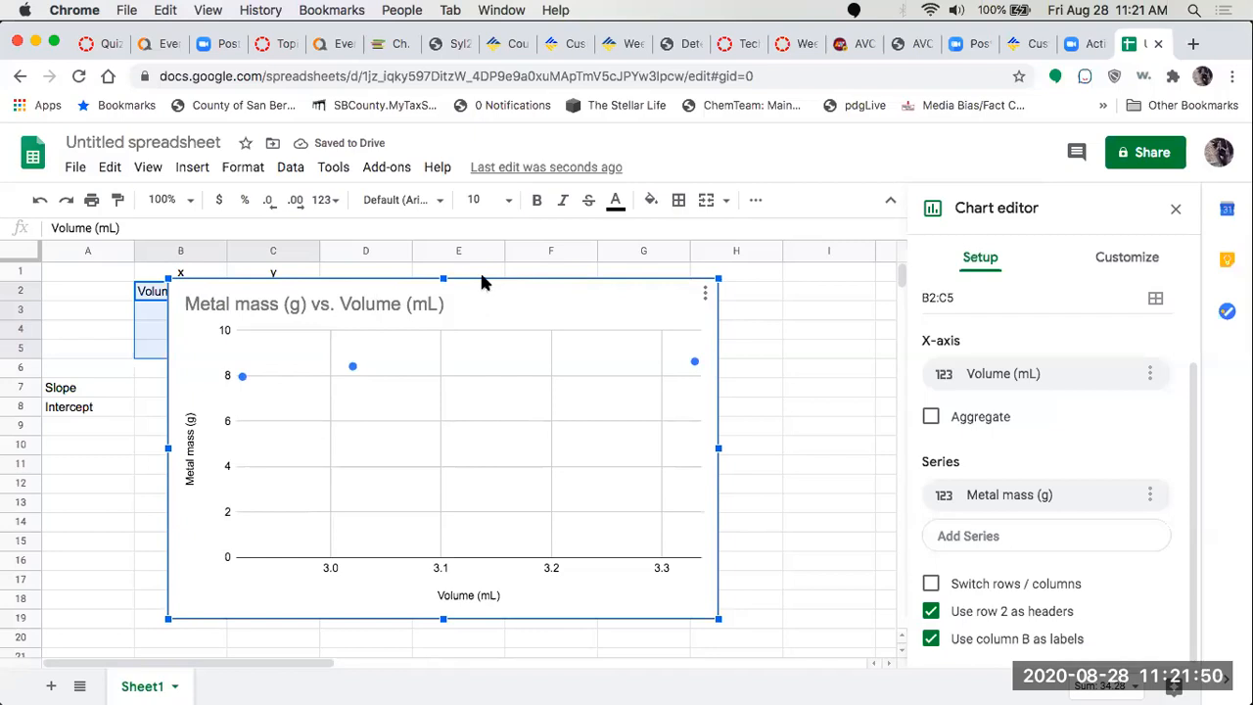
mouse_move(403, 282)
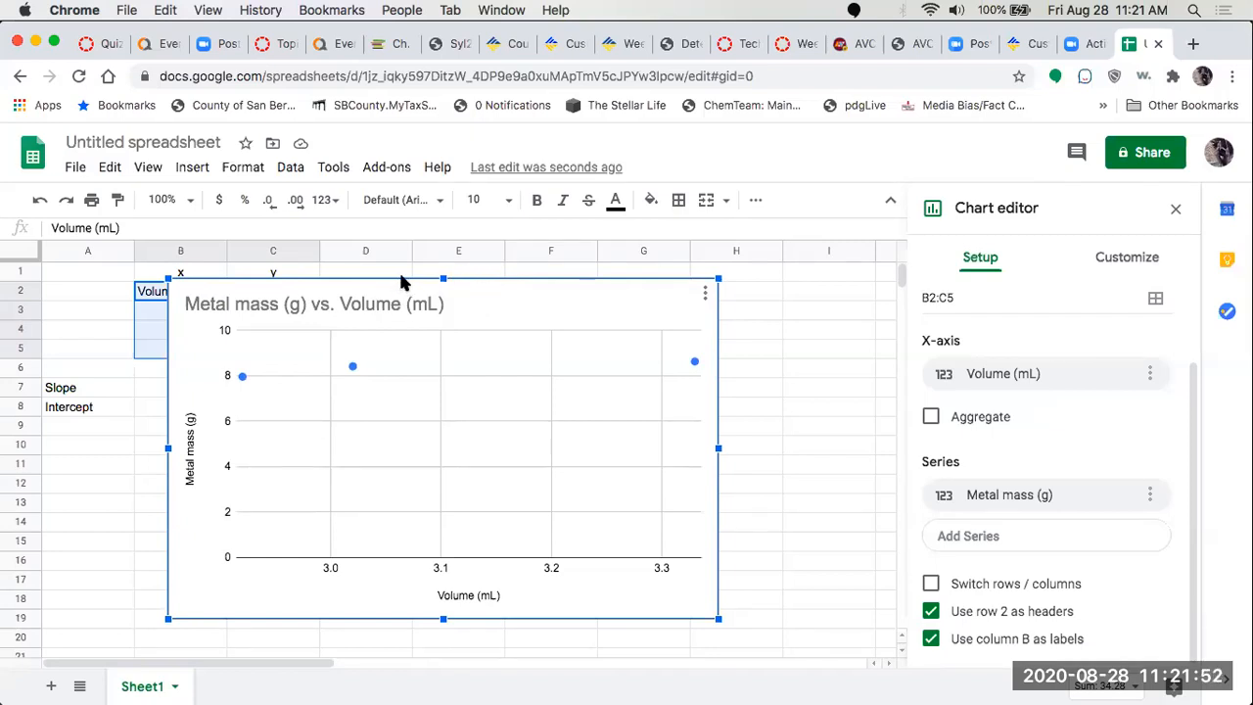
mouse_move(168, 437)
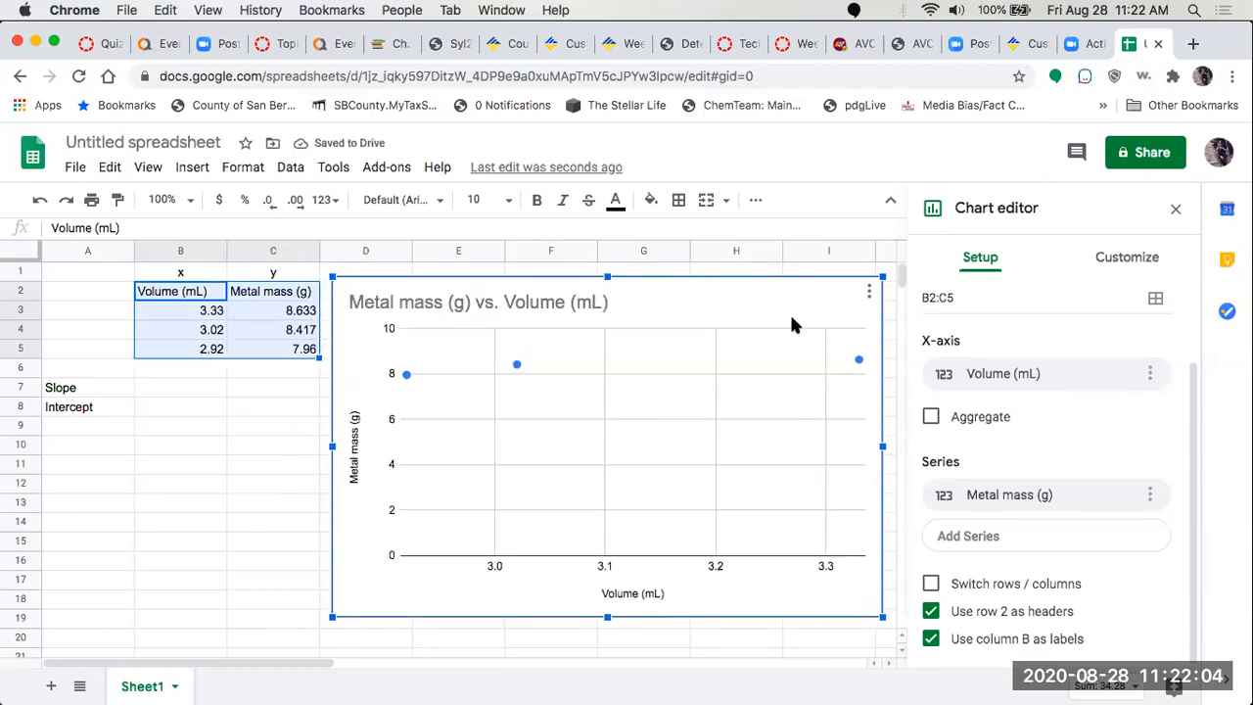
mouse_move(364, 483)
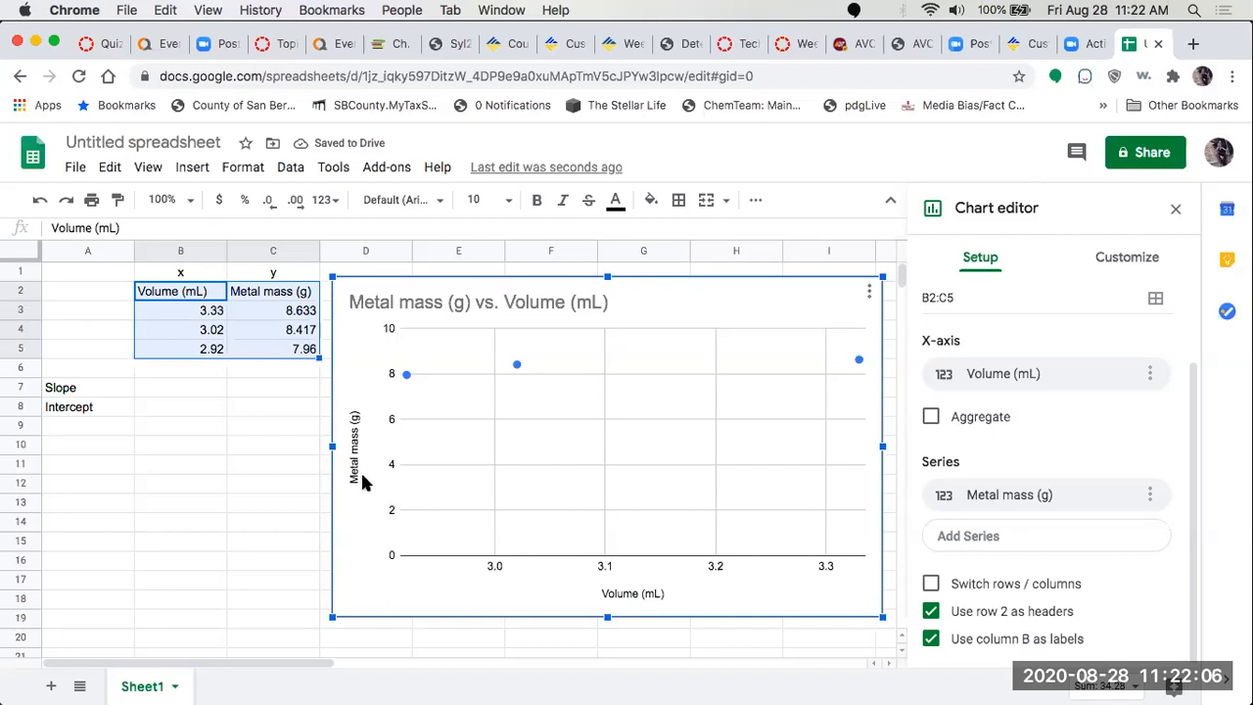
mouse_move(638, 262)
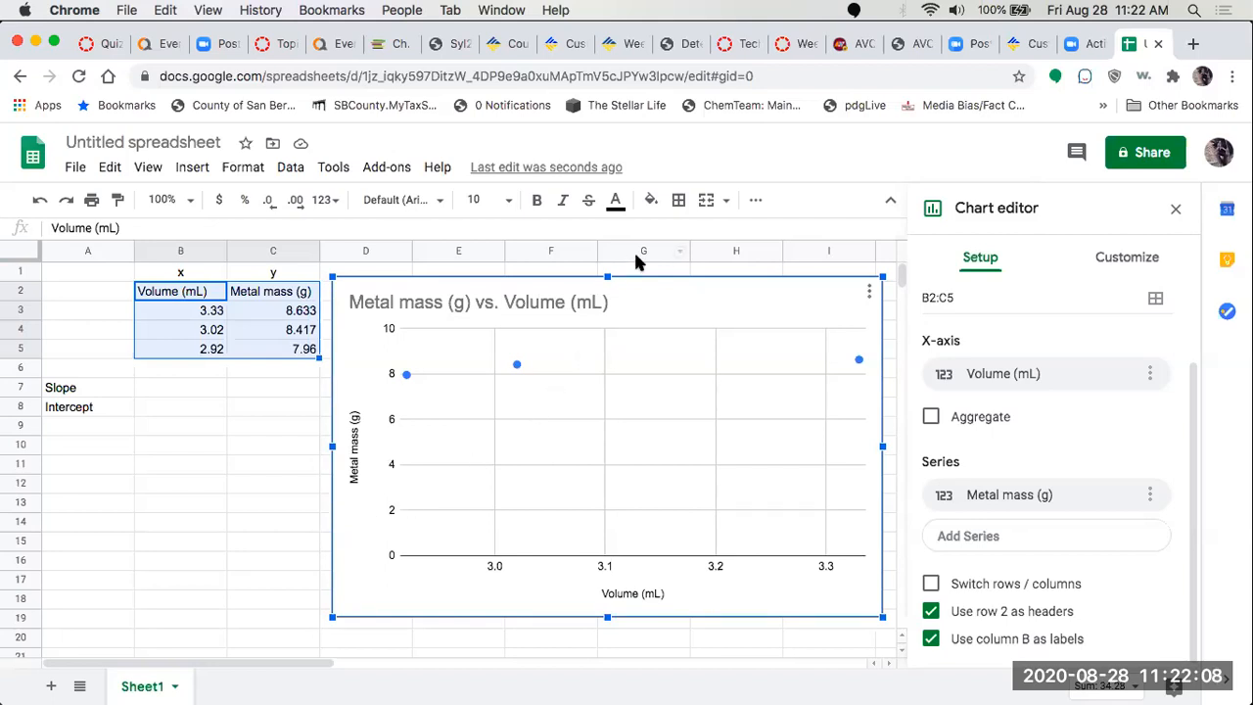
left_click(478, 302)
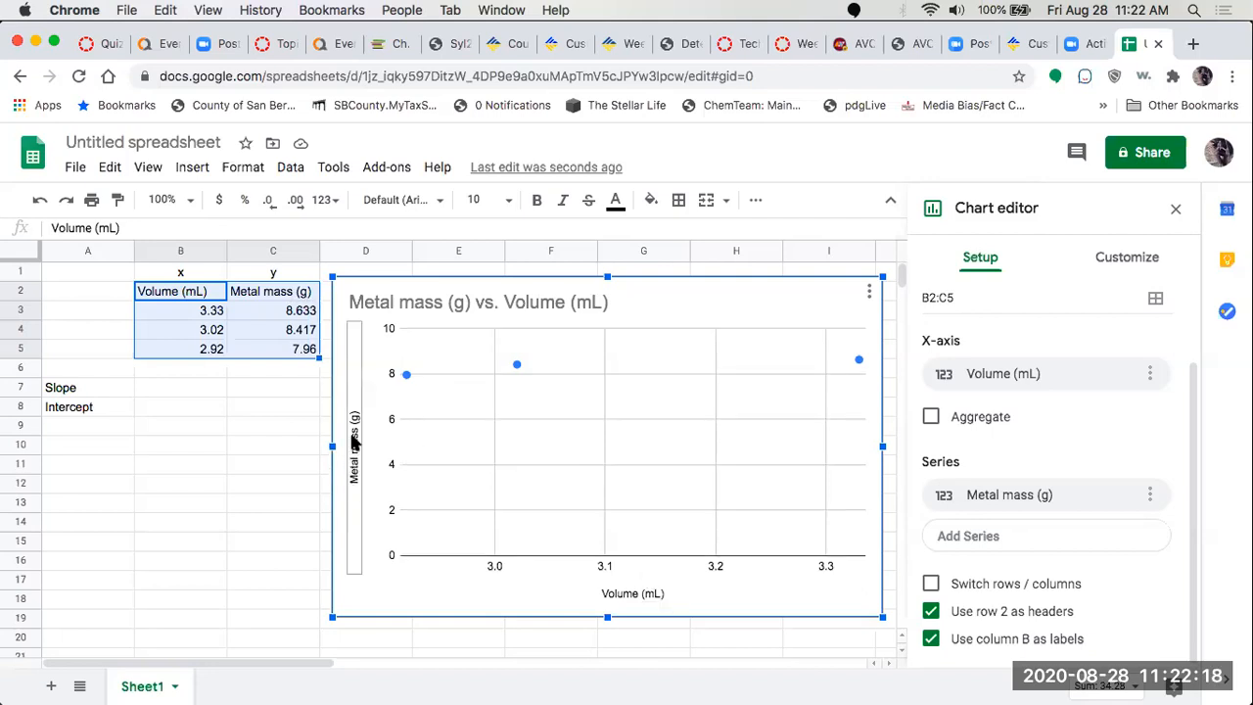
mouse_move(674, 611)
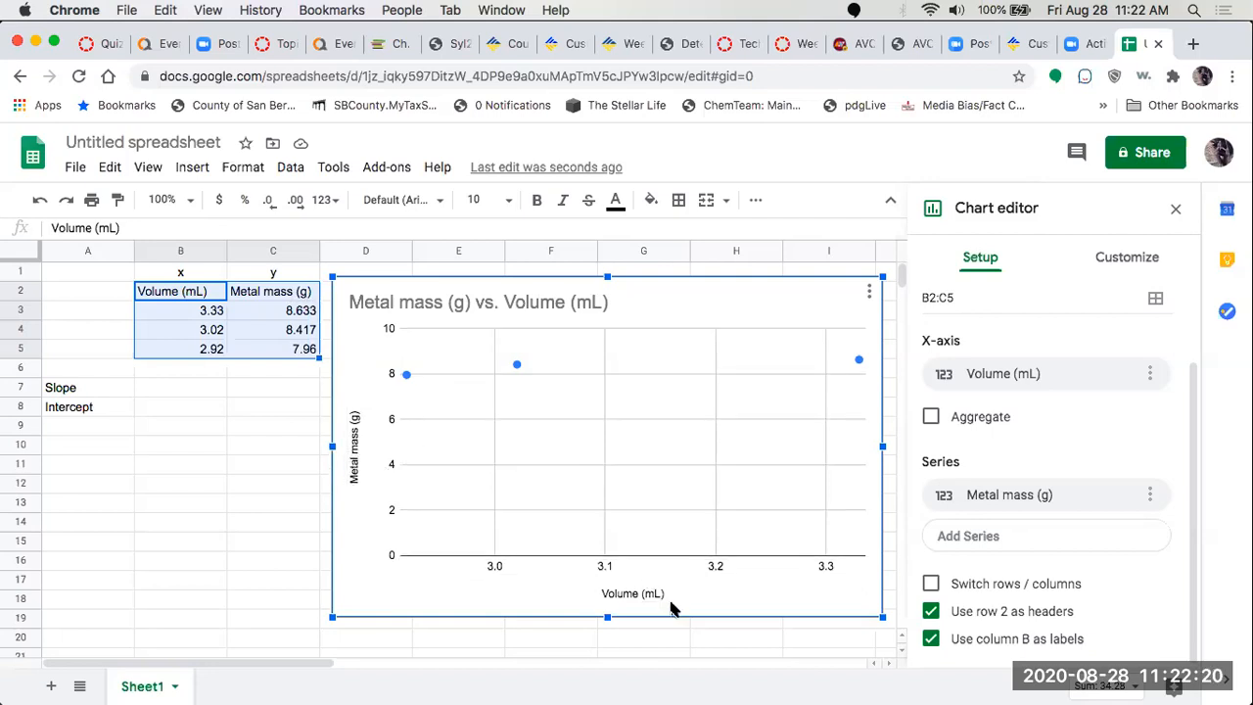
mouse_move(920, 454)
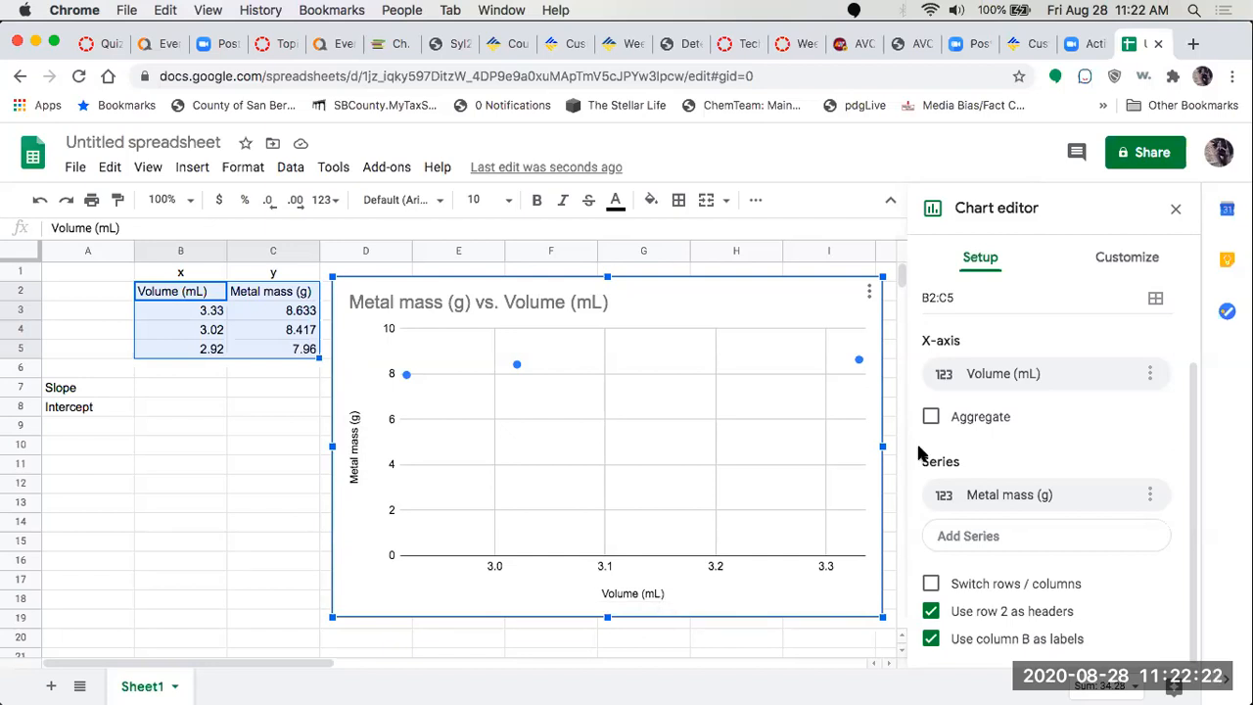
mouse_move(1089, 250)
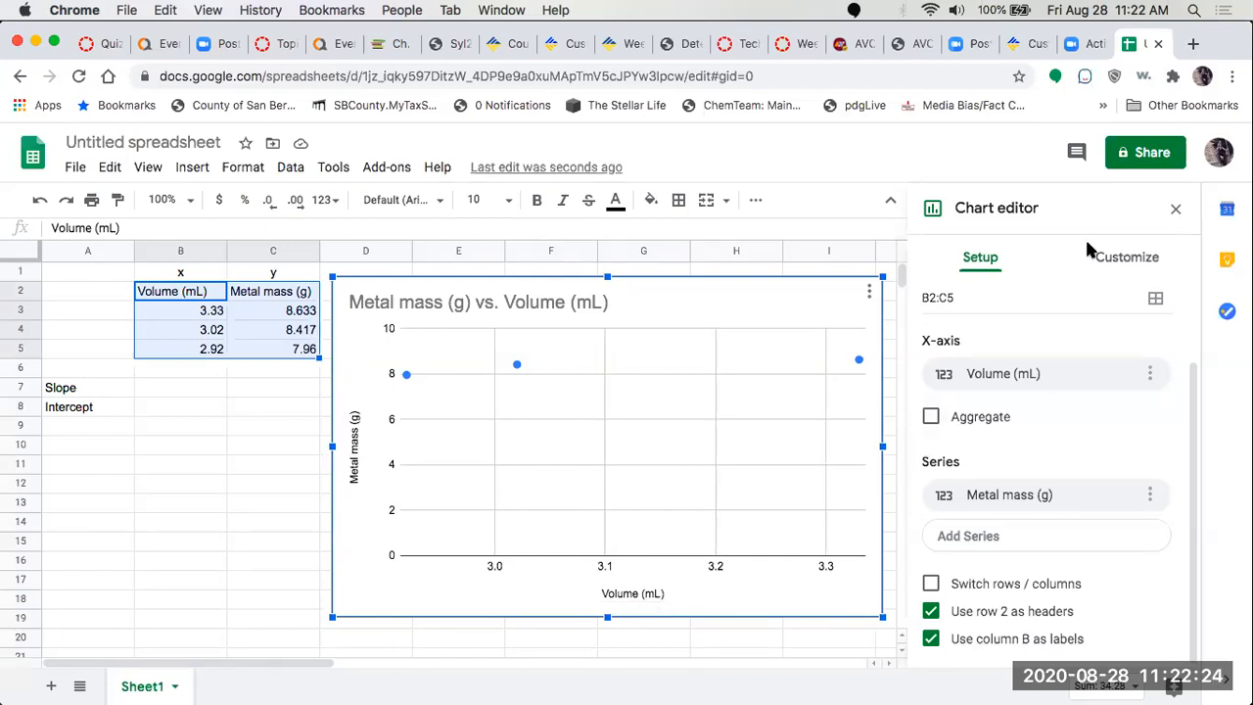
mouse_move(1049, 368)
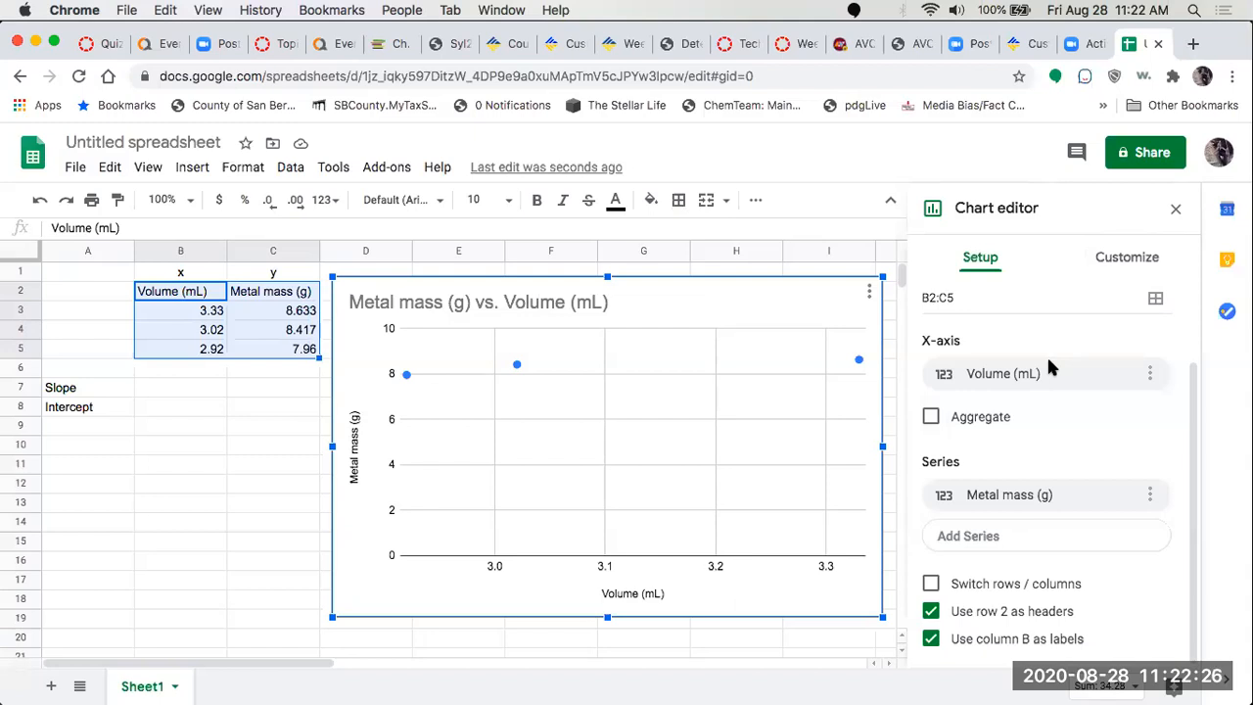
mouse_move(1130, 257)
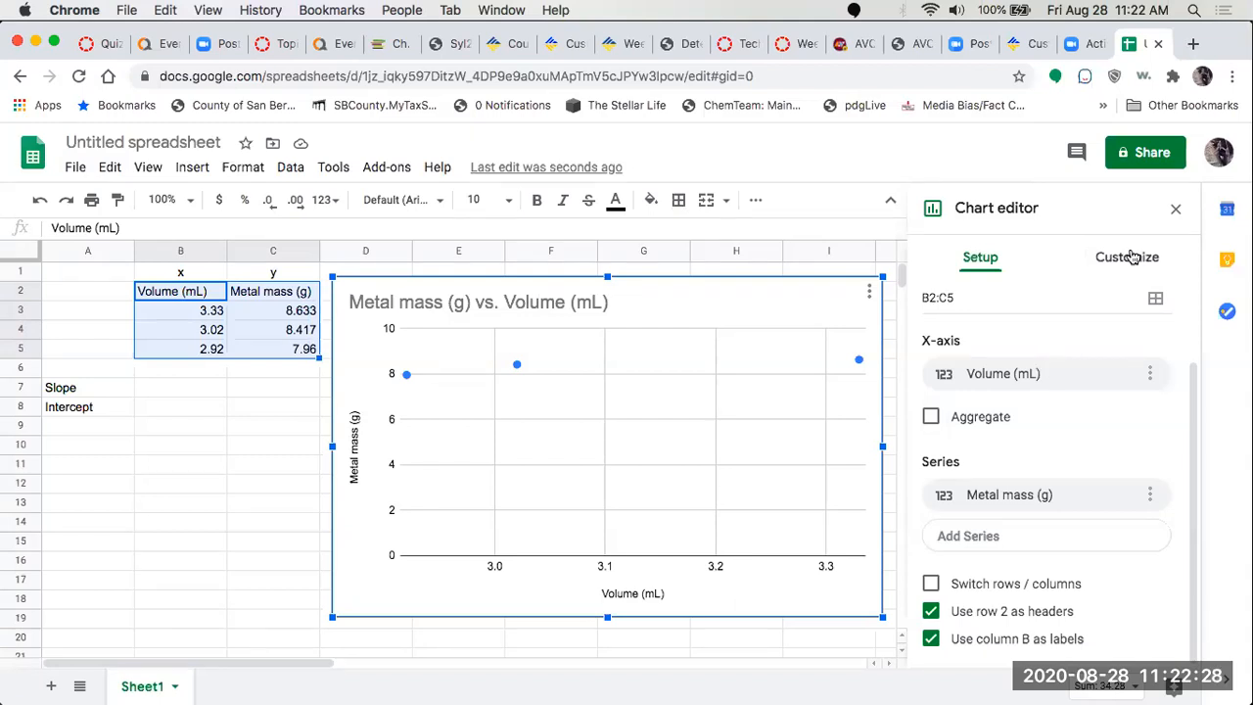
Add a linear trendline to the Metal mass series via Customize > Series in the Chart editor.
left_click(1126, 256)
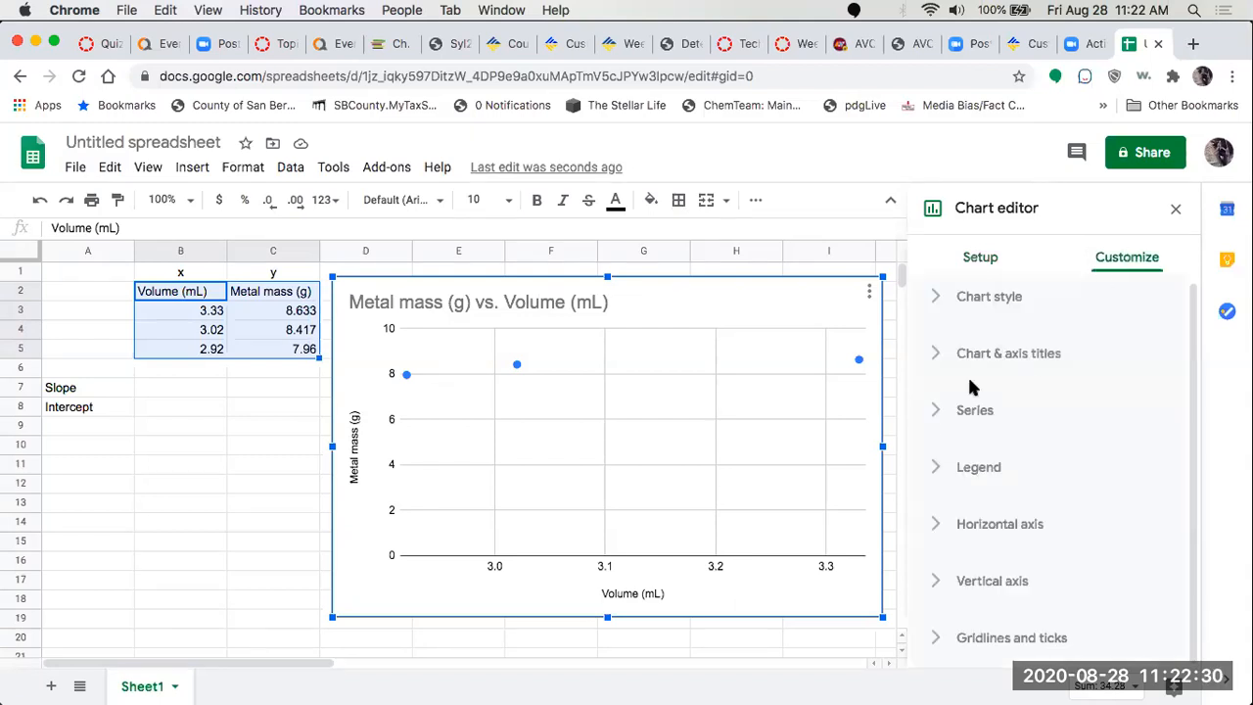
left_click(975, 411)
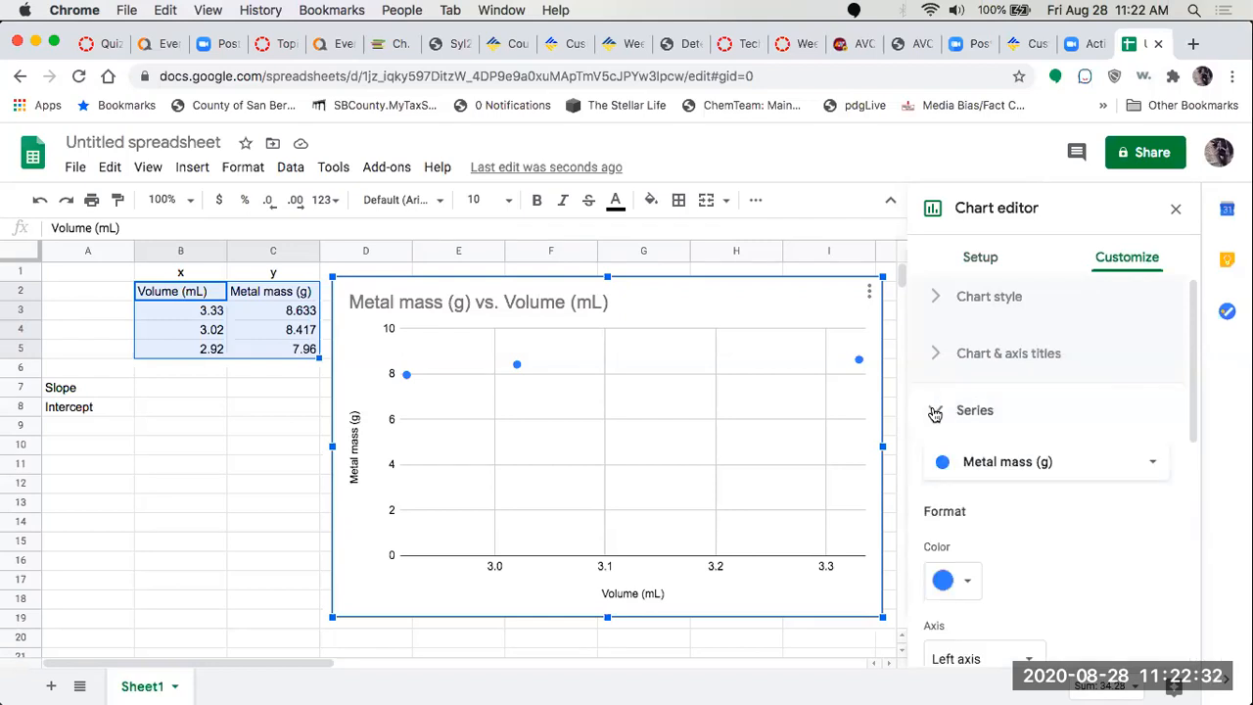
scroll("down", 3)
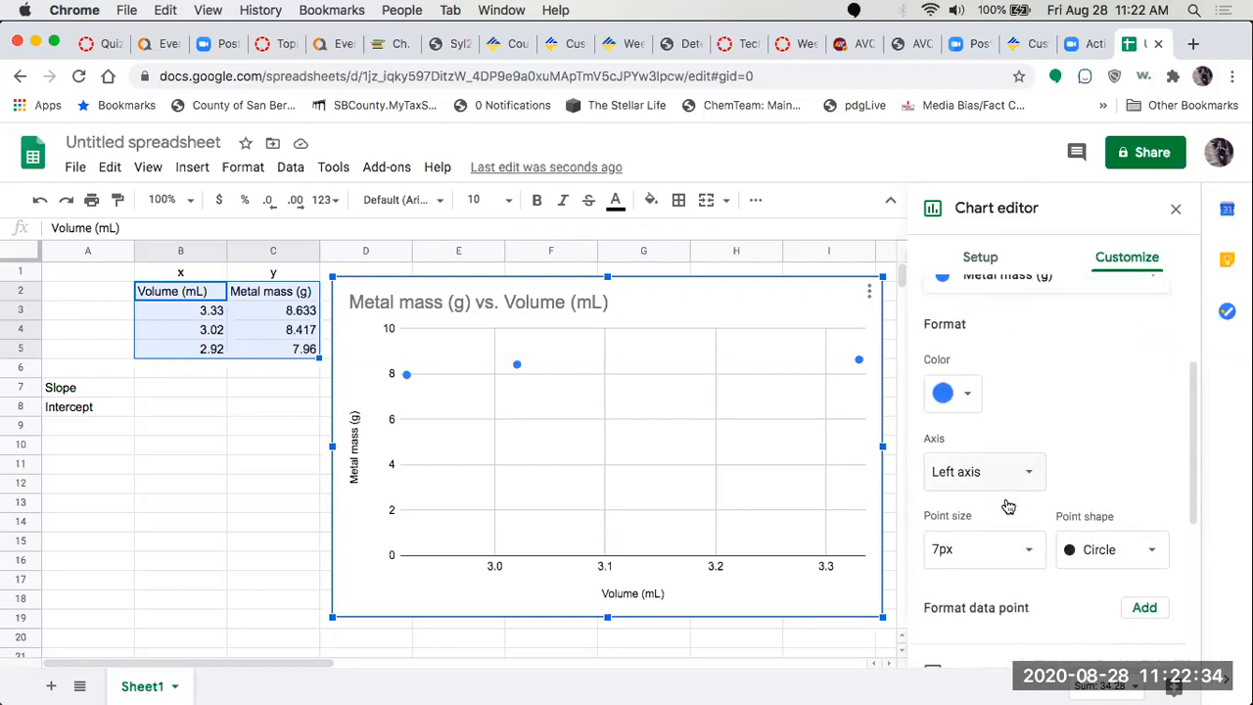
scroll("down", 3)
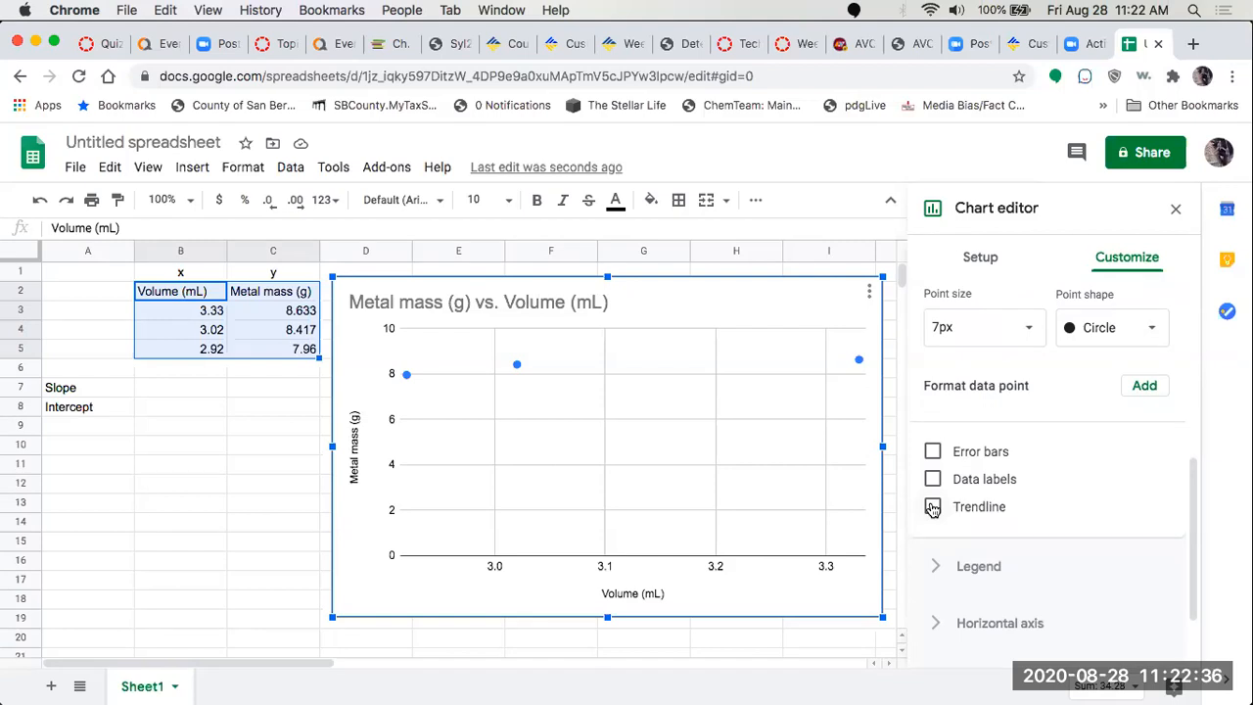
left_click(932, 507)
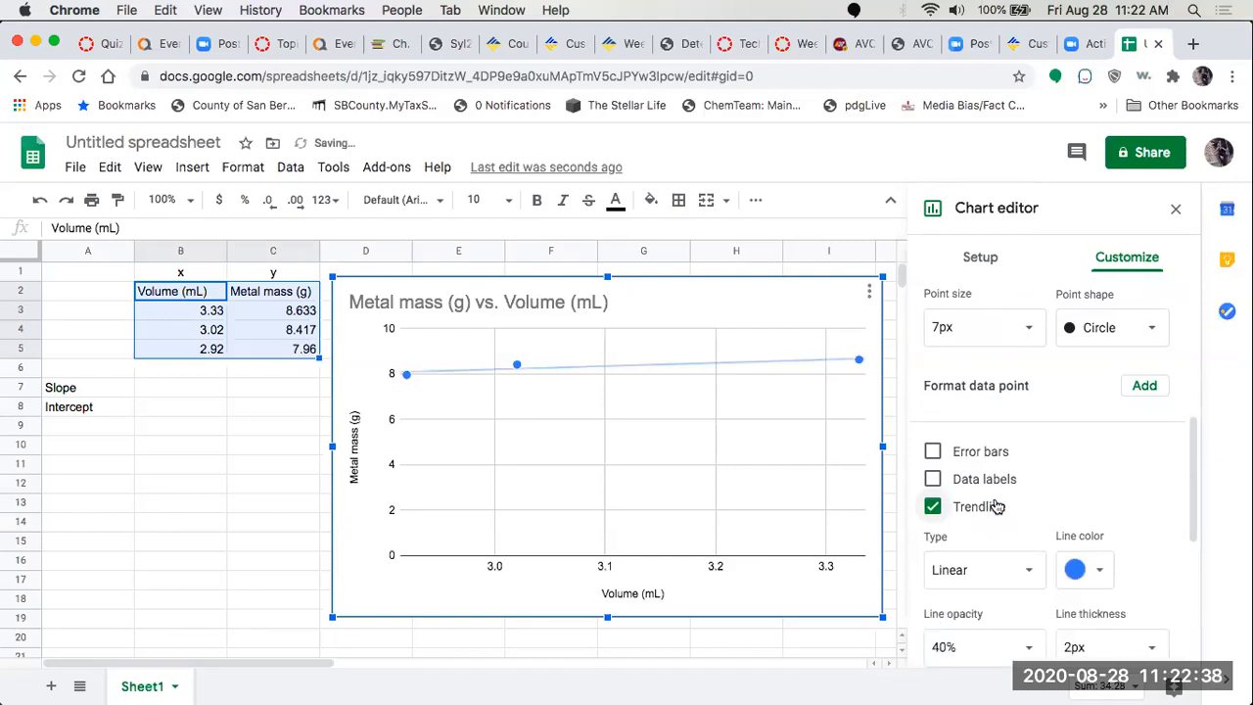
scroll("down", 3)
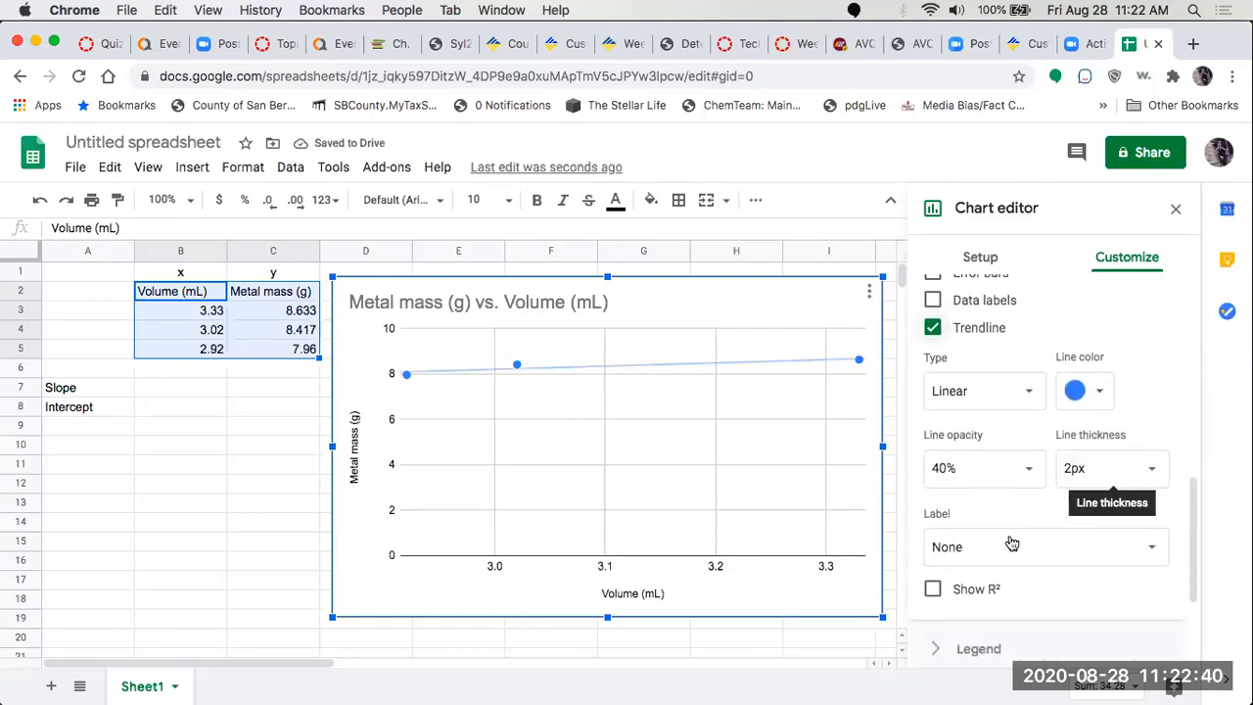
Label the trendline with its equation 1.42x + 3.96 and show R² = 0.777.
left_click(1045, 546)
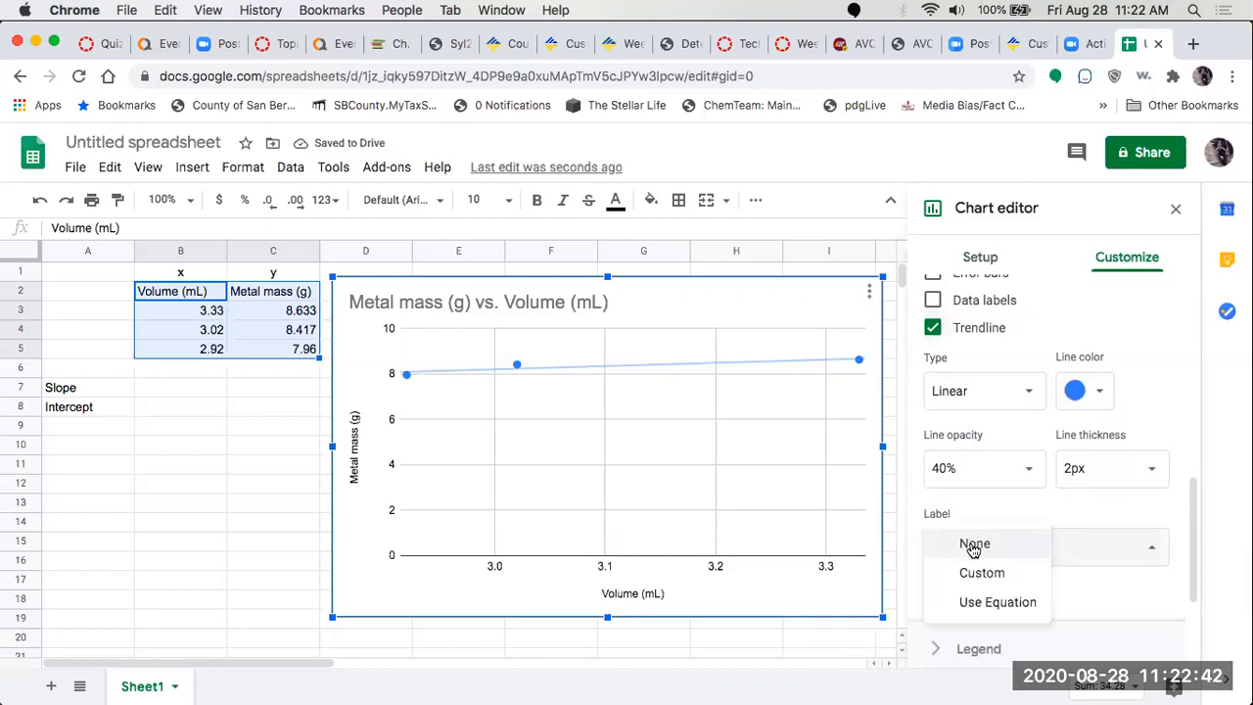
mouse_move(995, 603)
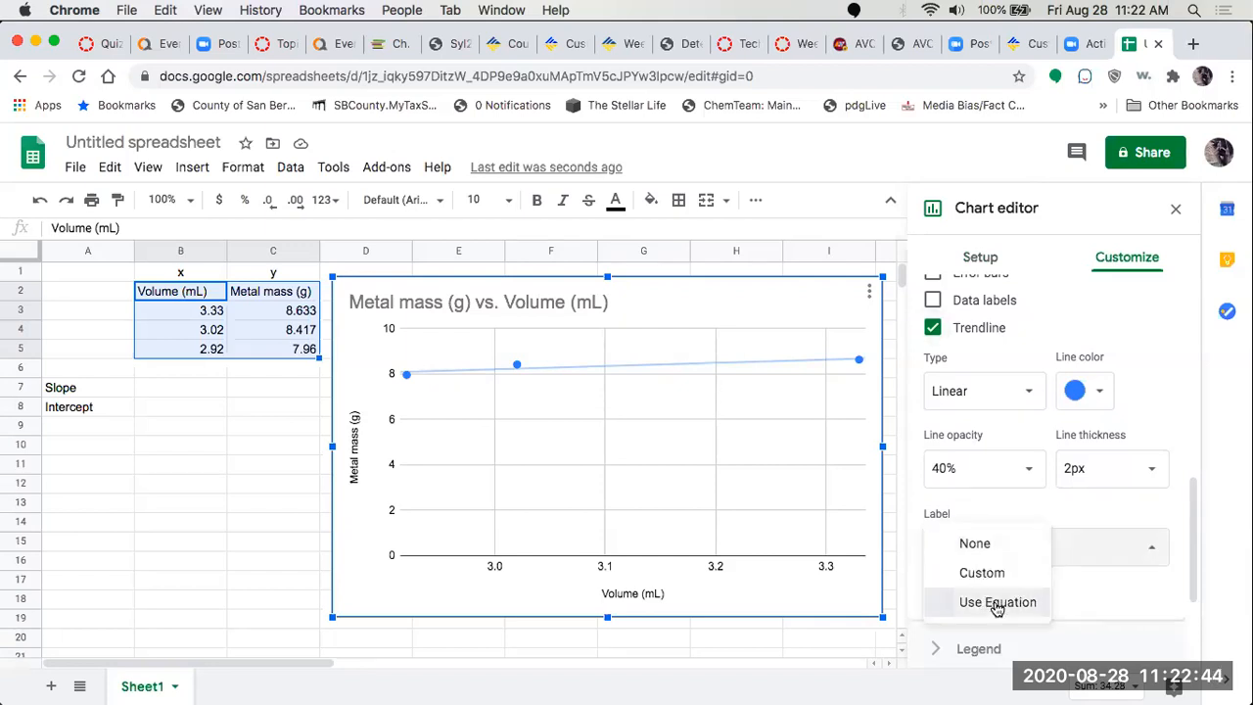
left_click(996, 603)
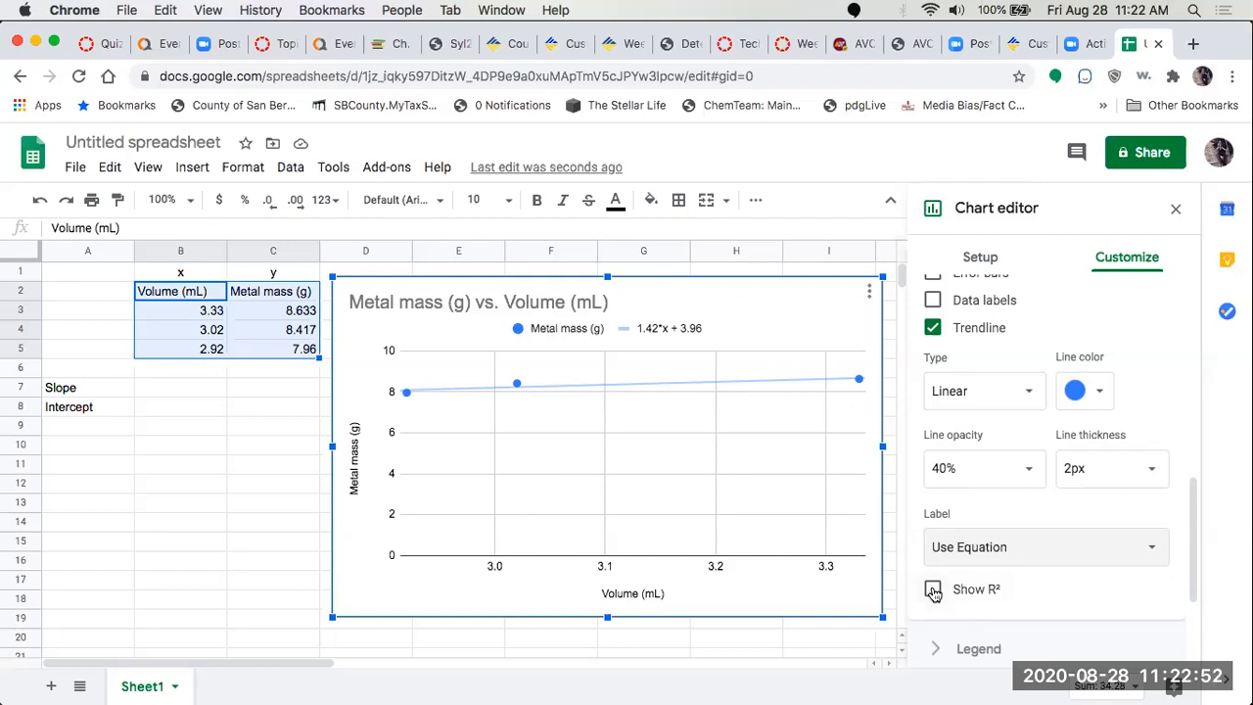
left_click(932, 592)
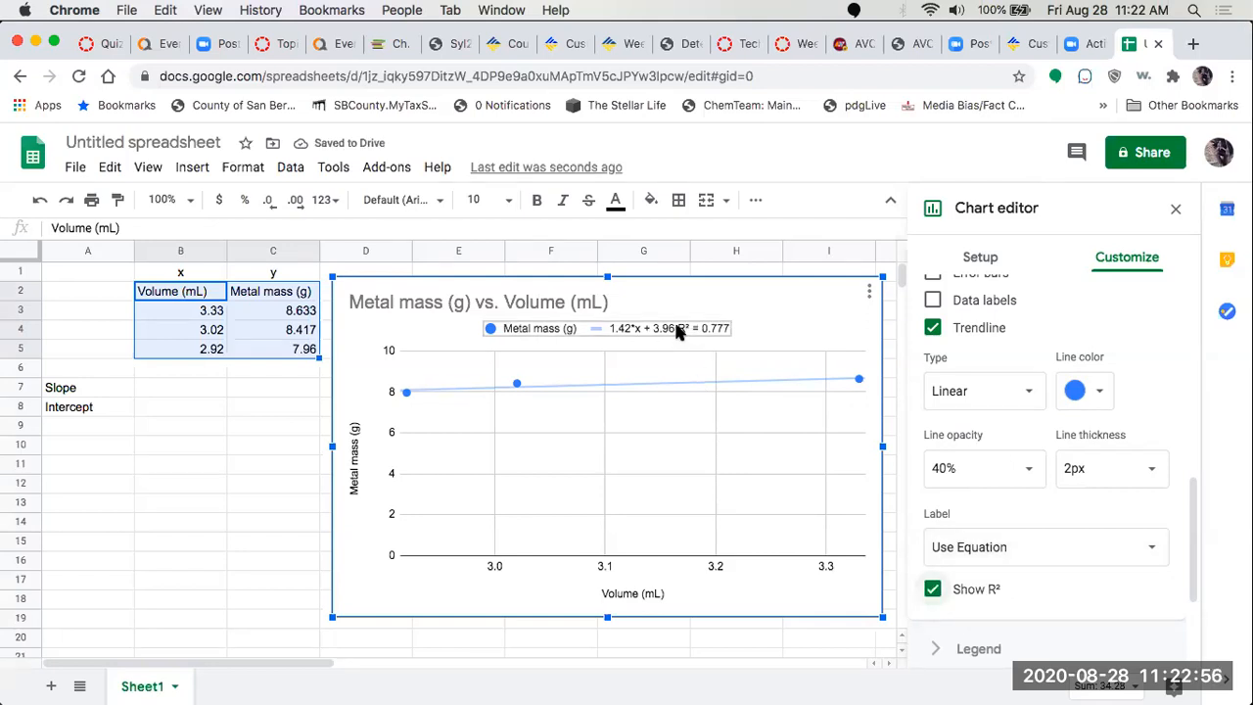
mouse_move(587, 340)
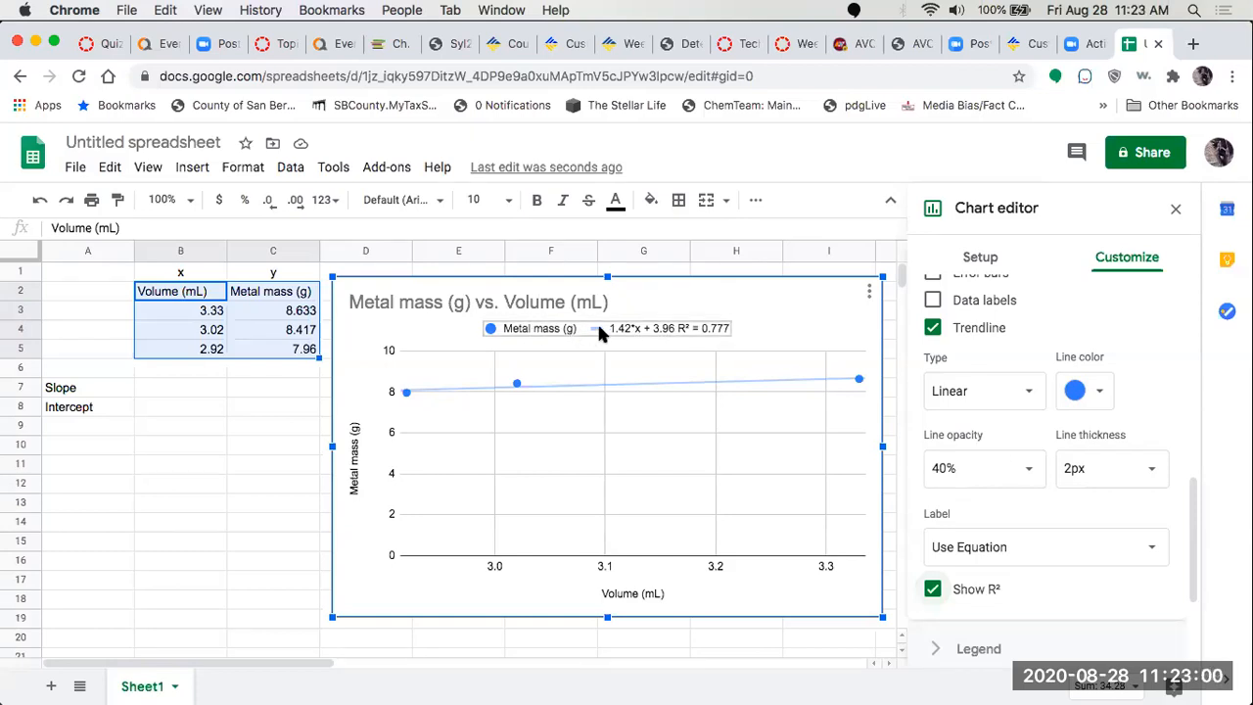
mouse_move(631, 337)
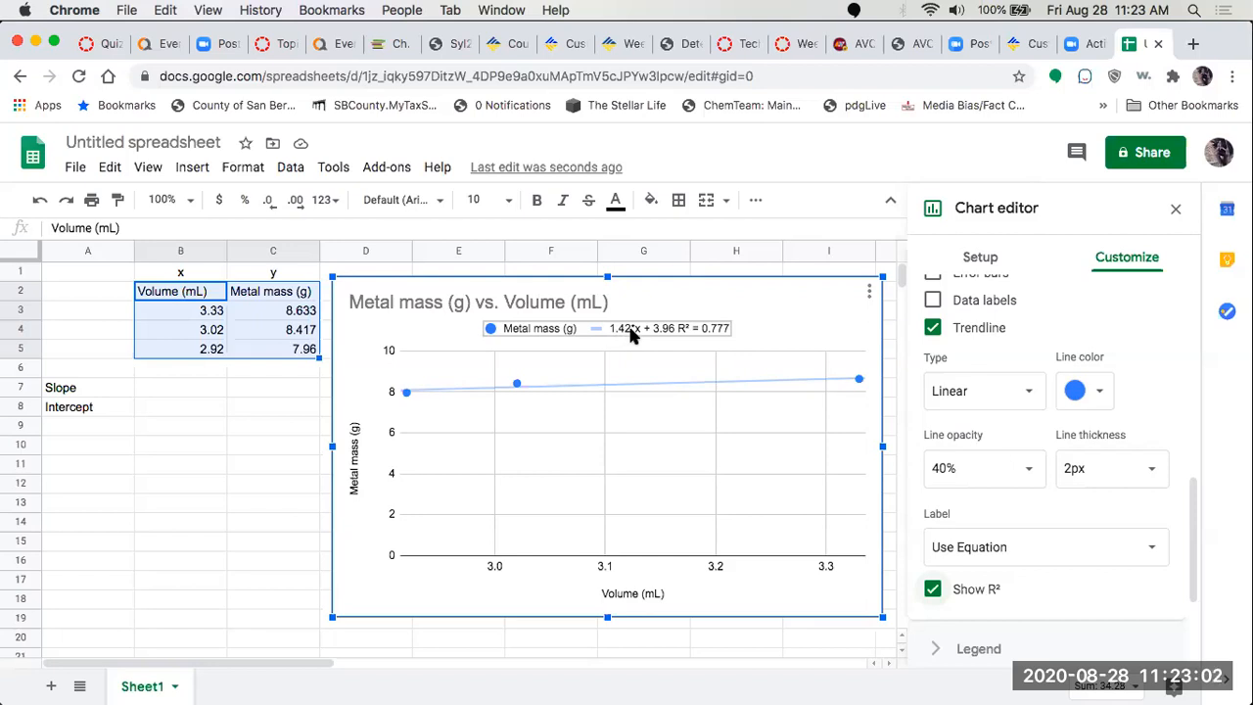
mouse_move(611, 572)
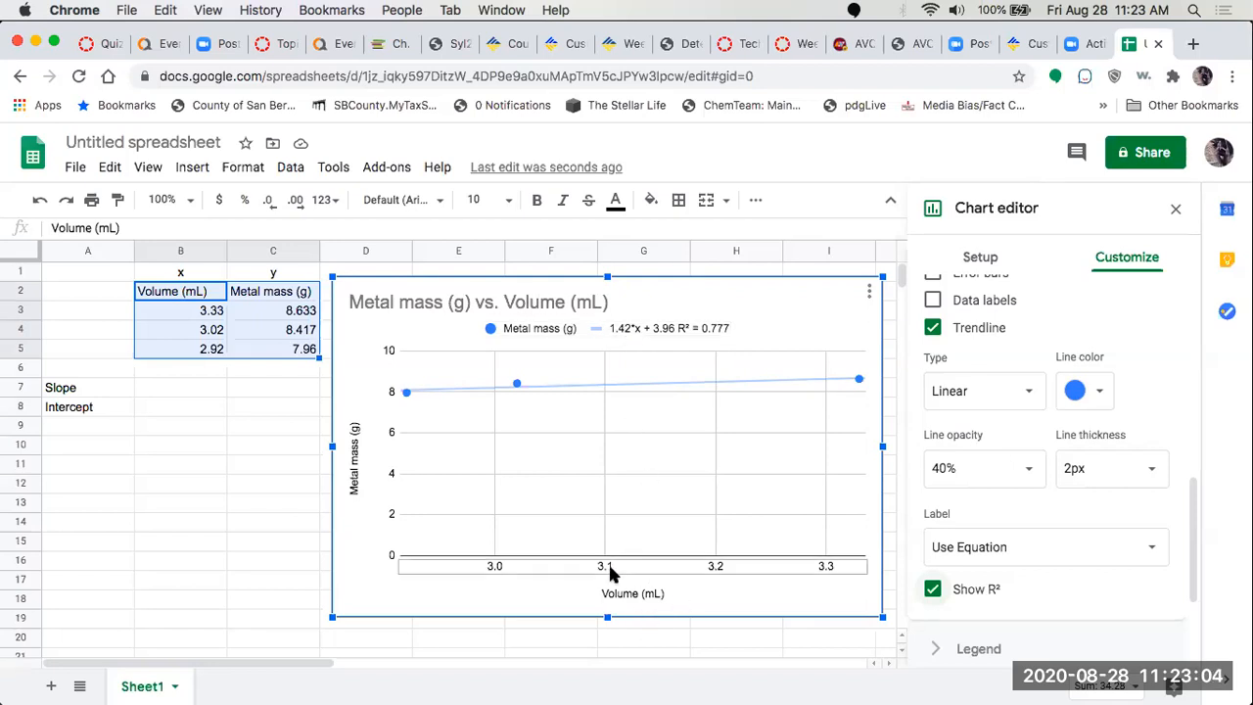
mouse_move(642, 516)
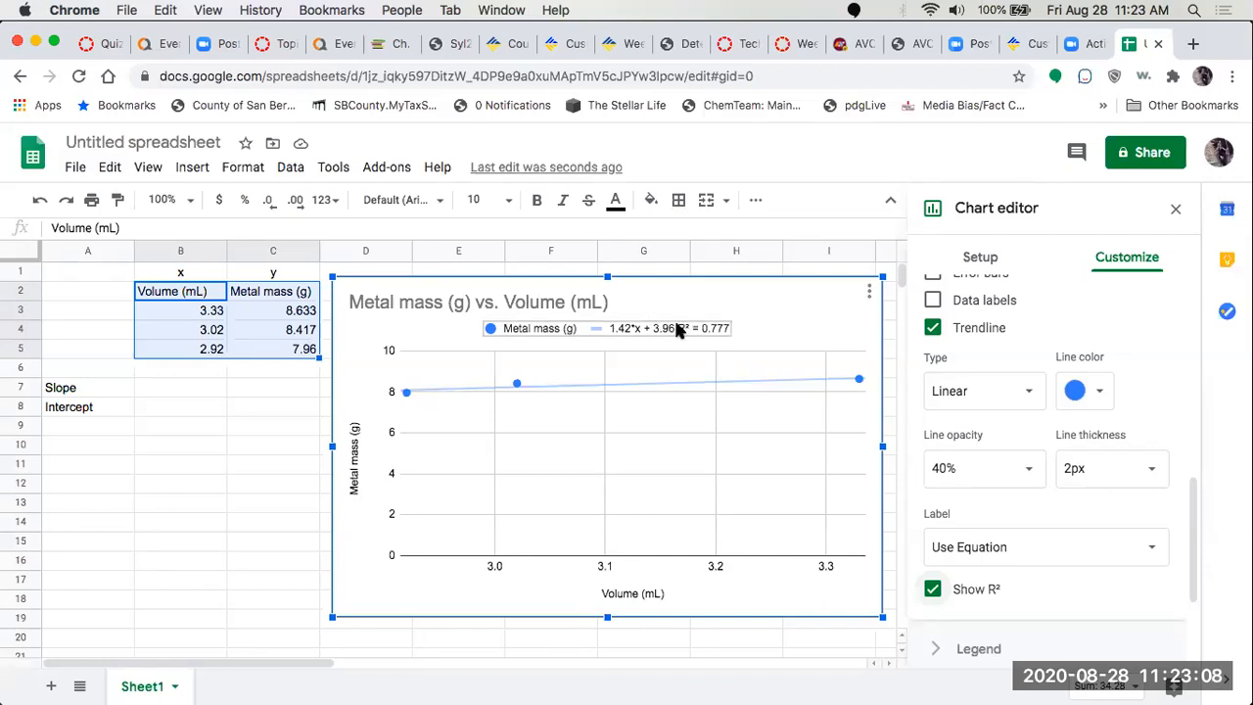
mouse_move(863, 609)
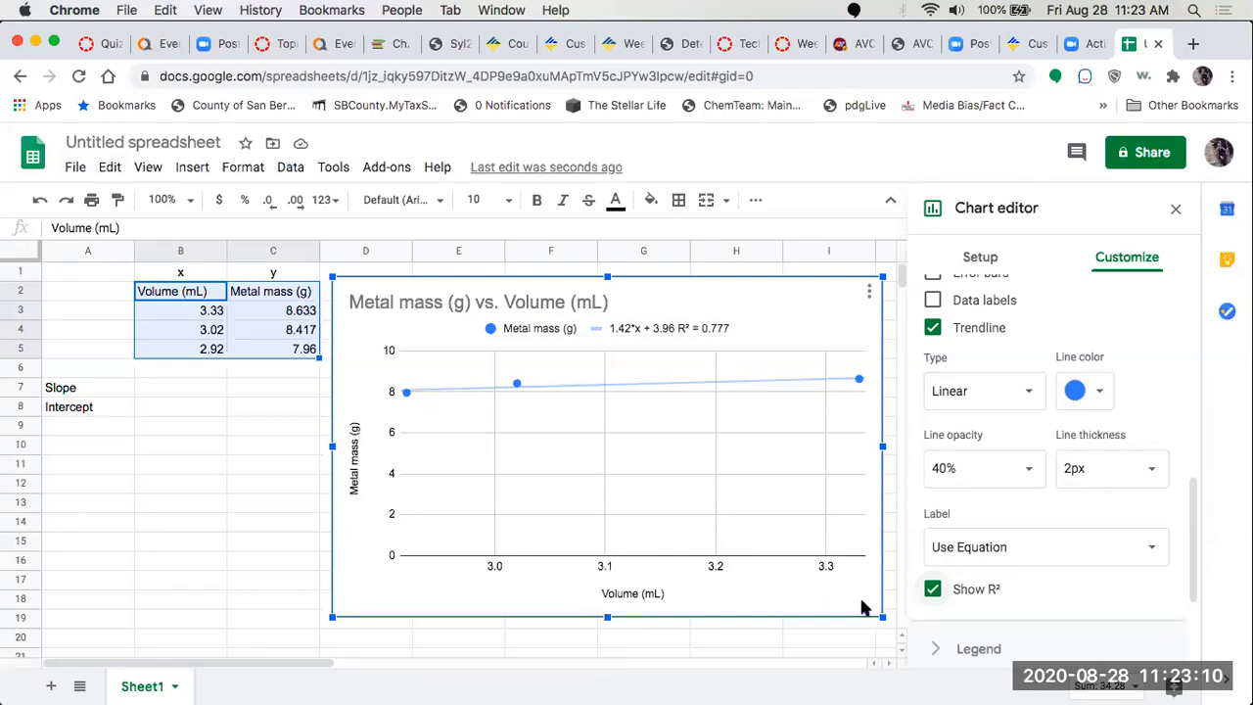
mouse_move(685, 294)
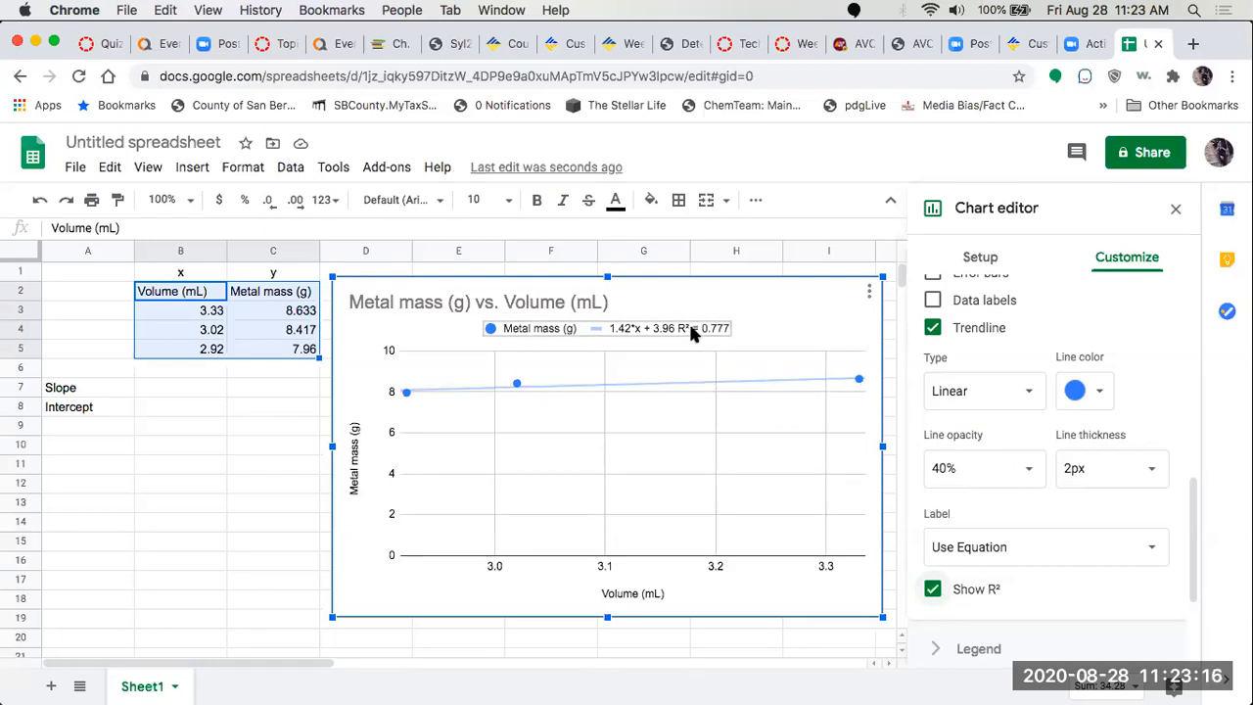
mouse_move(722, 333)
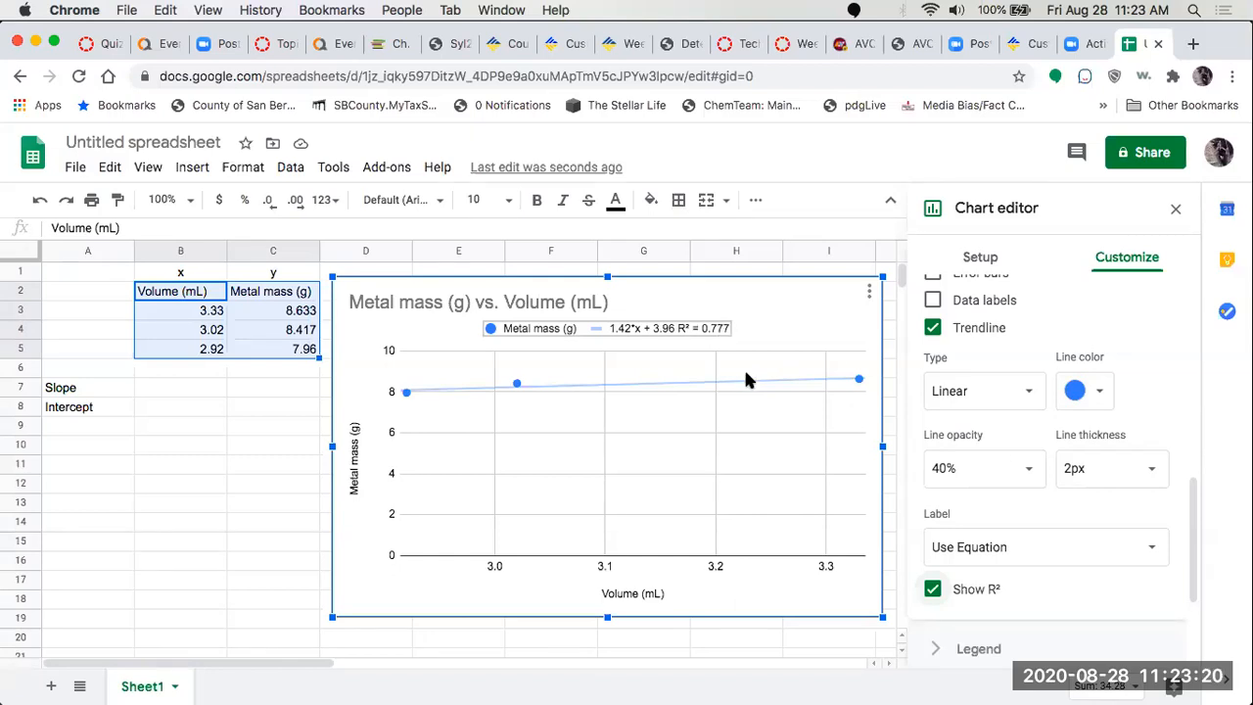
left_click(932, 589)
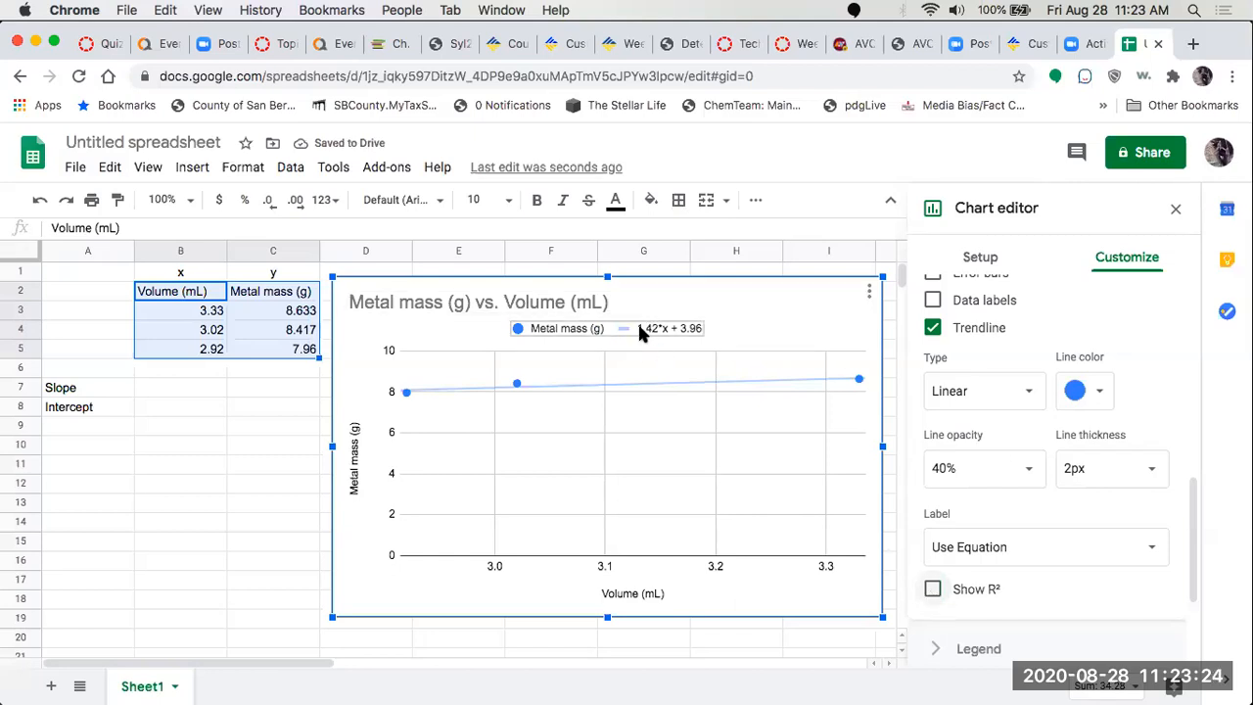
mouse_move(701, 341)
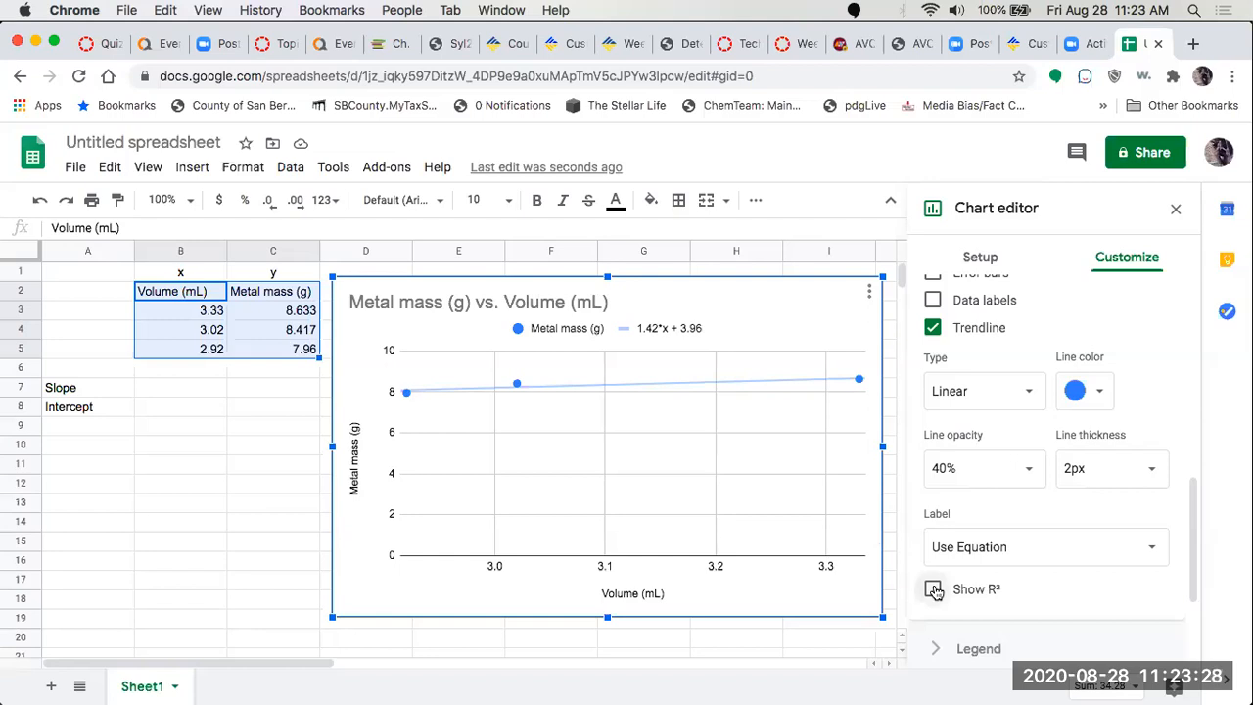
left_click(932, 589)
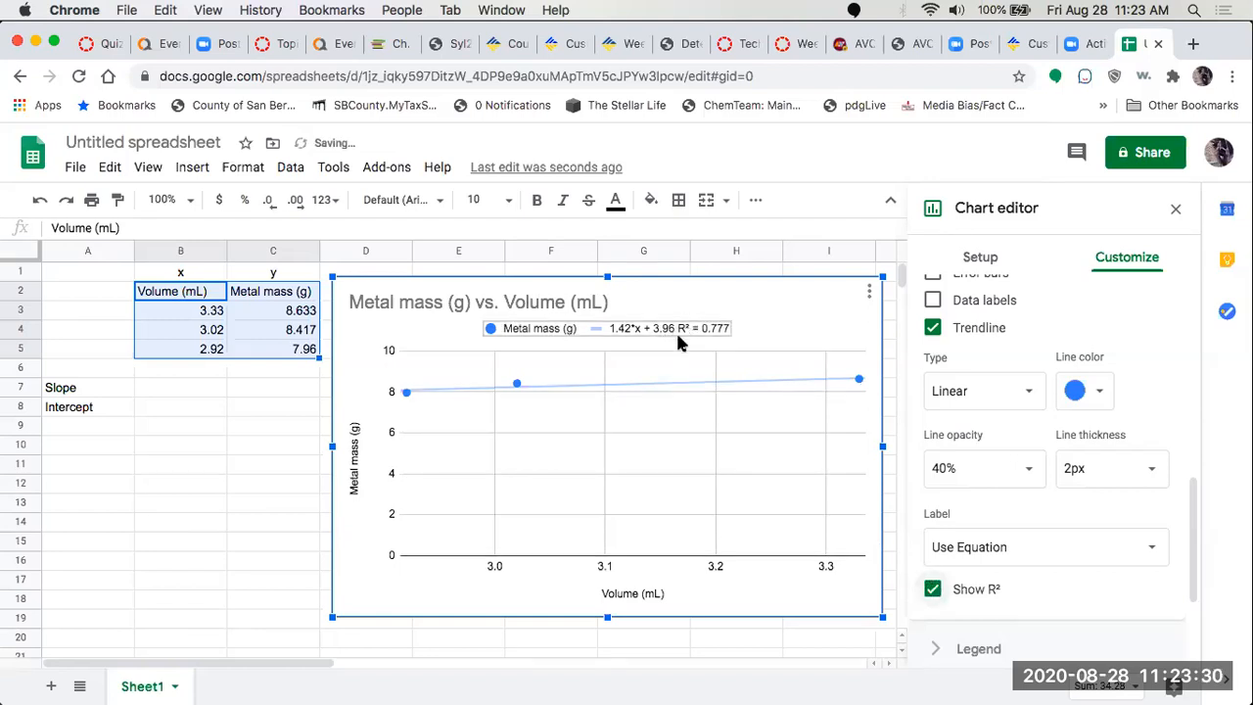
mouse_move(824, 415)
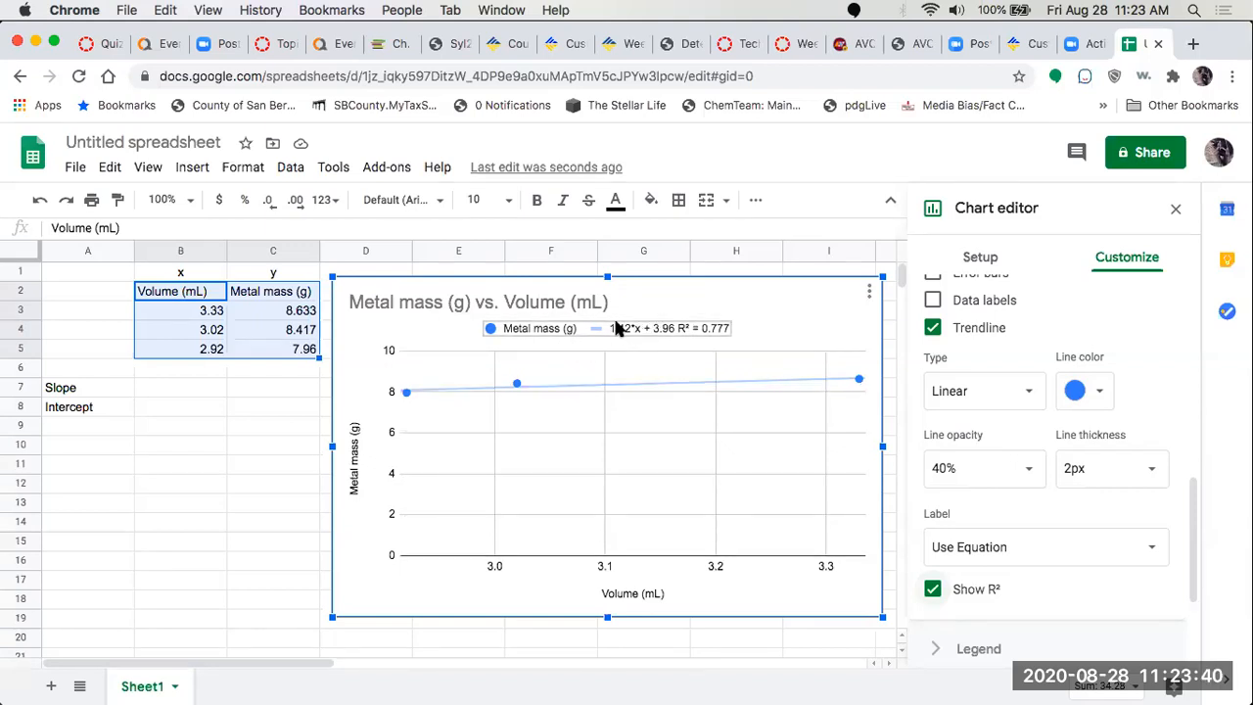
mouse_move(615, 333)
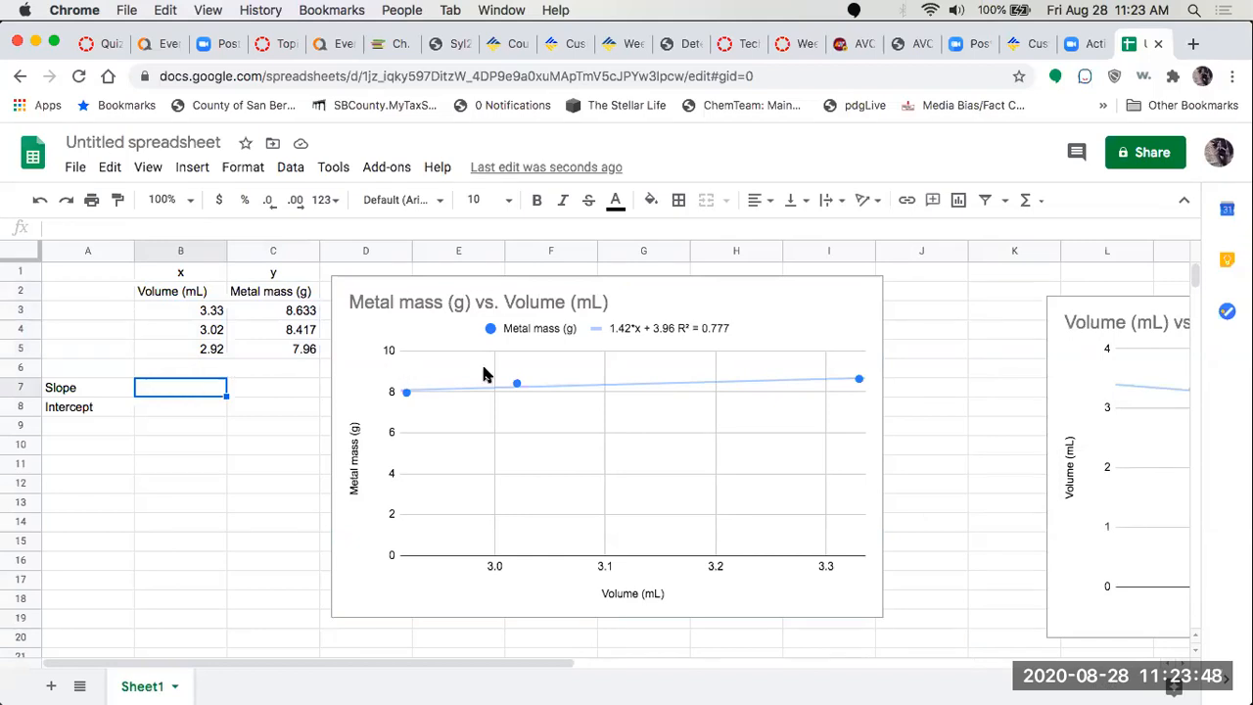
mouse_move(333, 174)
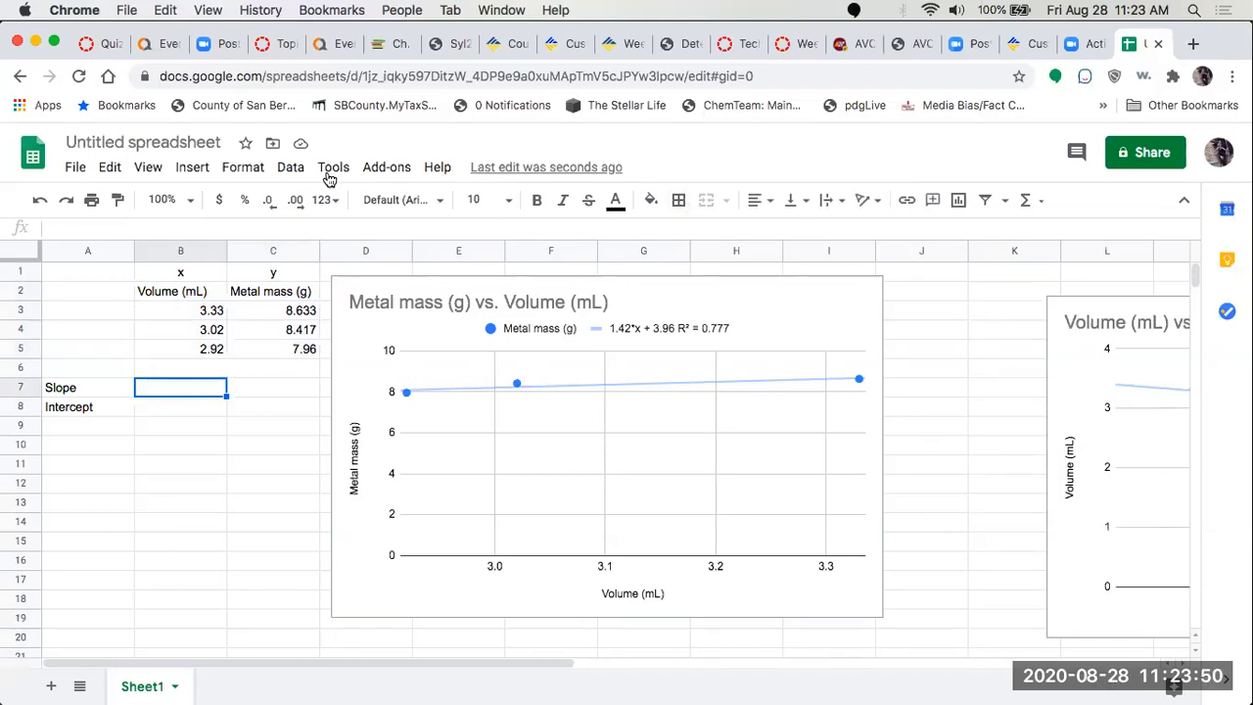
Insert a SLOPE function in B7 from the Statistical list with Metal mass C3:C5 as data_y.
left_click(192, 166)
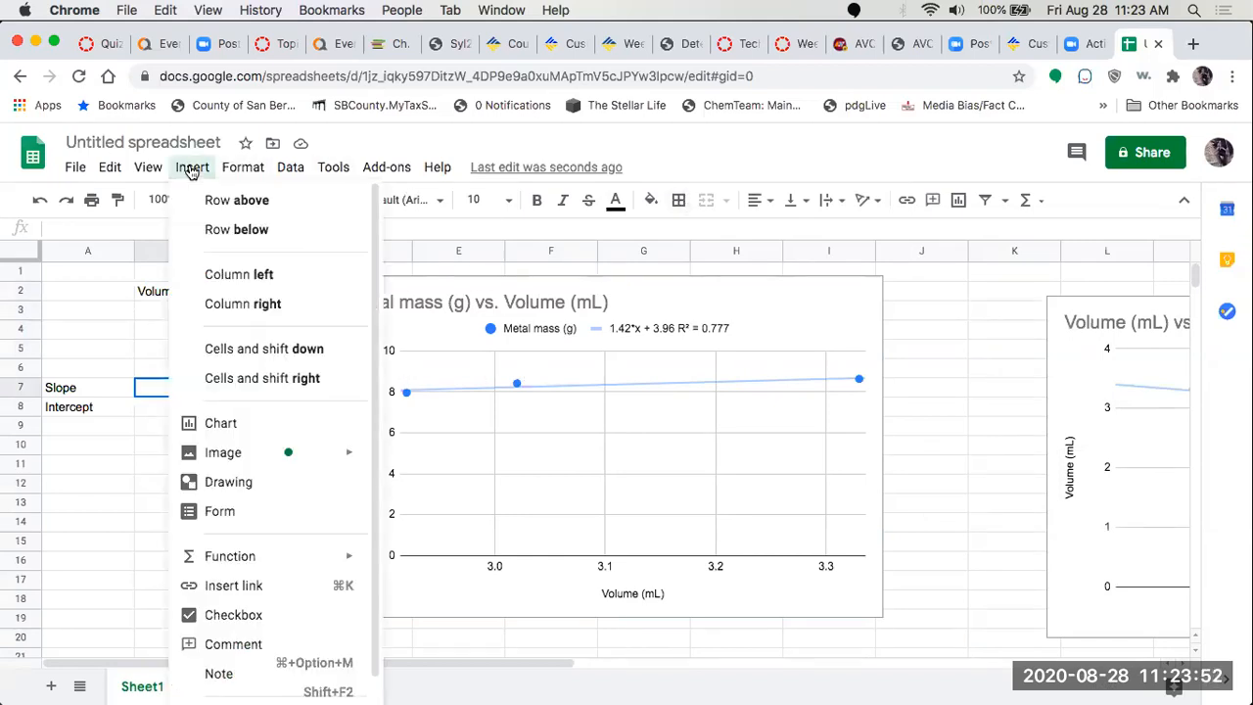
mouse_move(242, 304)
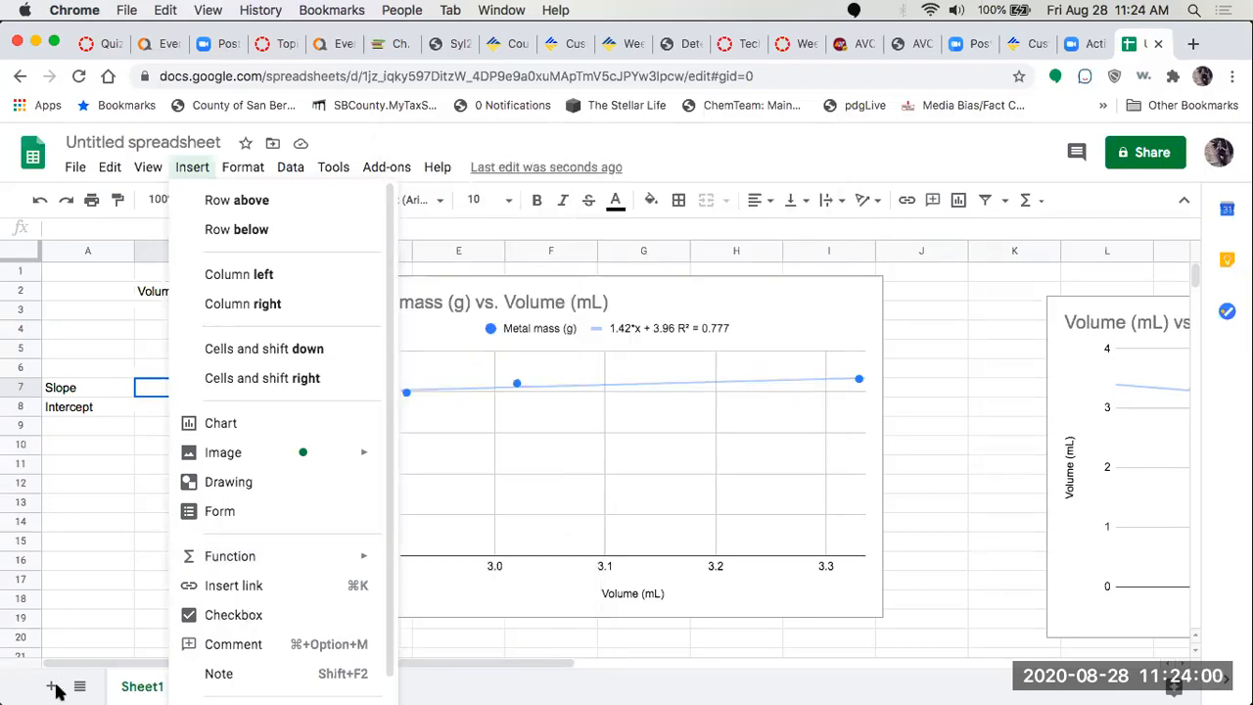
mouse_move(1005, 280)
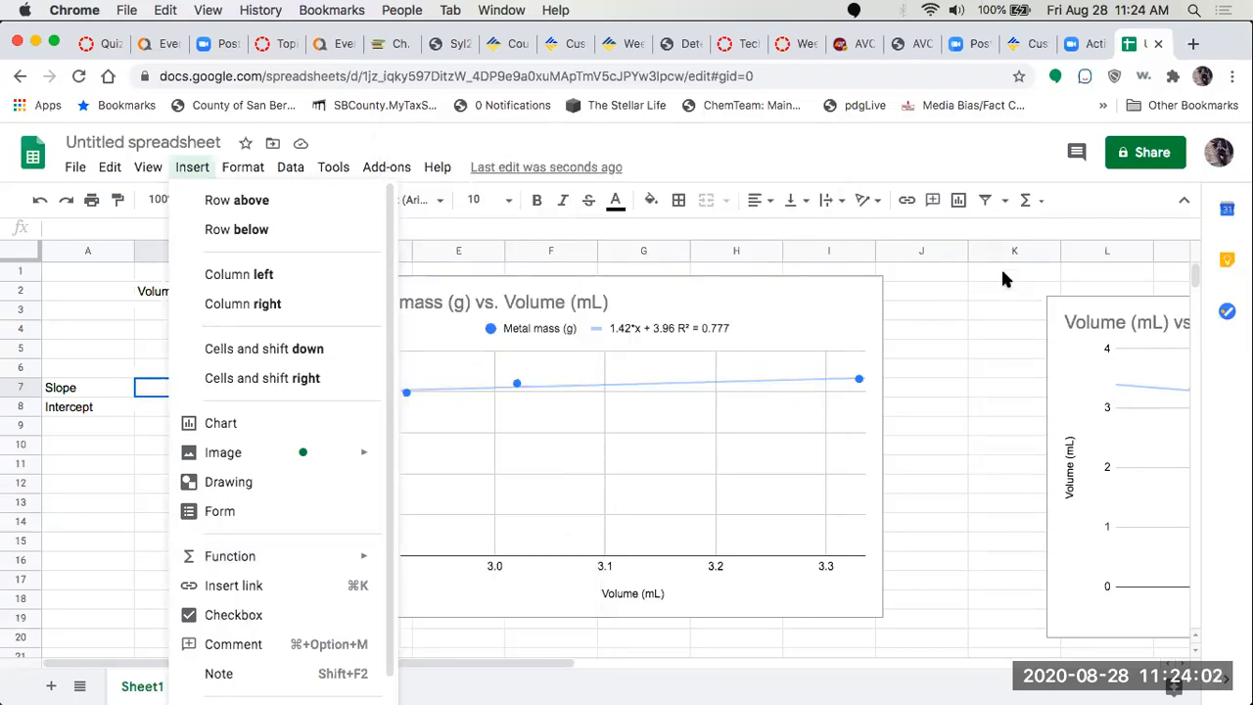
mouse_move(231, 556)
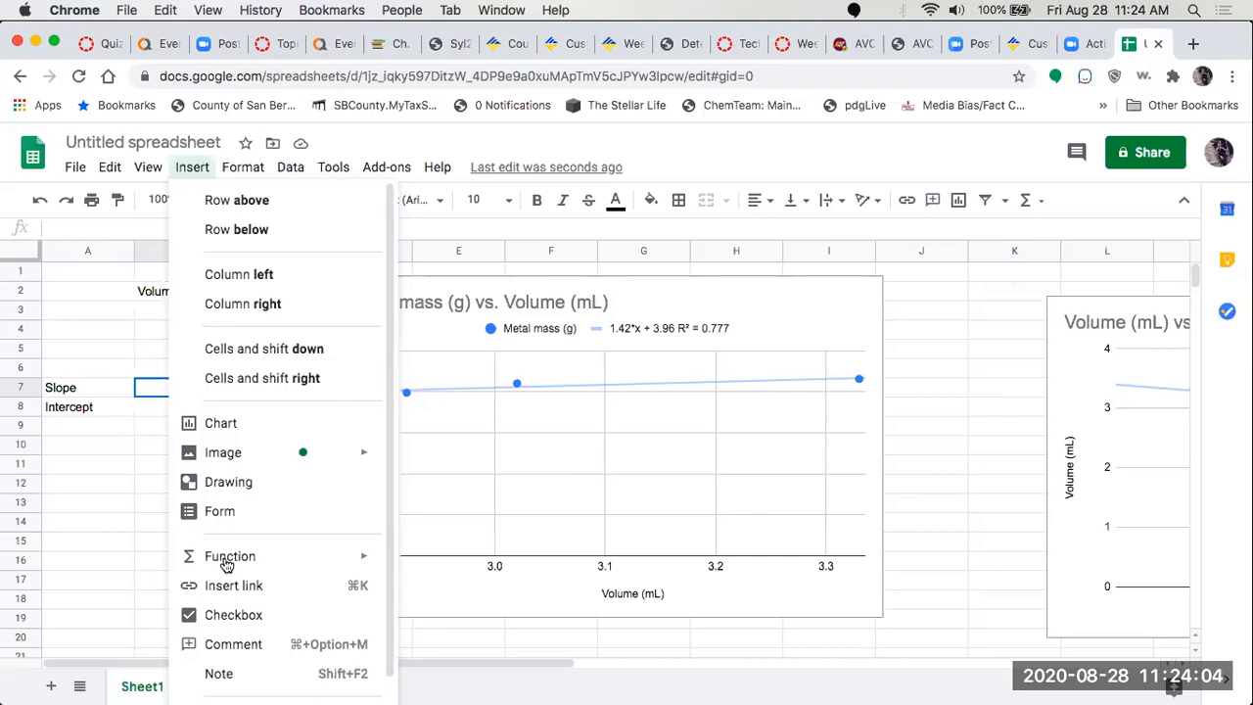
left_click(231, 556)
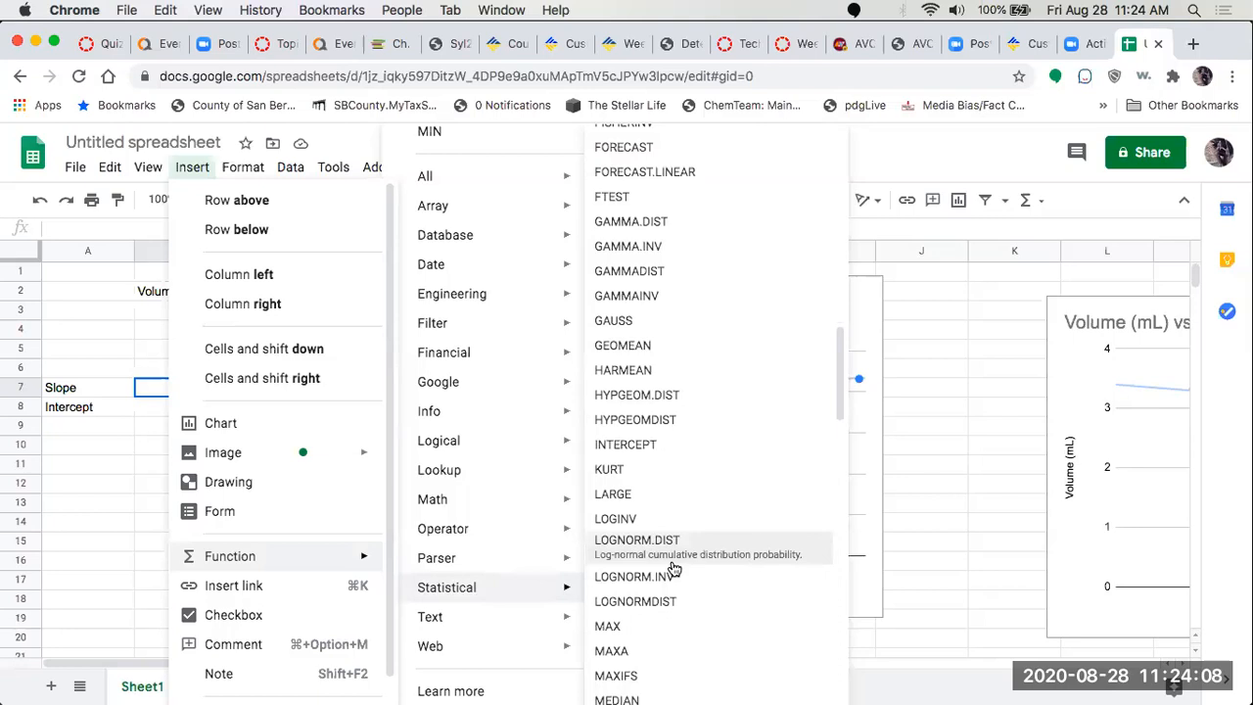
scroll("down", 3)
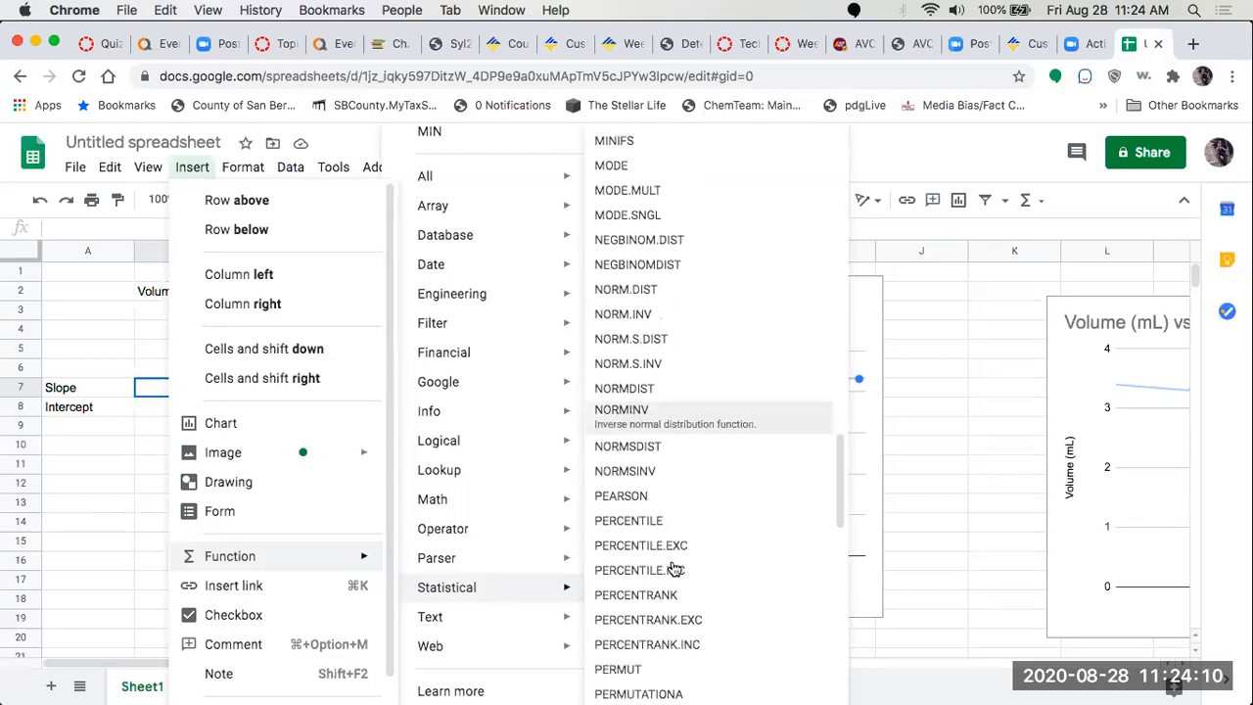
scroll("down", 3)
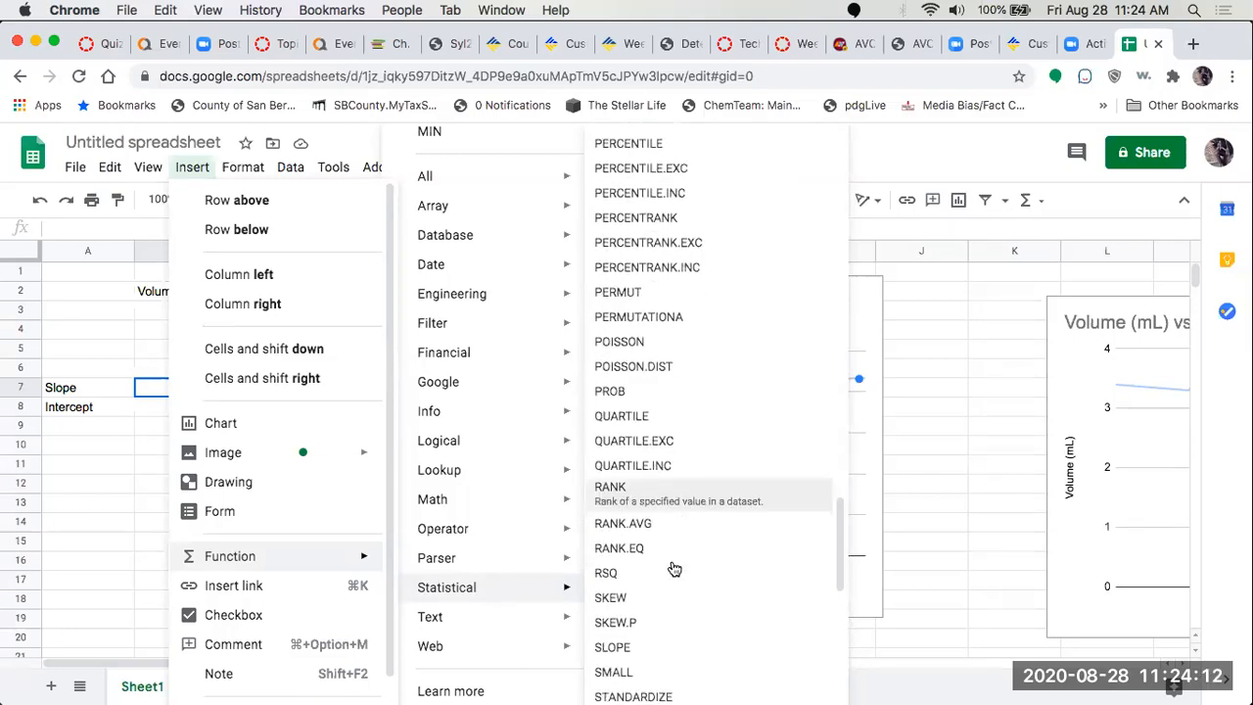
scroll("down", 3)
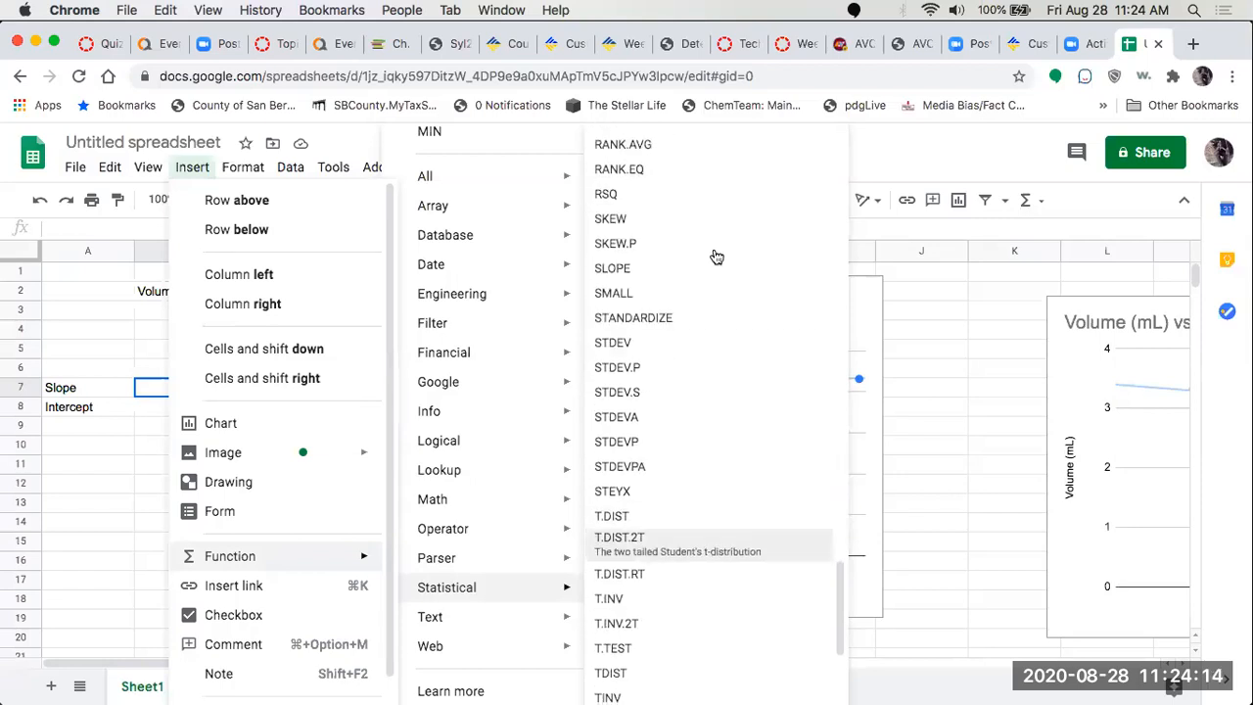
mouse_move(611, 266)
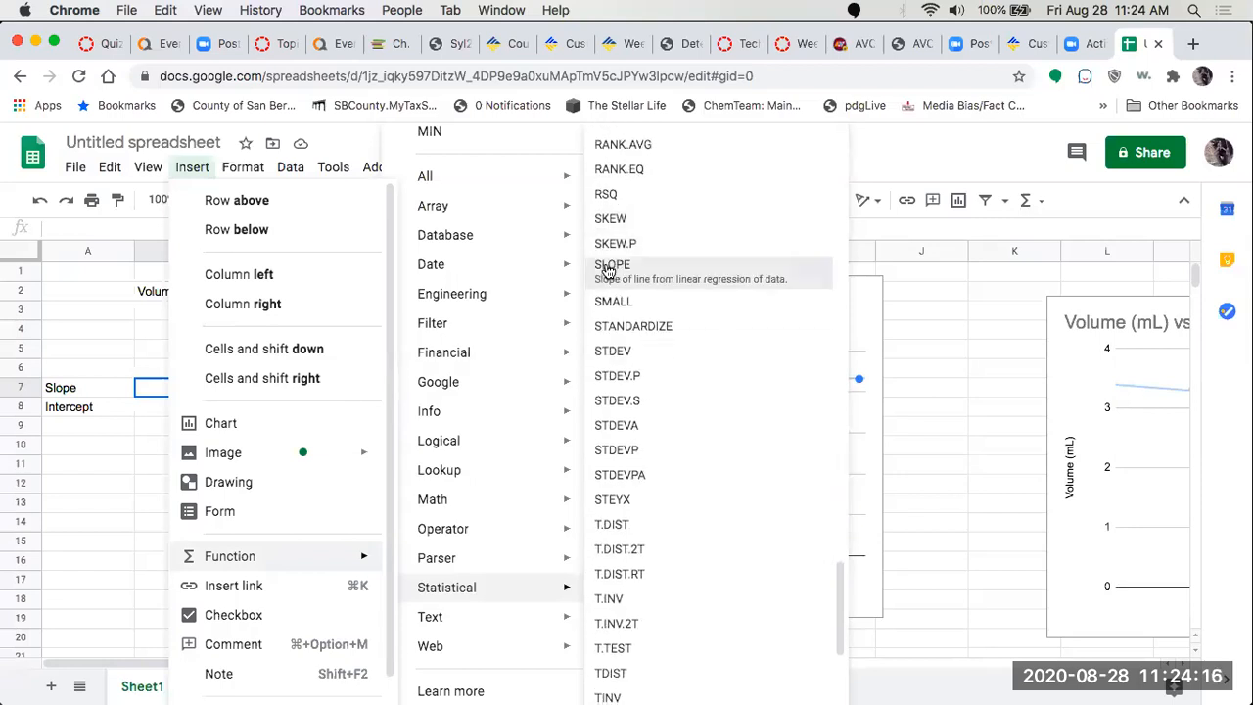
left_click(611, 265)
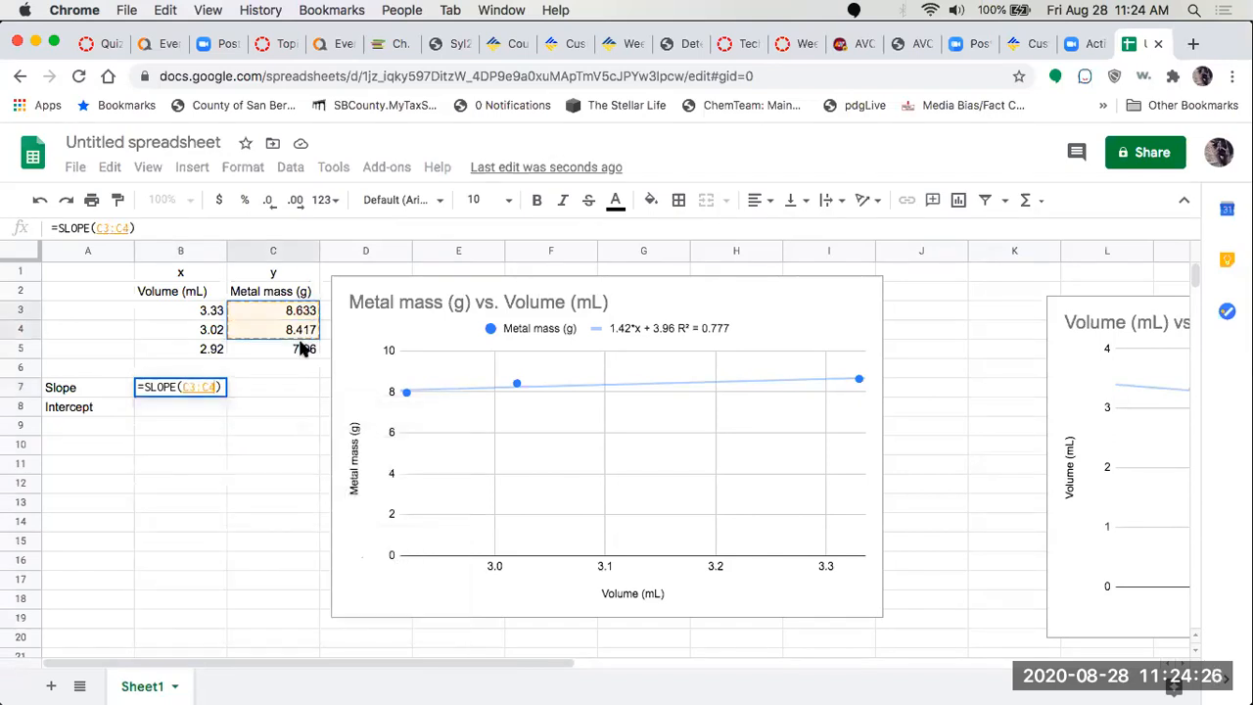
left_click(272, 349)
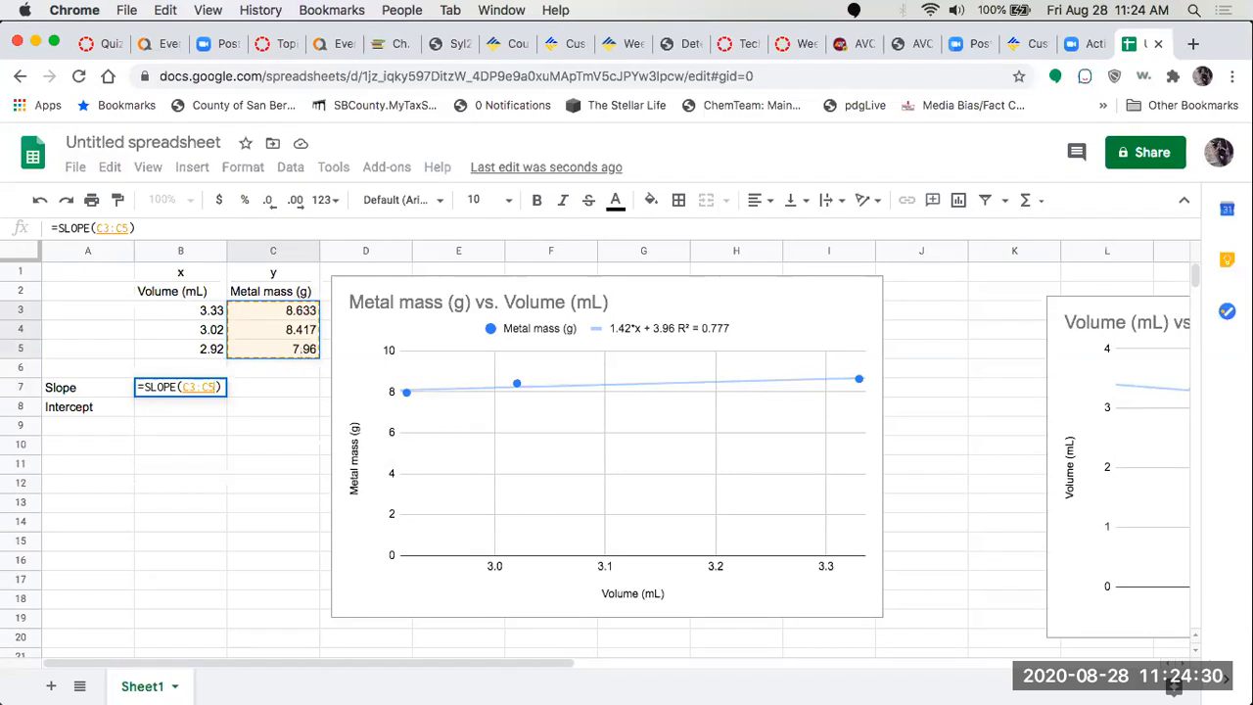
Complete =SLOPE(C3:C5,B3:B5) with Volume as data_x, giving a slope of 1.417177243.
type(",")
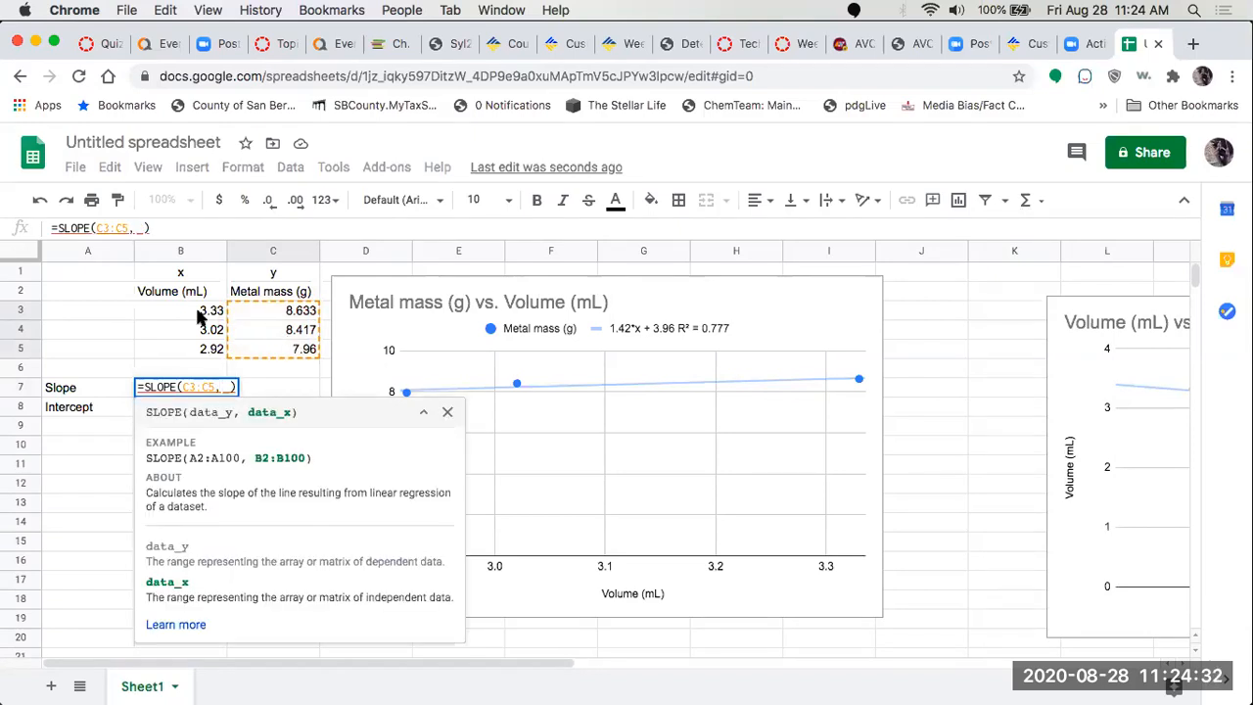
left_click(180, 309)
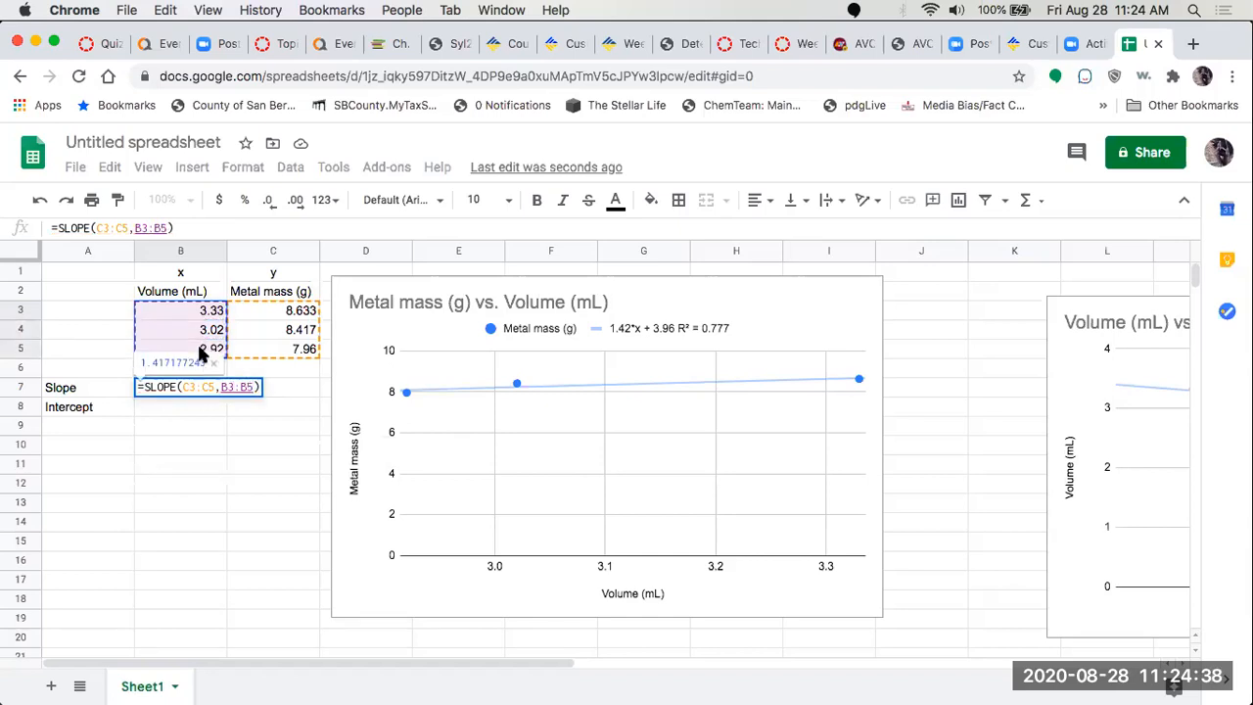
key("Enter")
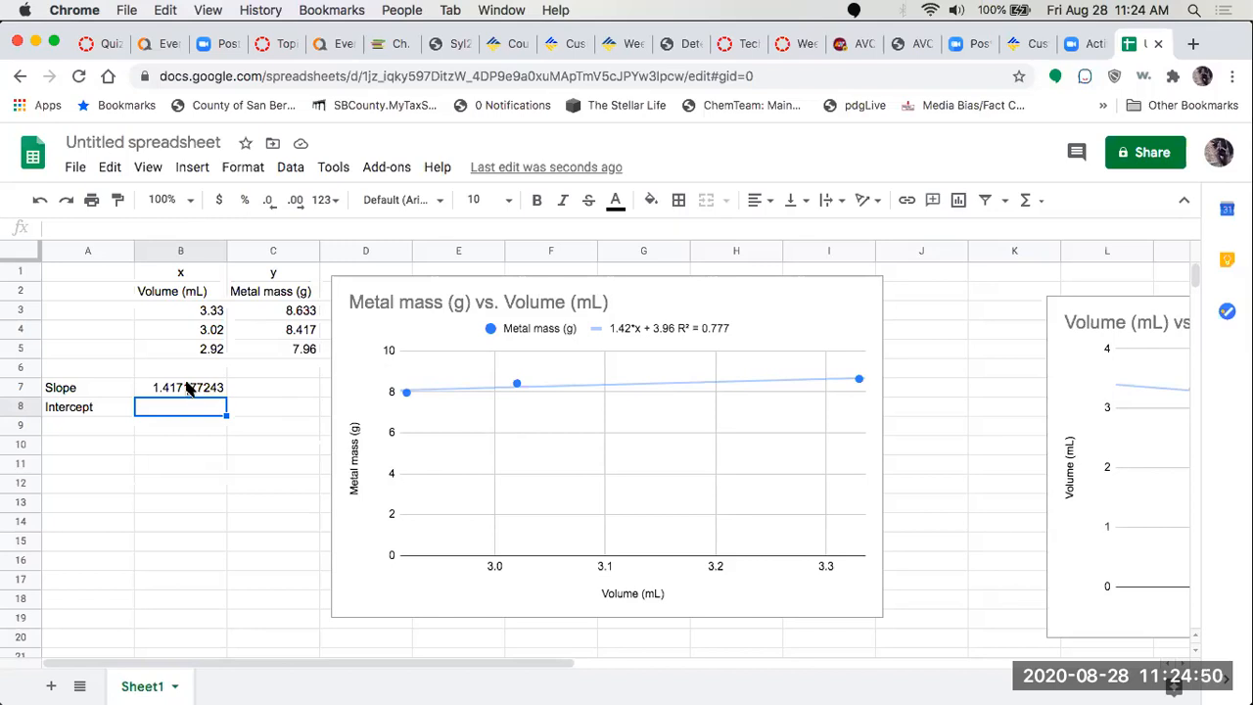
left_click(181, 388)
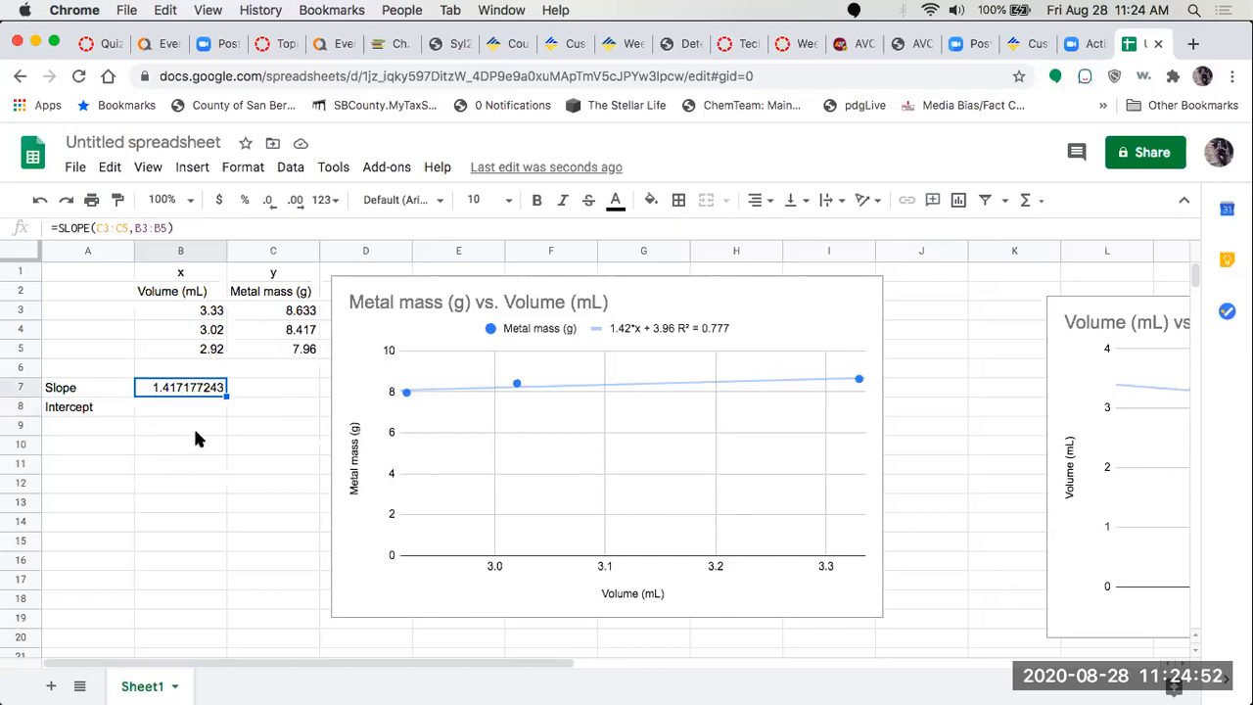
mouse_move(180, 409)
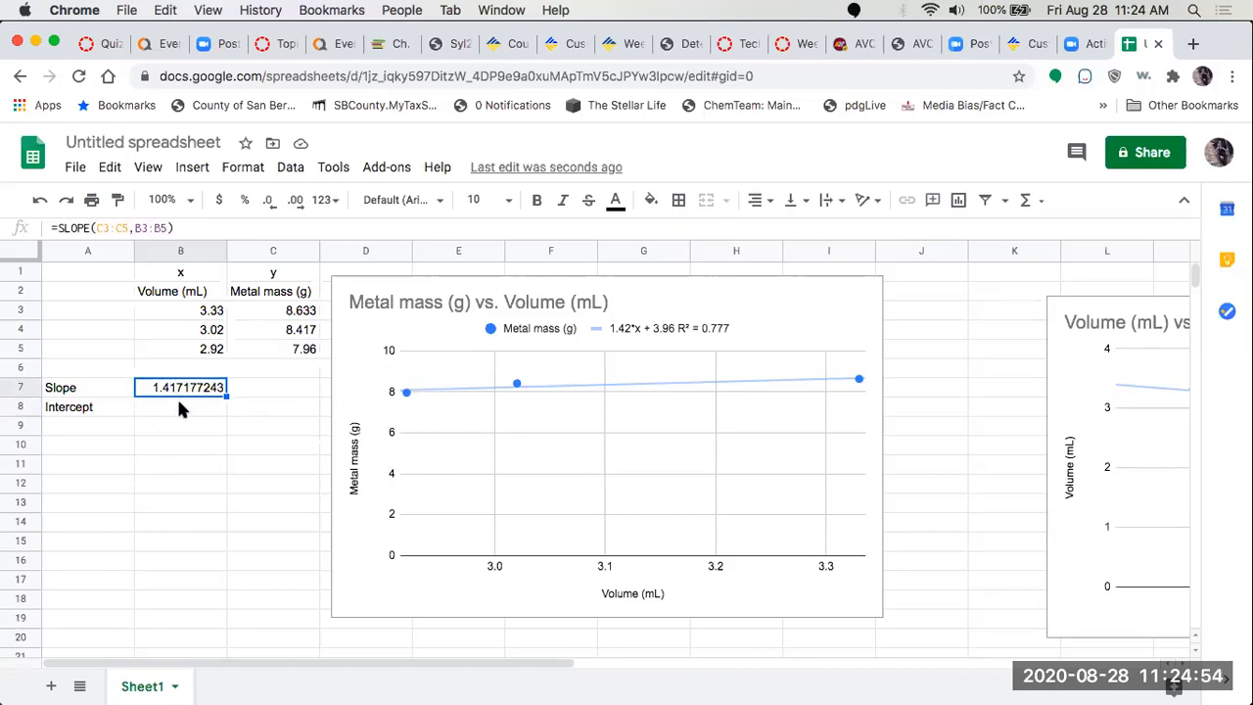
Select B8 and browse the Statistical function list to locate INTERCEPT.
left_click(180, 406)
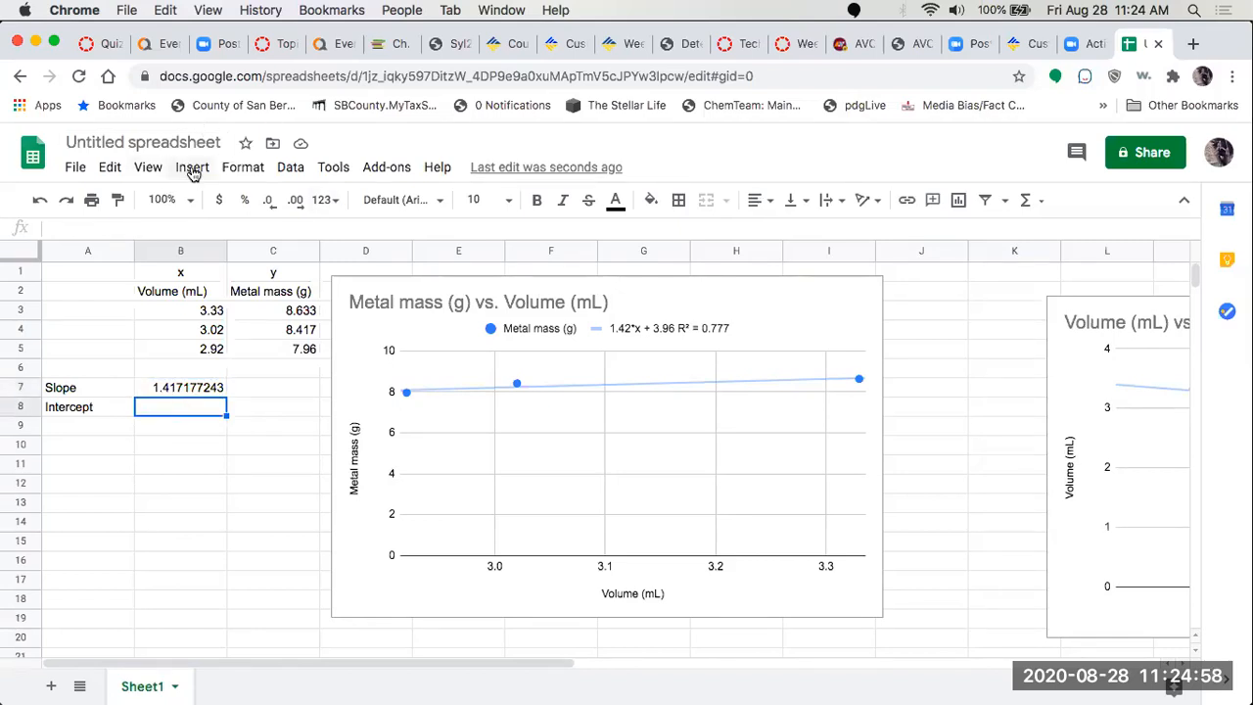
left_click(192, 166)
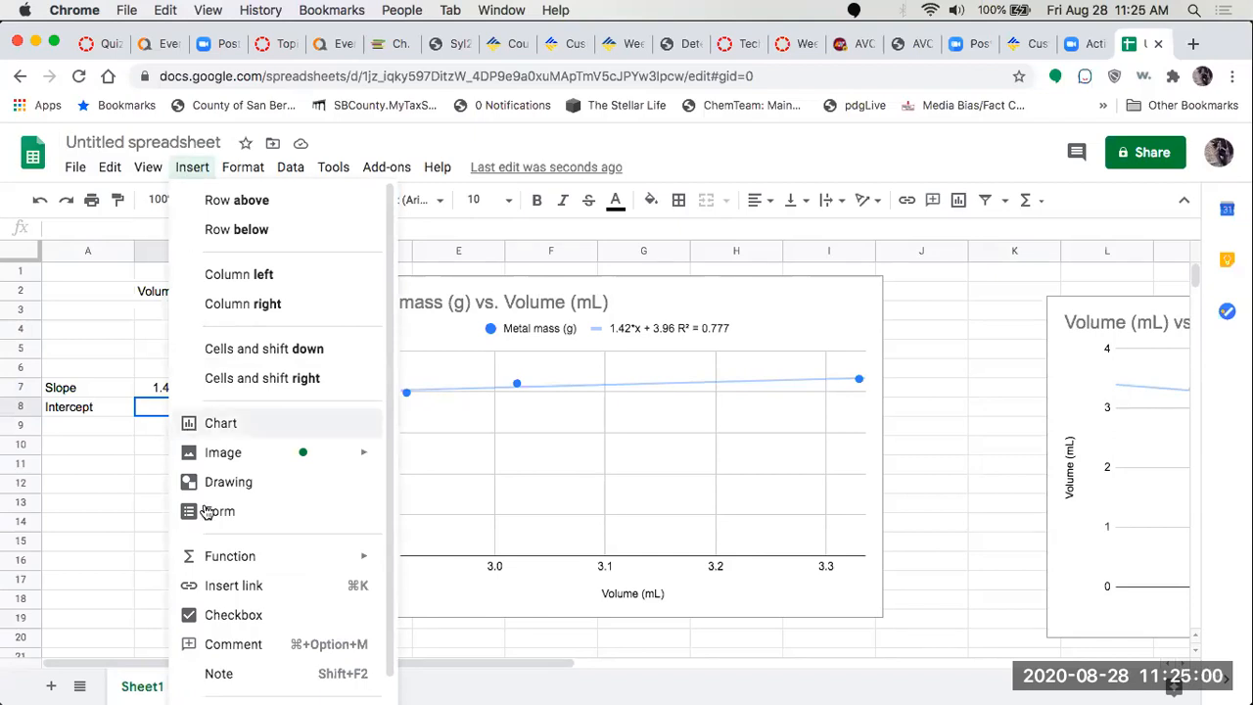
left_click(231, 556)
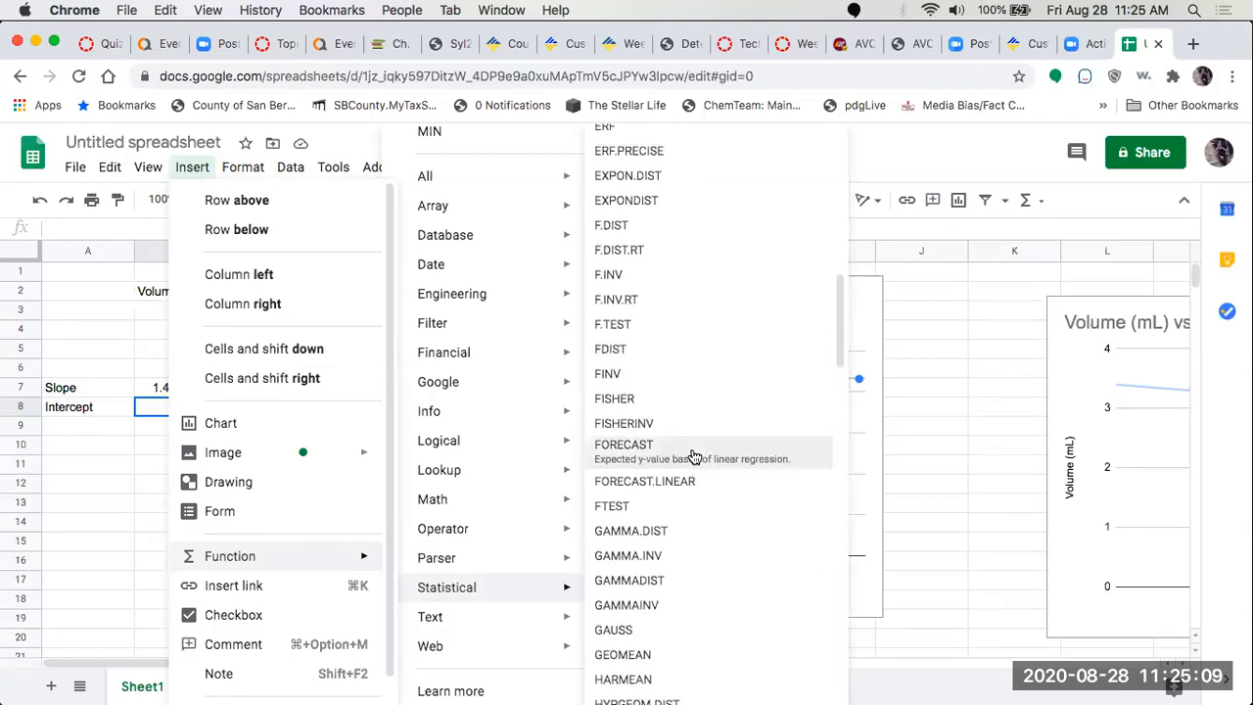
scroll("down", 3)
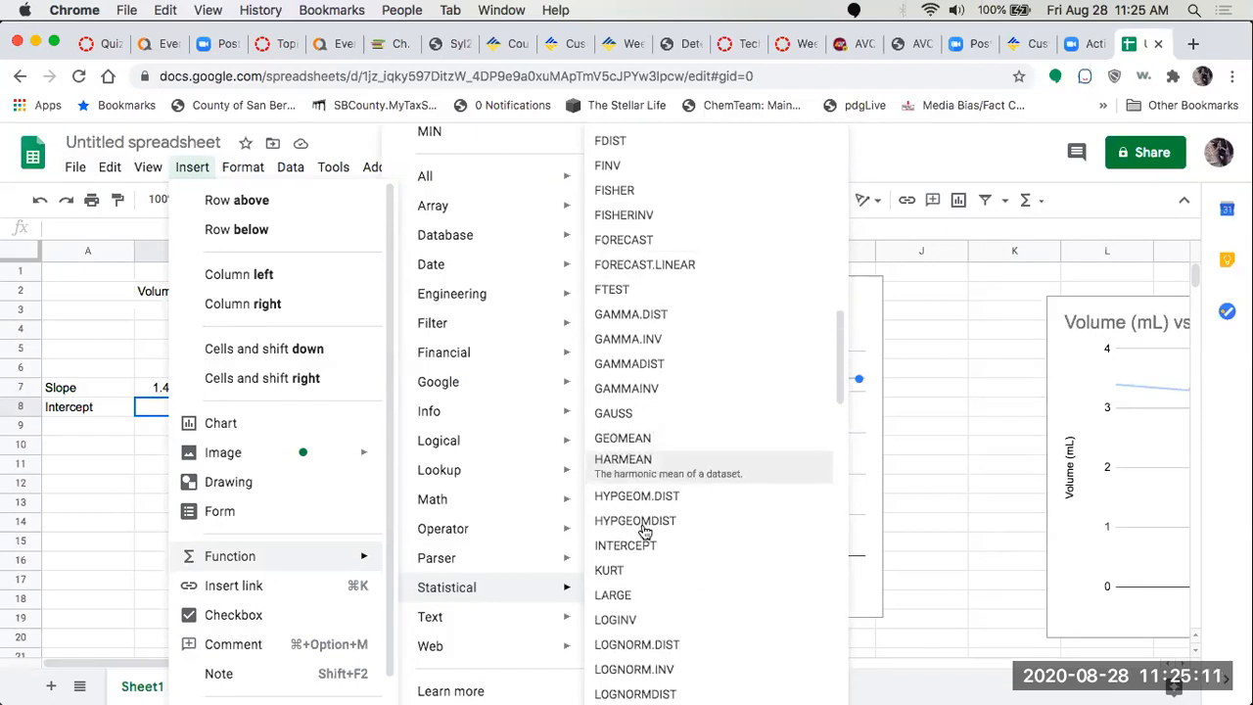
mouse_move(626, 544)
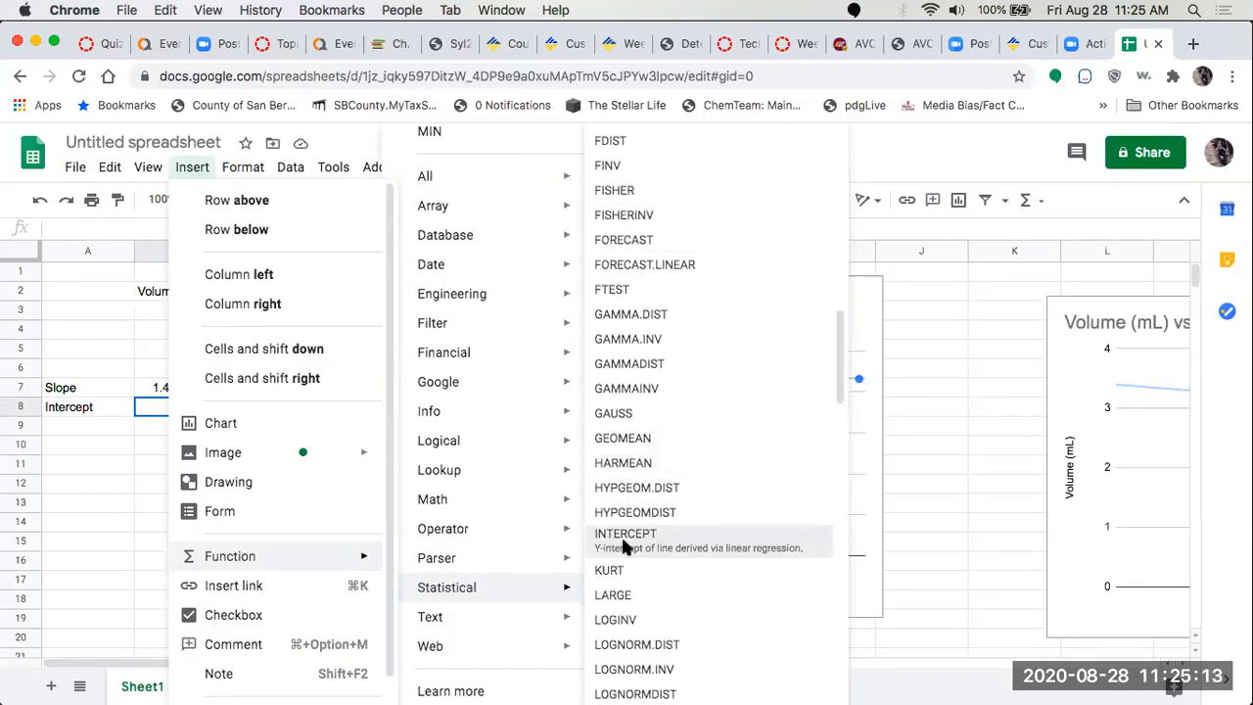
Enter =INTERCEPT(C3:C5,B3:B5) in B8, giving an intercept of 3.957588986.
left_click(624, 533)
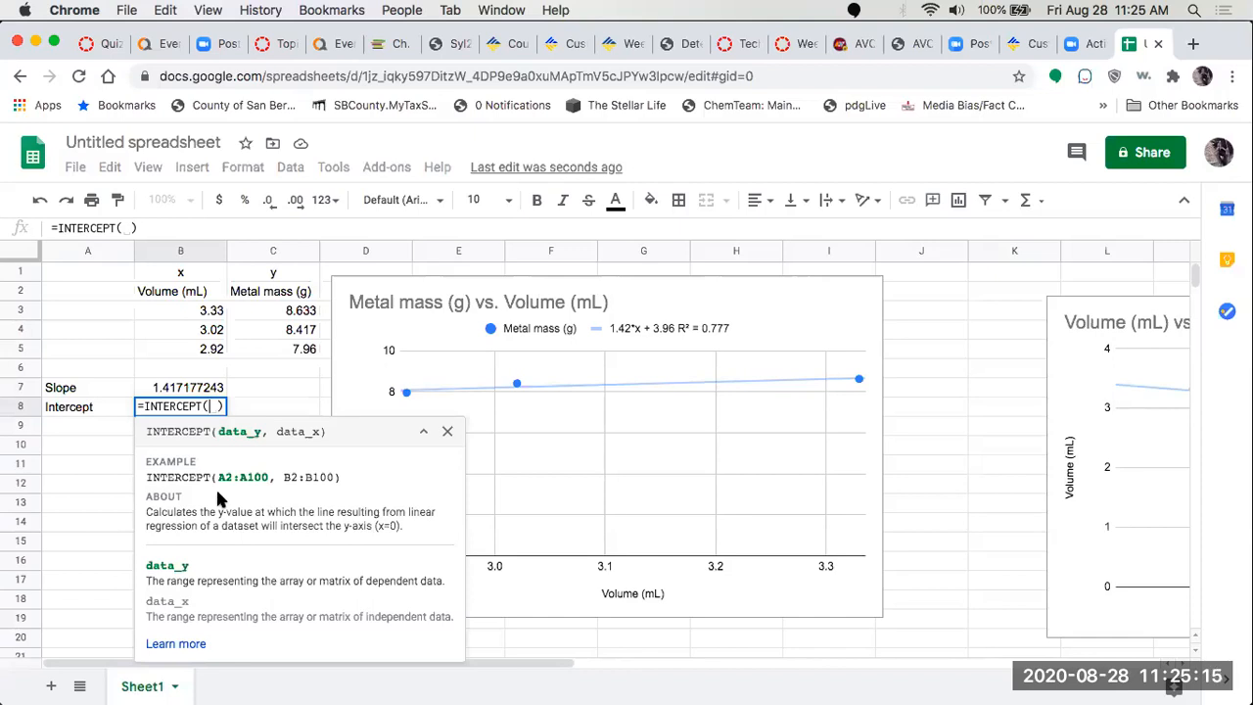
mouse_move(297, 447)
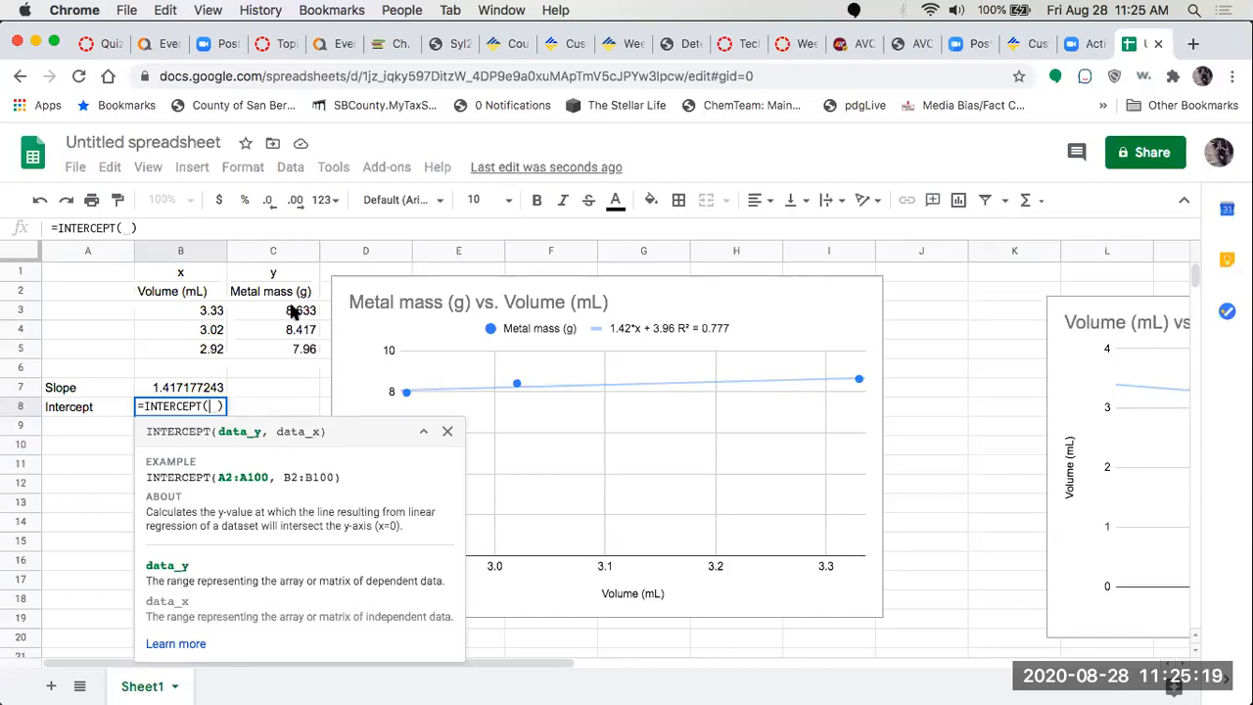
left_click_drag(298, 309, 298, 349)
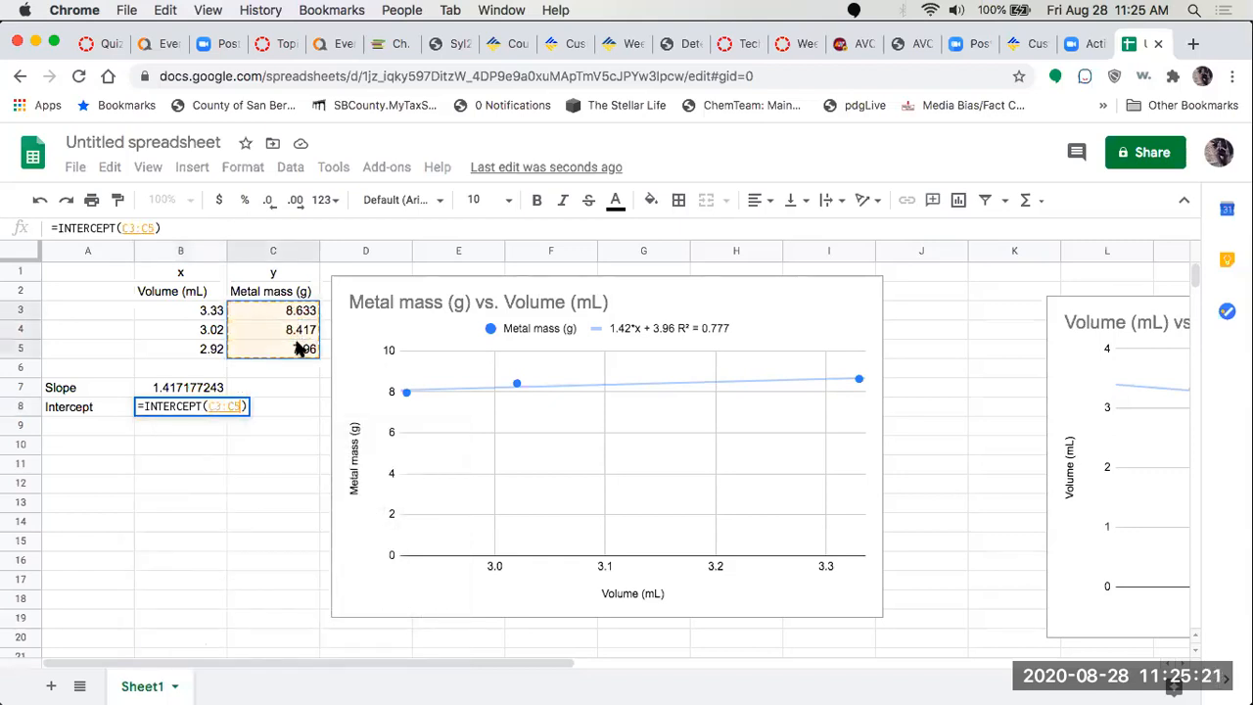
type(",")
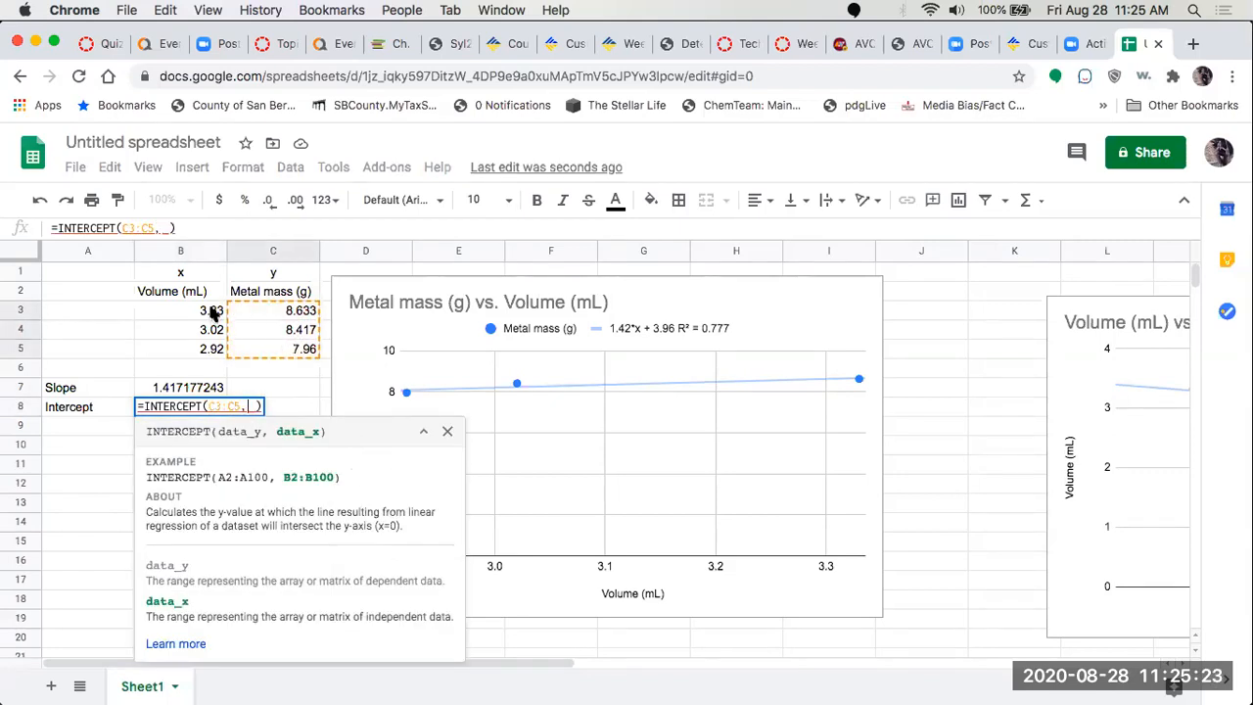
left_click_drag(180, 309, 180, 348)
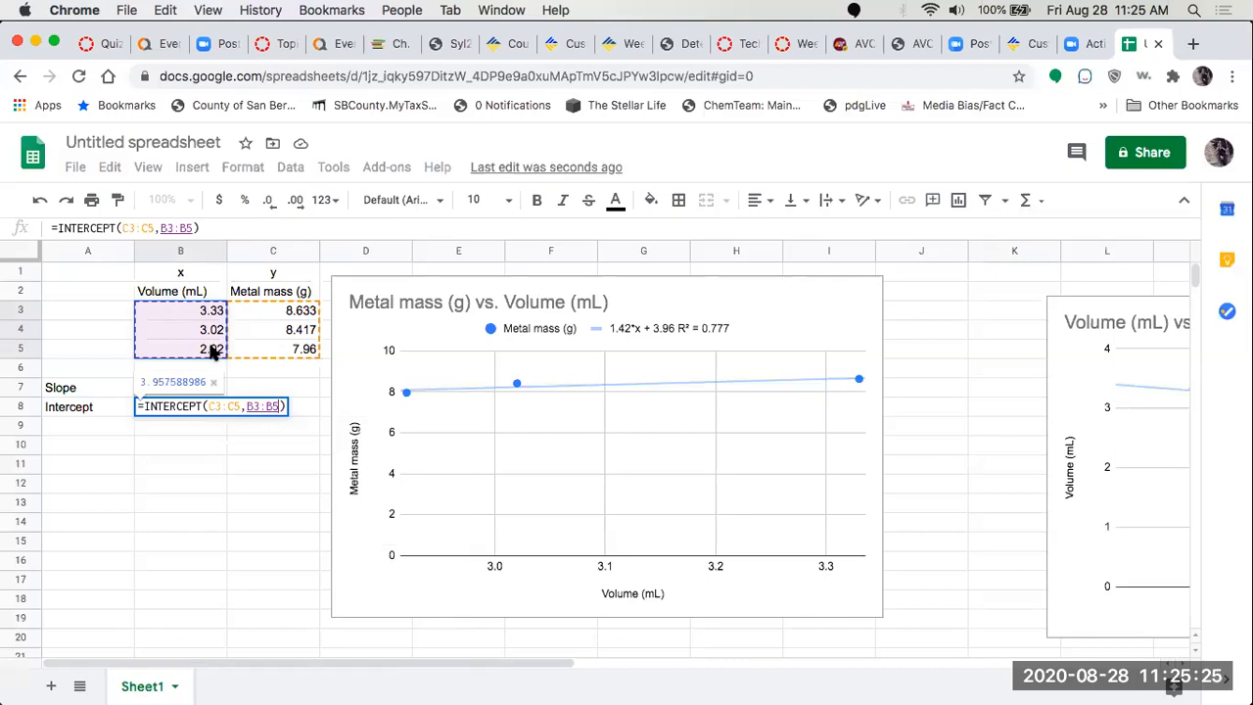
key("Enter")
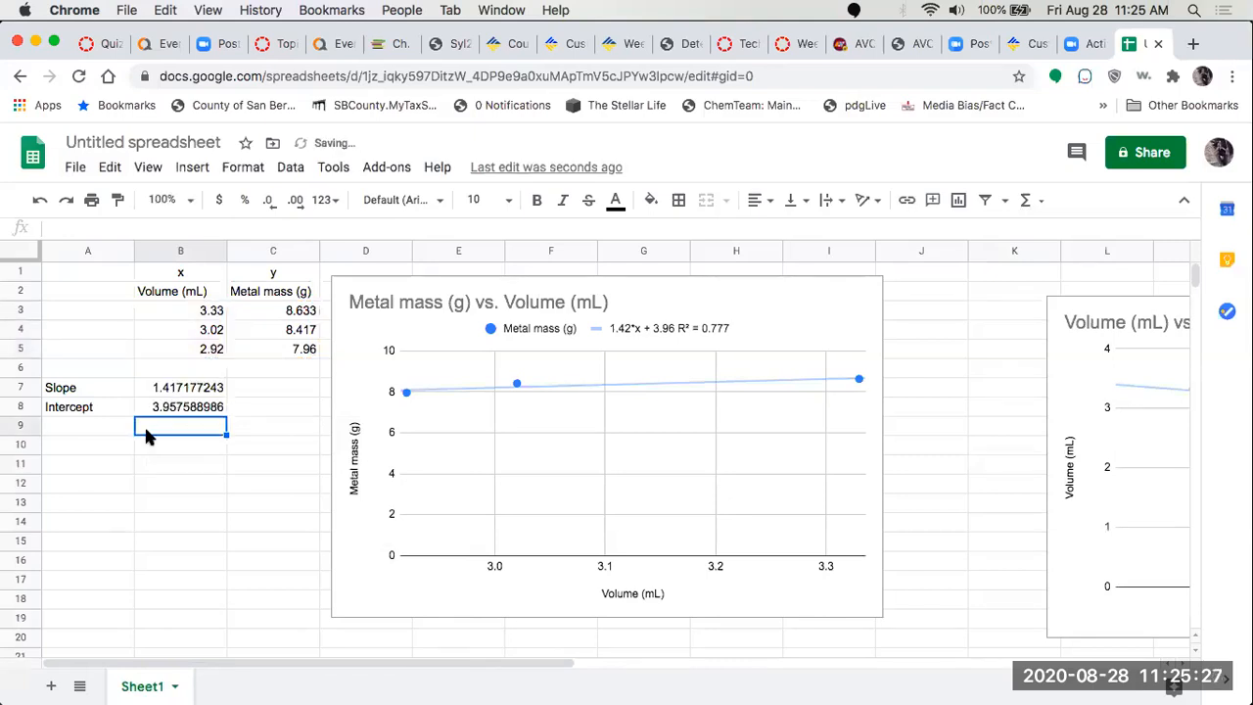
mouse_move(415, 423)
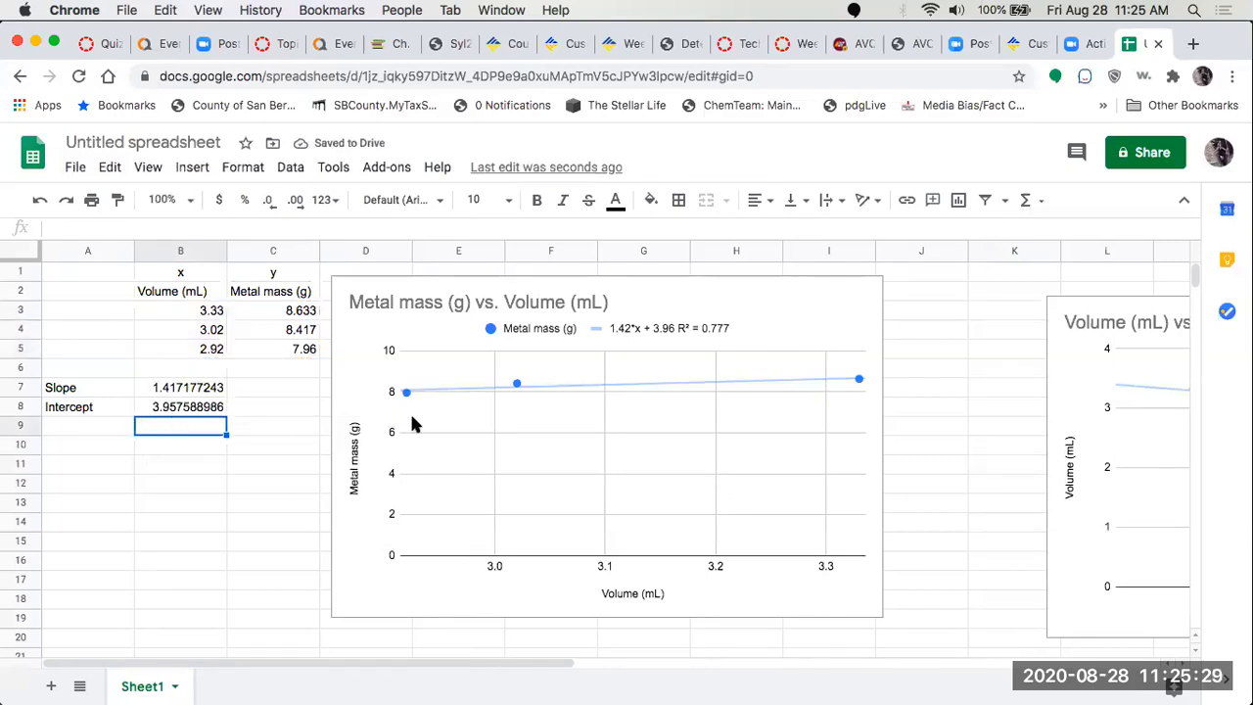
mouse_move(677, 337)
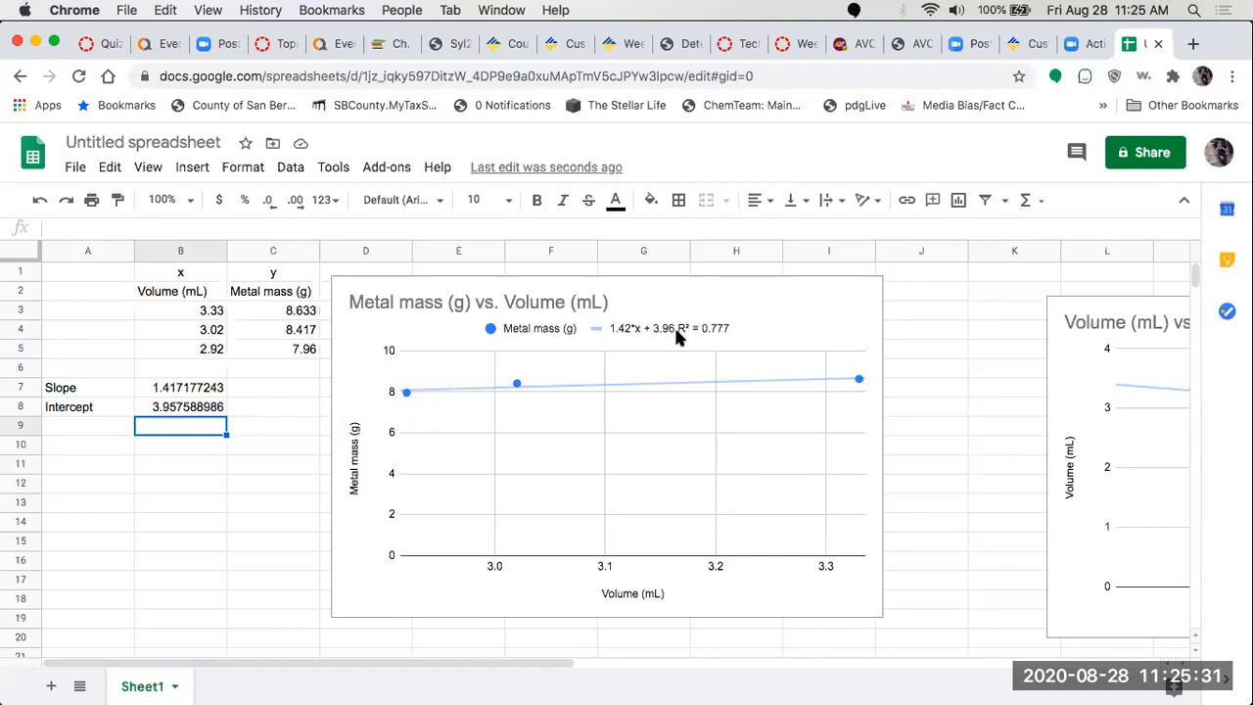
mouse_move(454, 382)
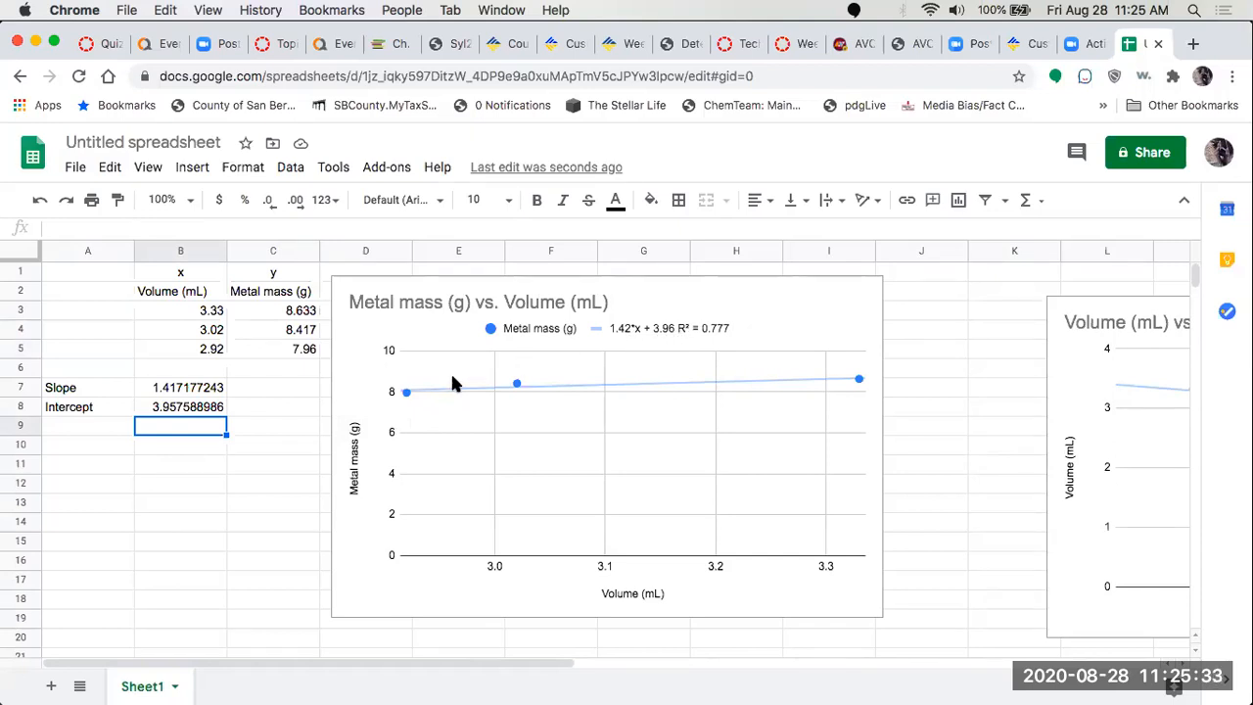
mouse_move(184, 415)
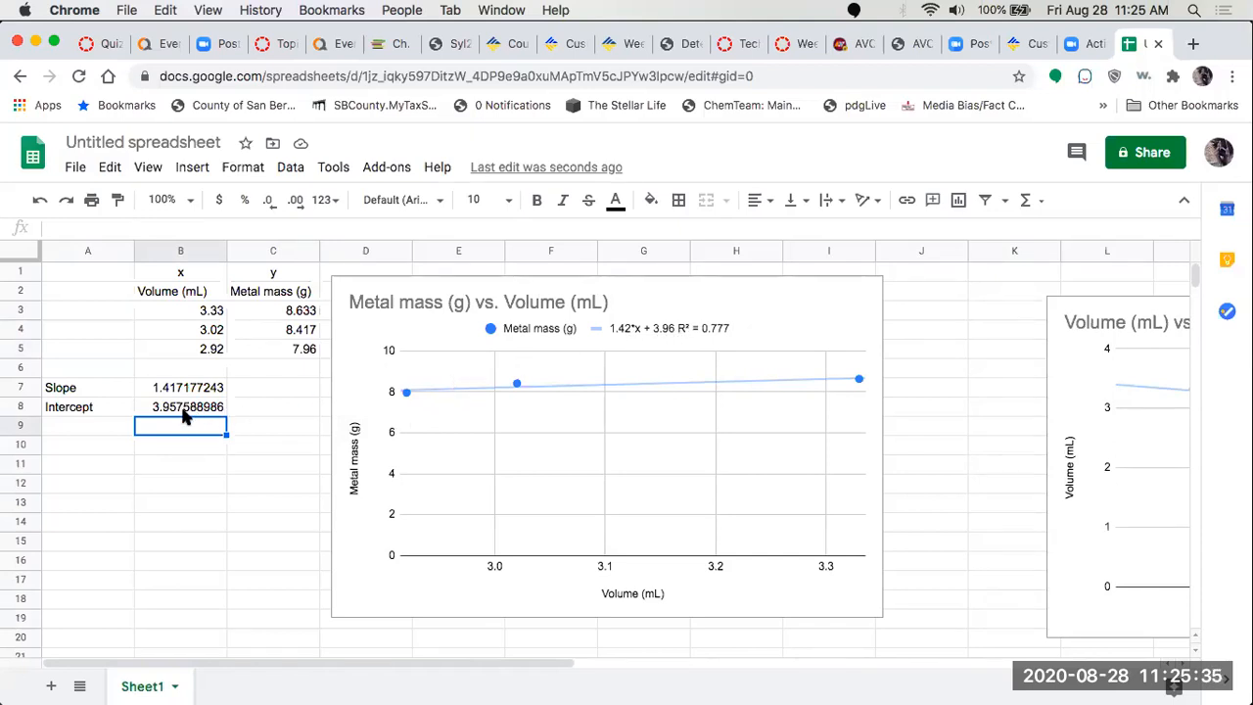
left_click(180, 405)
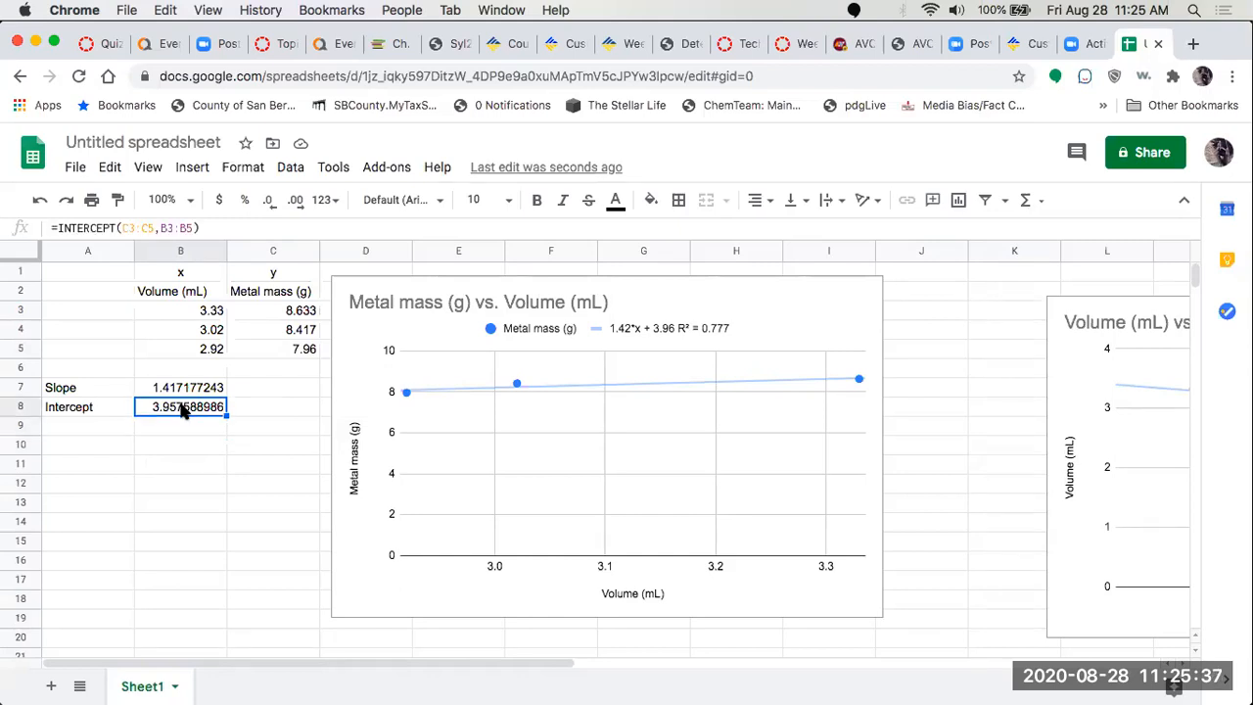
mouse_move(192, 446)
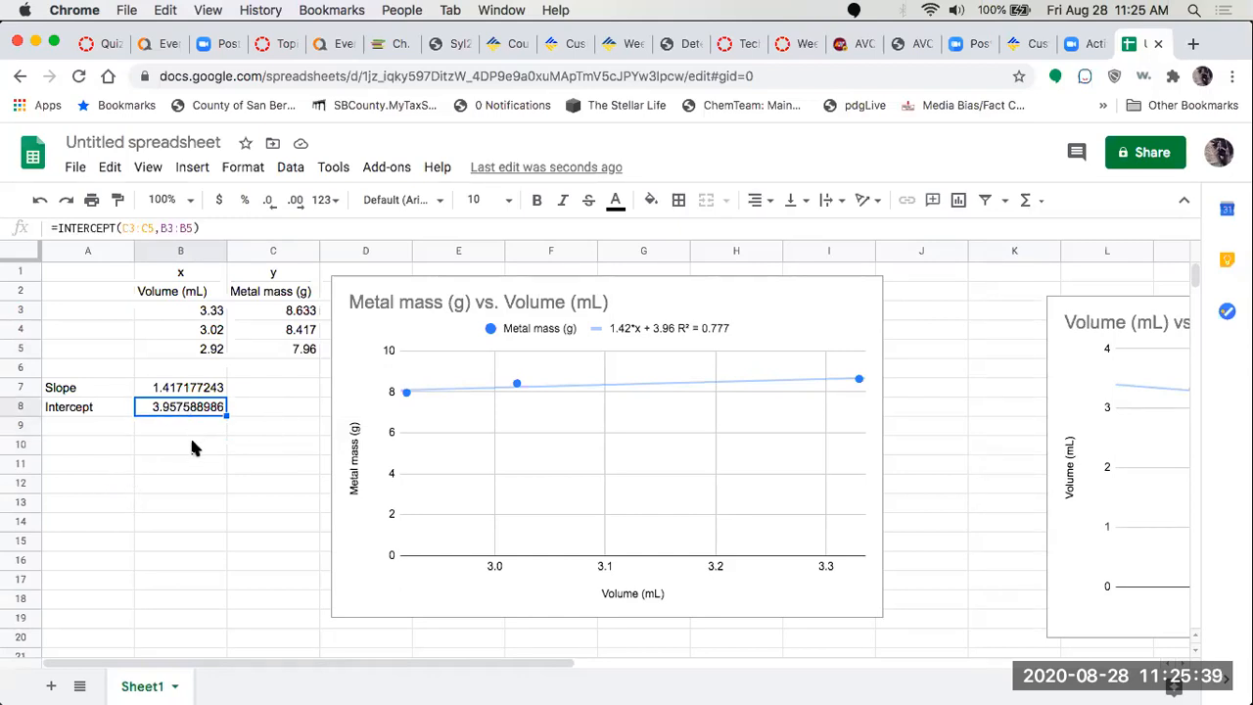
left_click(180, 445)
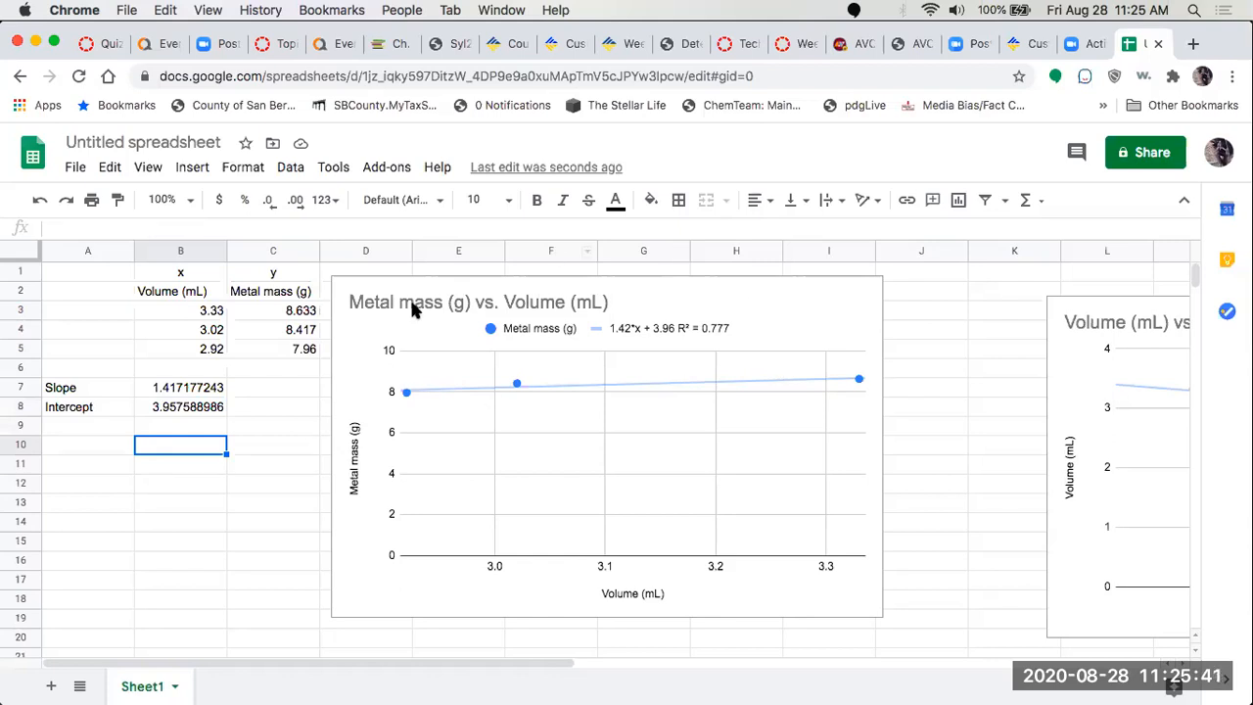
mouse_move(746, 321)
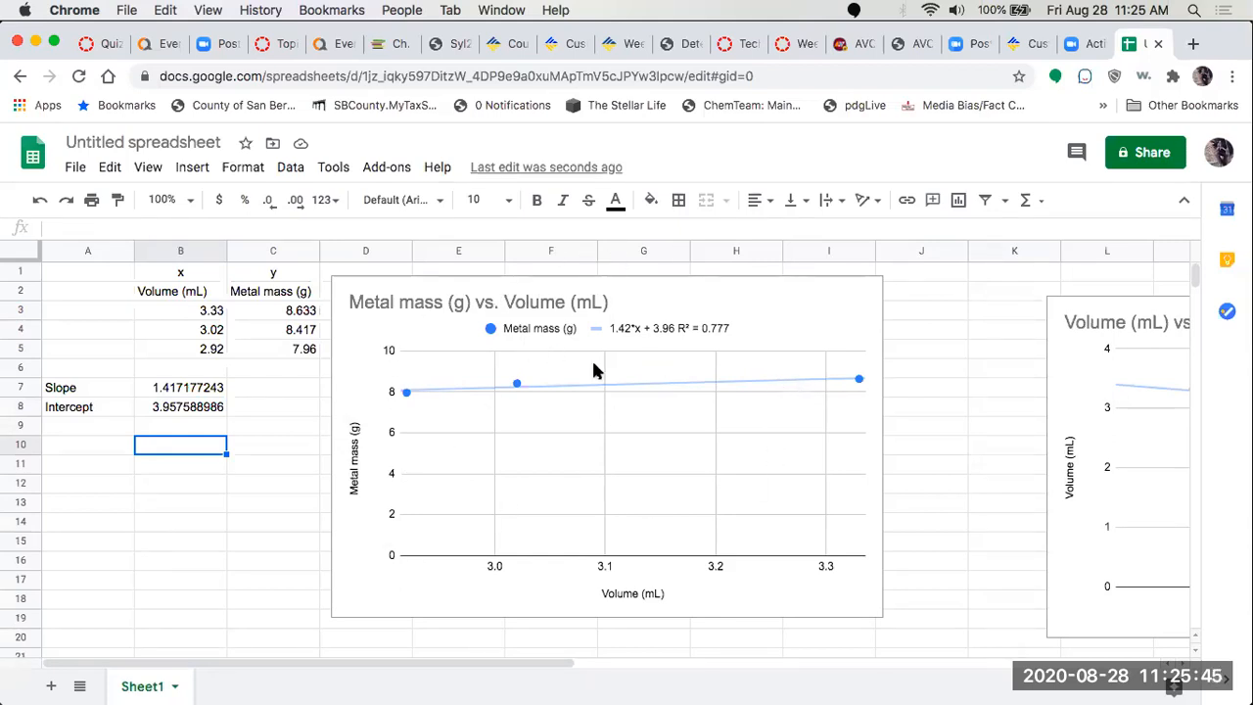
mouse_move(722, 329)
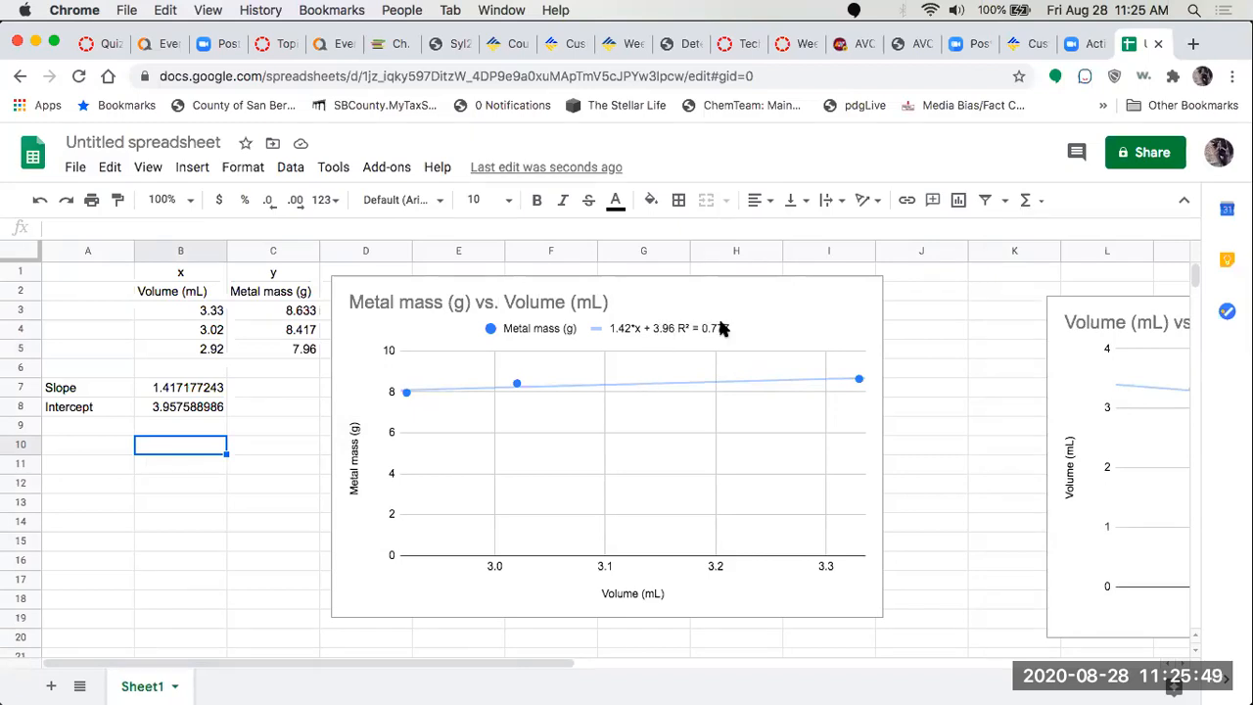
mouse_move(152, 396)
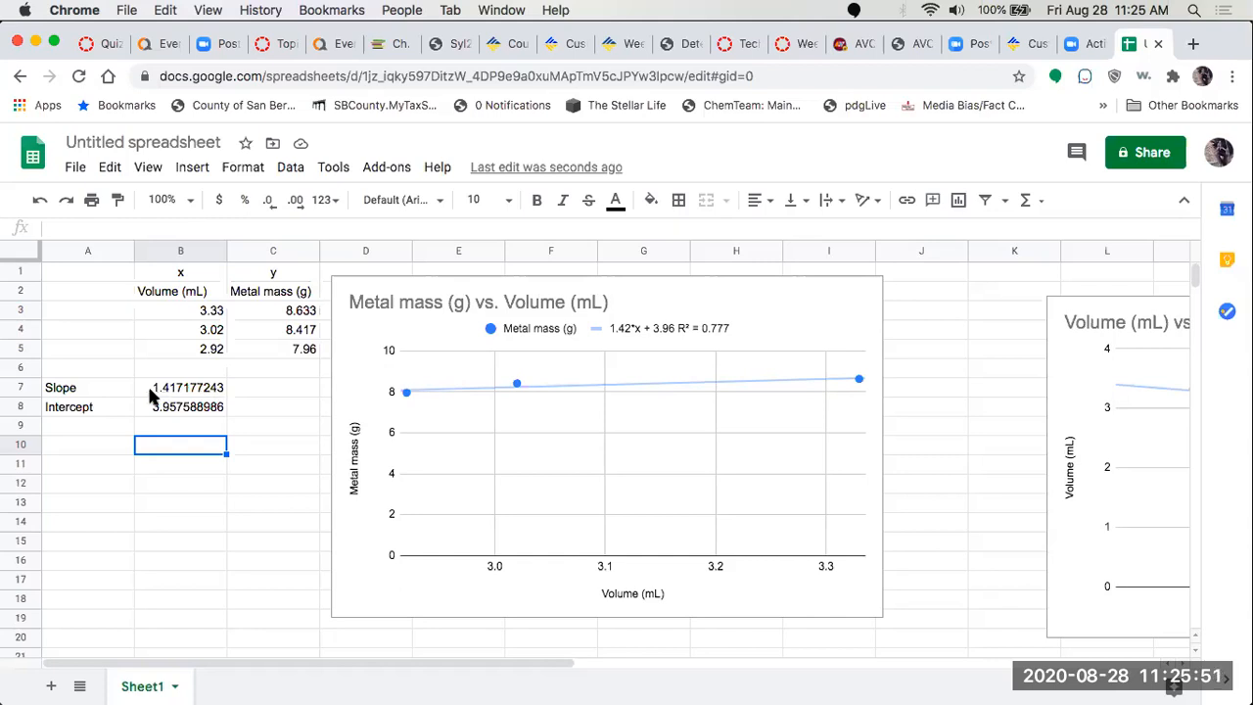
mouse_move(231, 410)
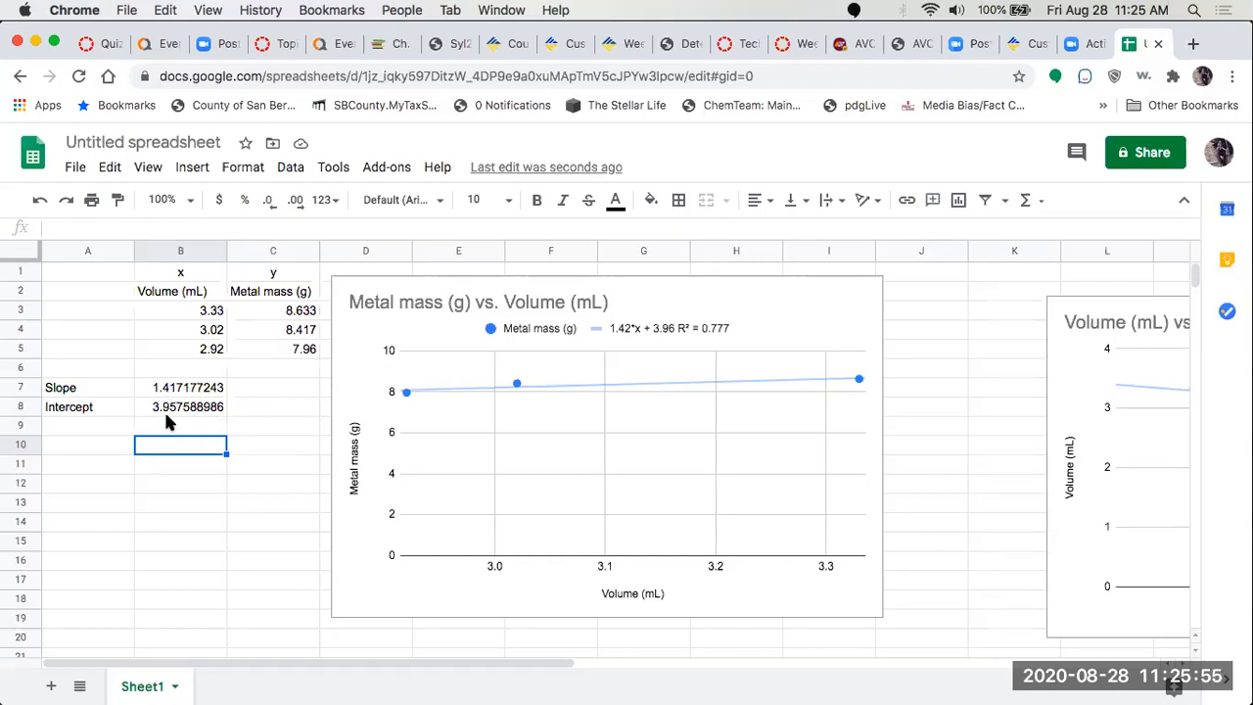
mouse_move(149, 505)
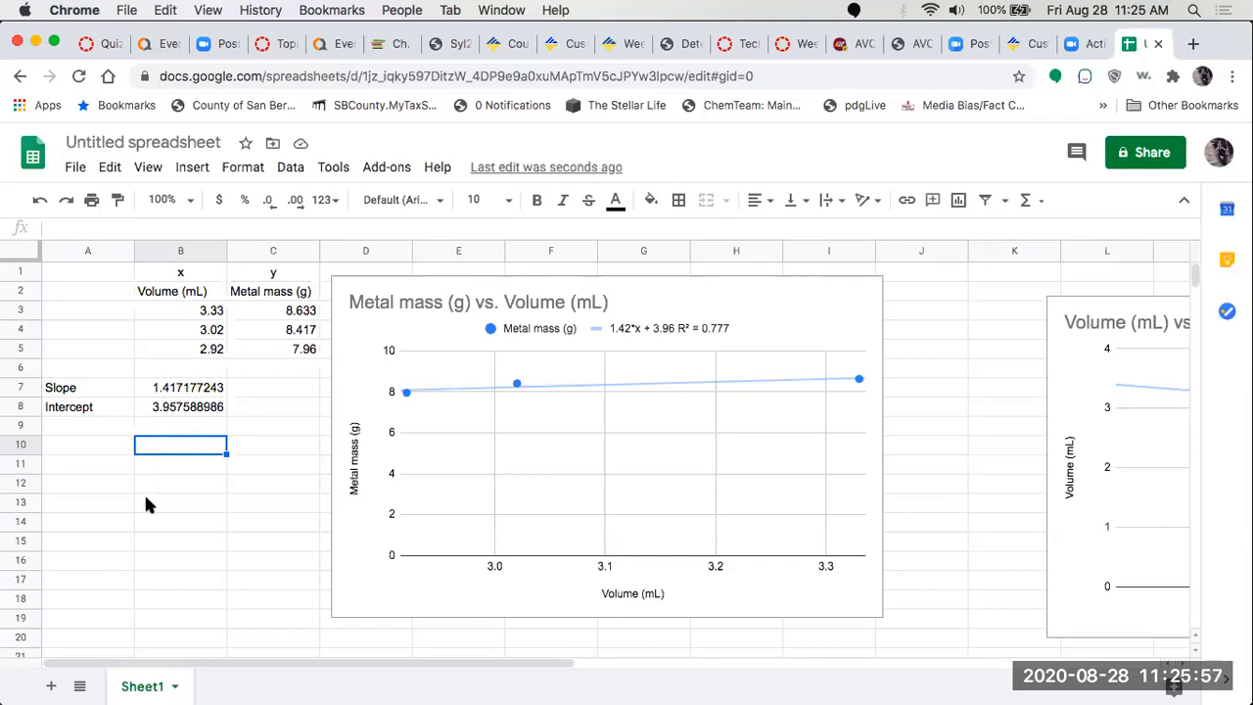
mouse_move(654, 35)
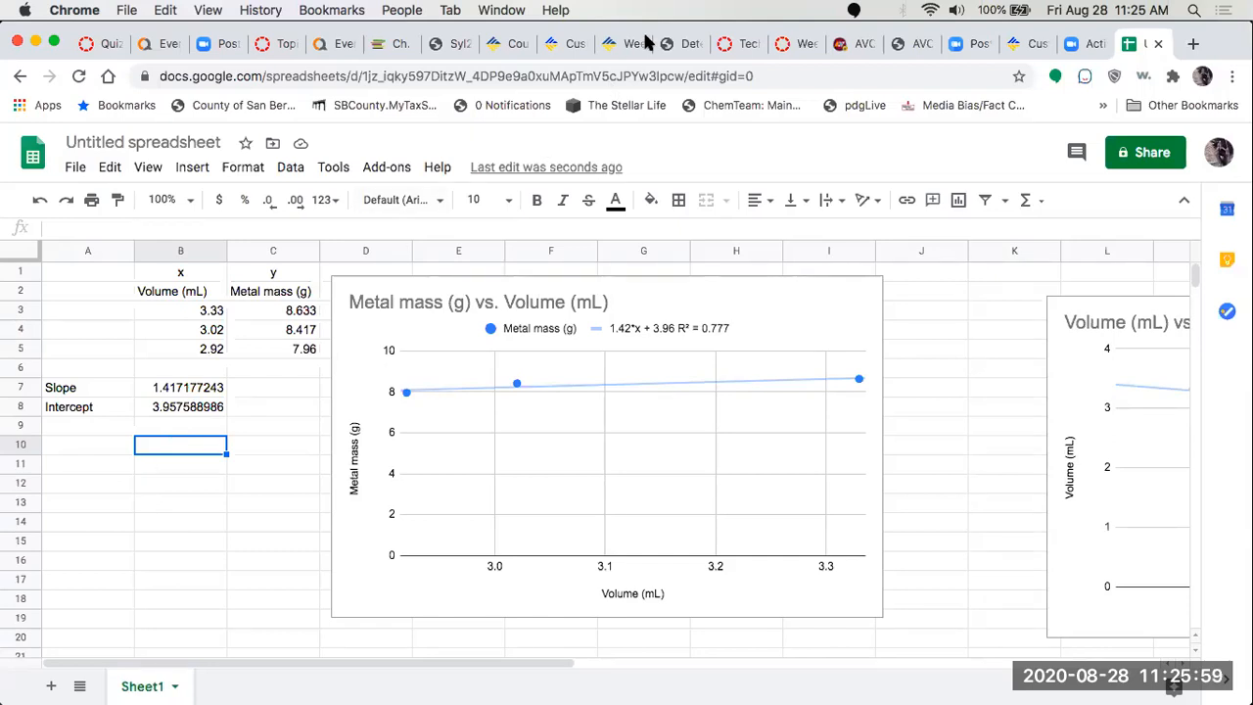